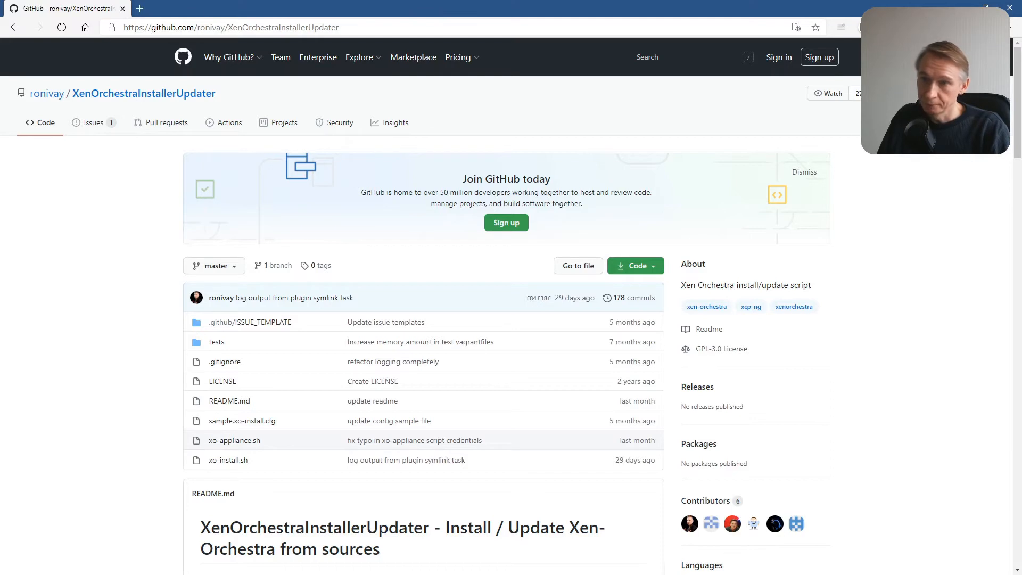
Step: Scroll through the README's instructions, script options, tested distros and required package lists
scroll("down", 3)
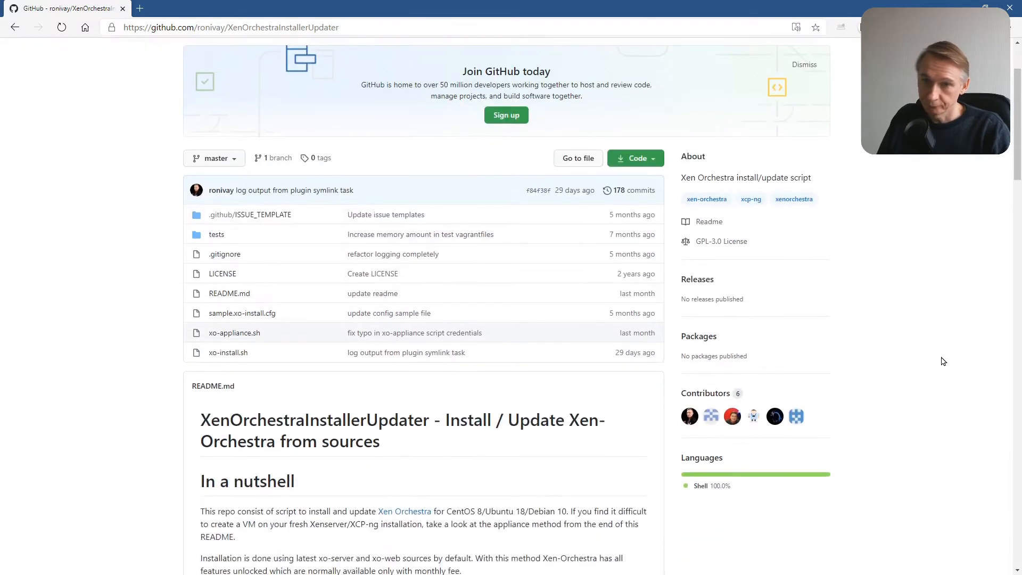
scroll("down", 3)
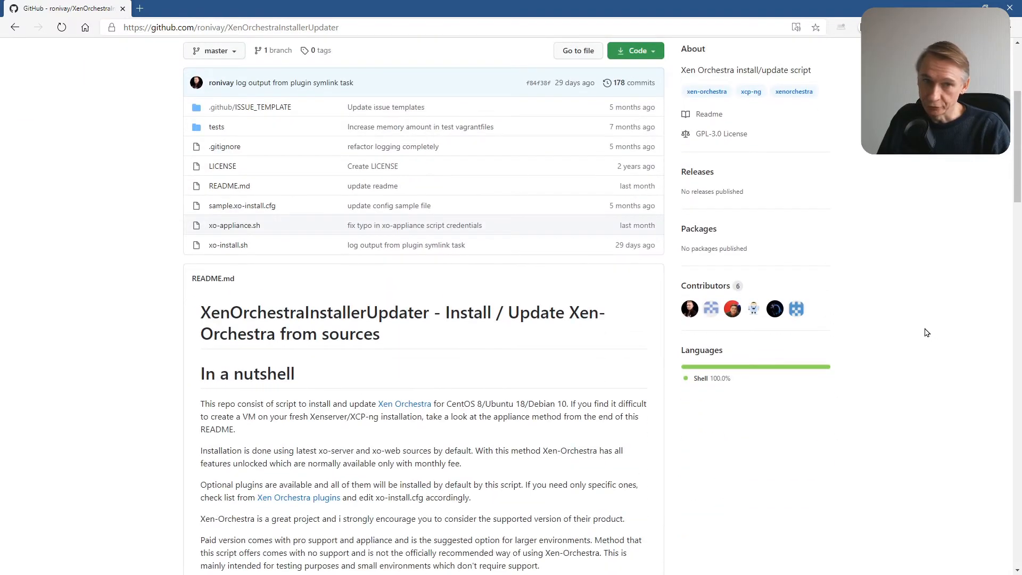
scroll("down", 3)
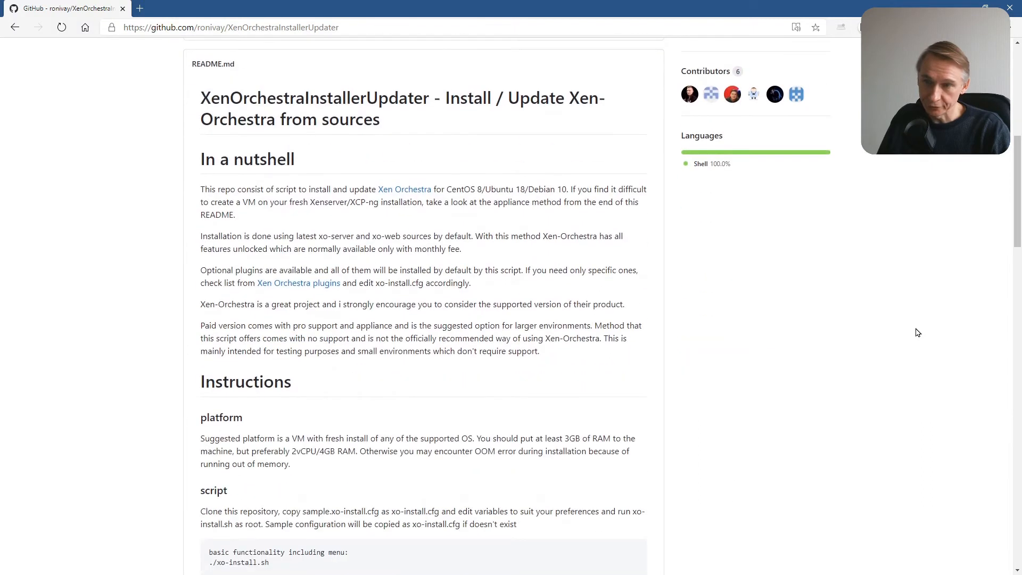
scroll("down", 3)
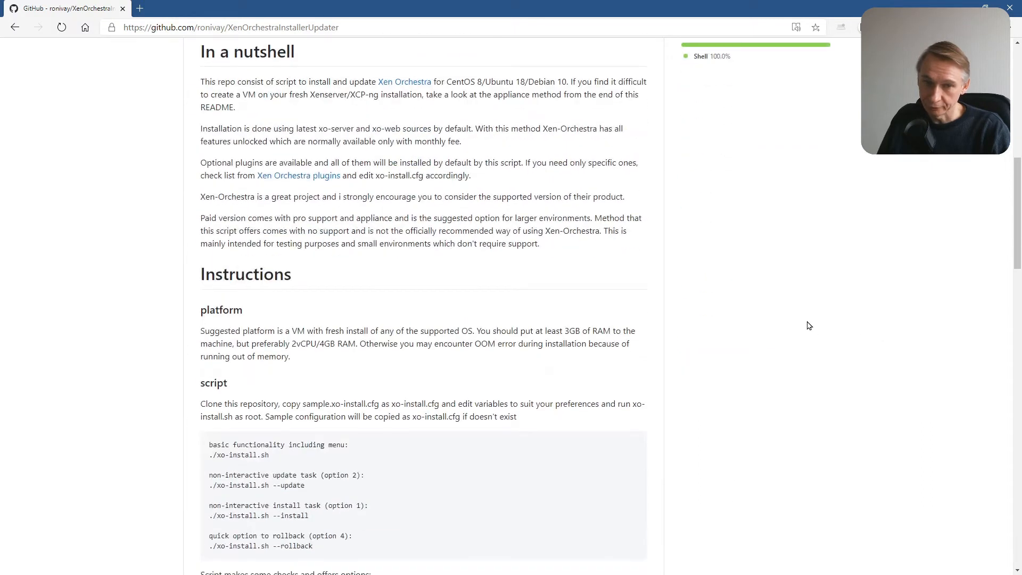
scroll("down", 3)
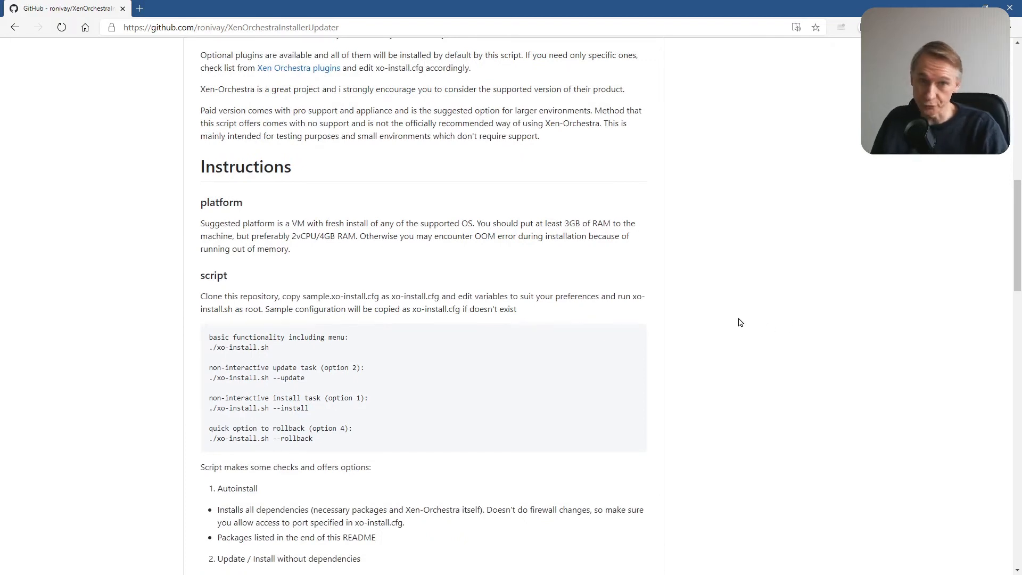
mouse_move(780, 347)
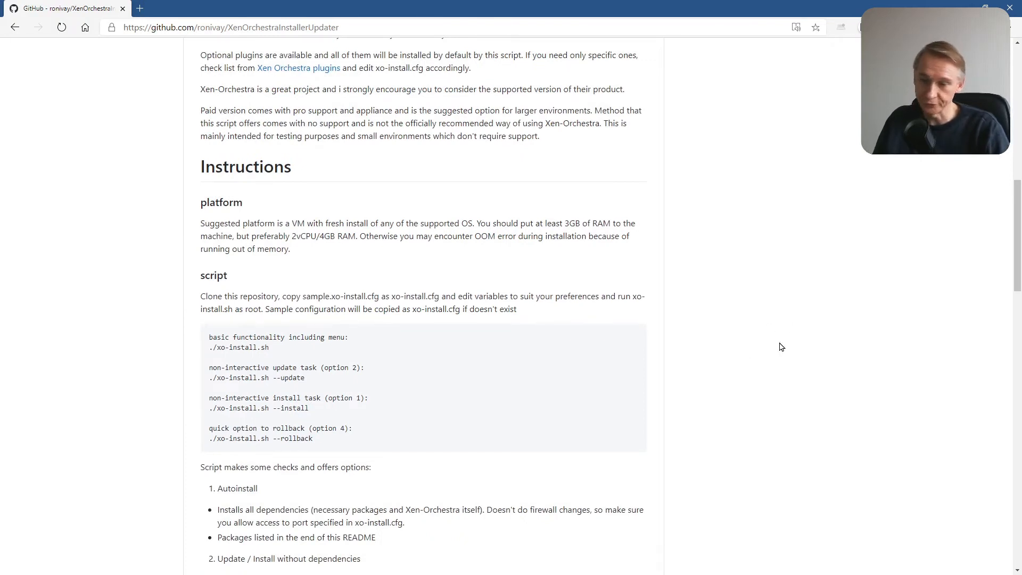
scroll("down", 3)
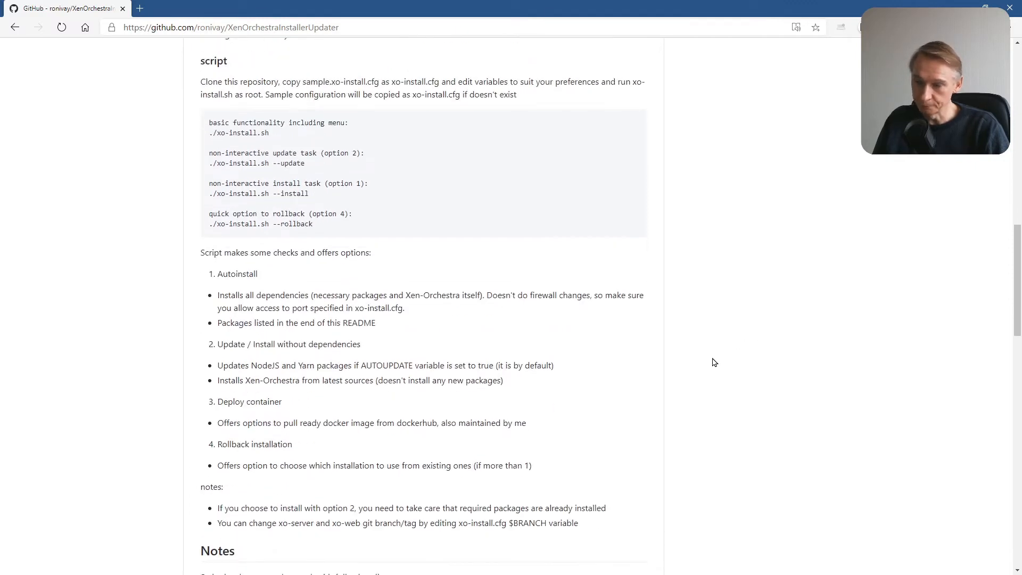
scroll("down", 3)
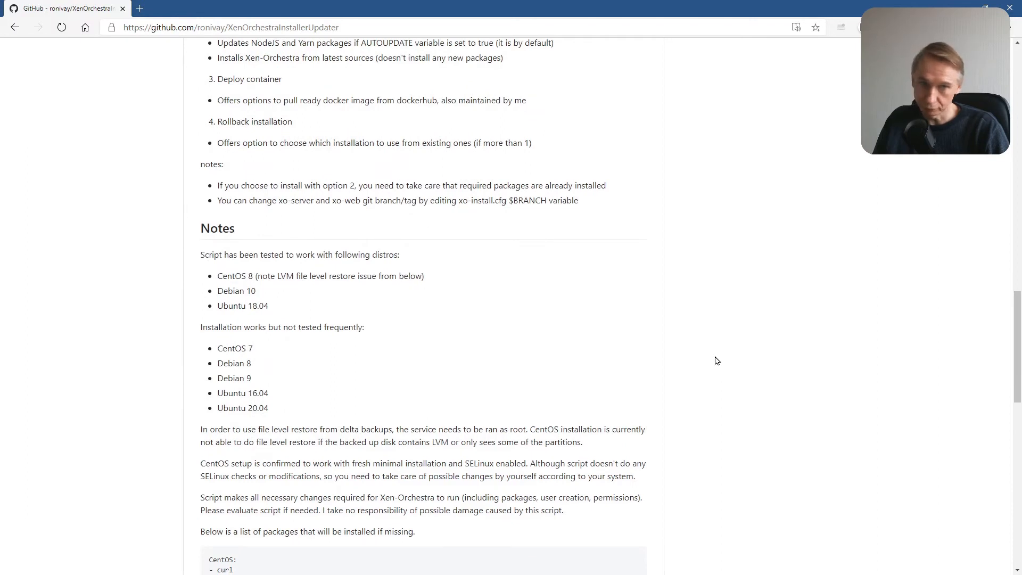
mouse_move(732, 354)
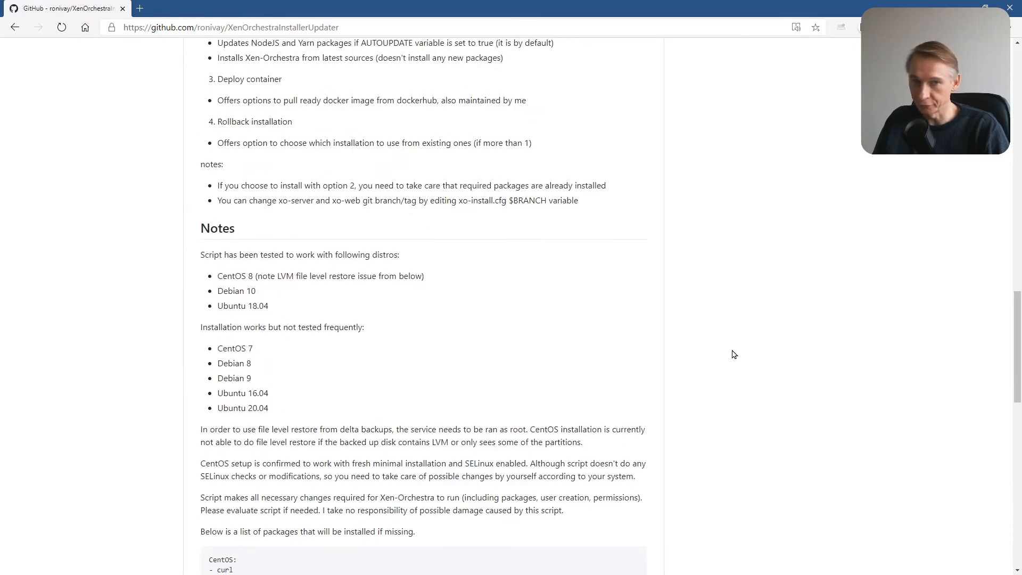
scroll("down", 3)
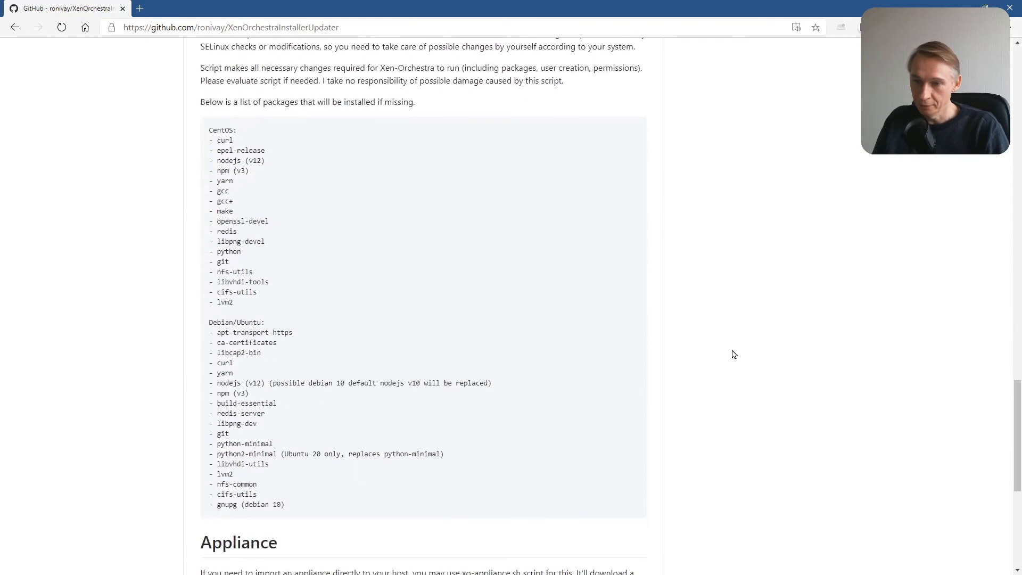
Step: Scroll to the Appliance section with the xo-appliance.sh import command and default credentials
scroll("down", 3)
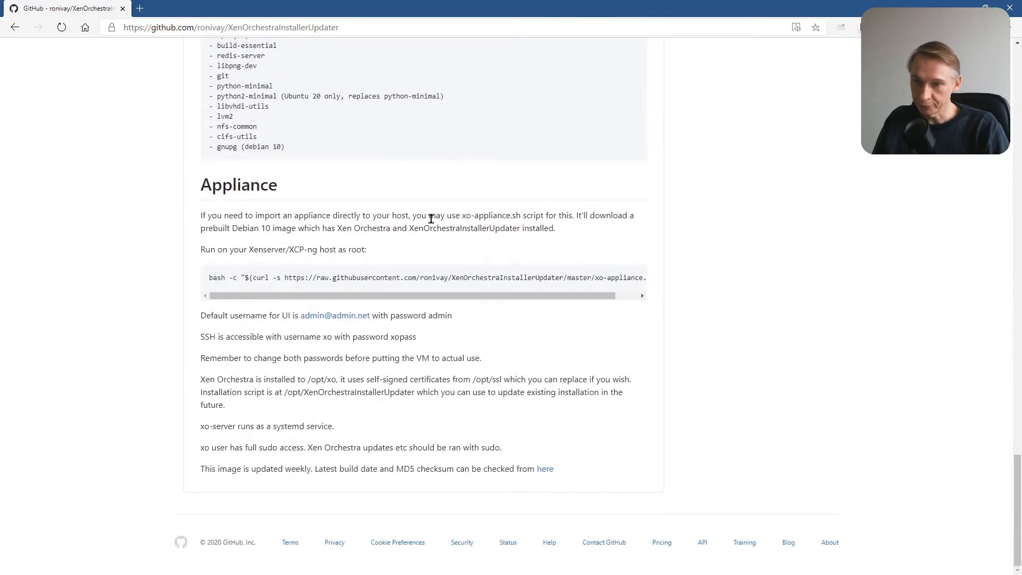
mouse_move(224, 274)
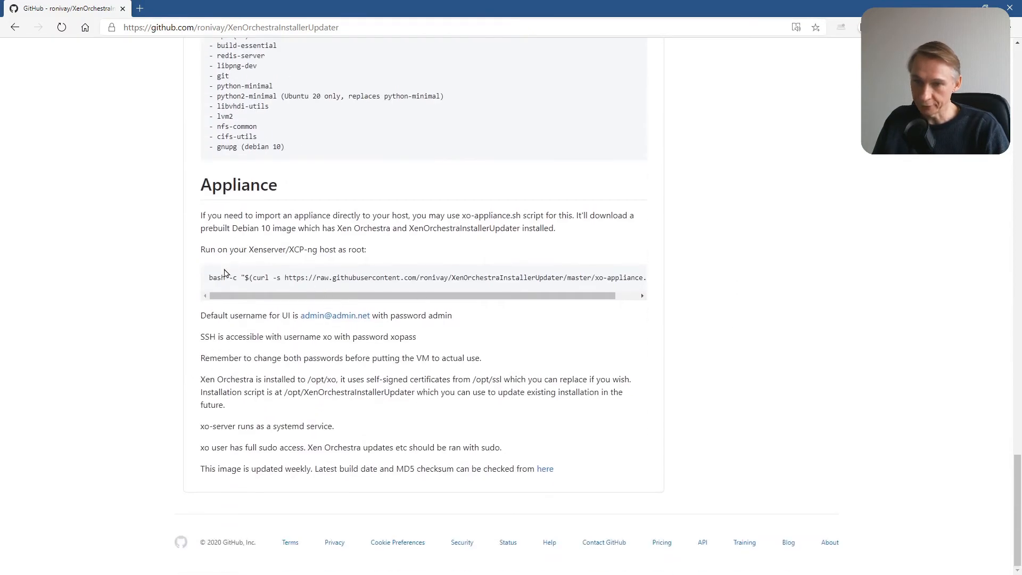
mouse_move(394, 275)
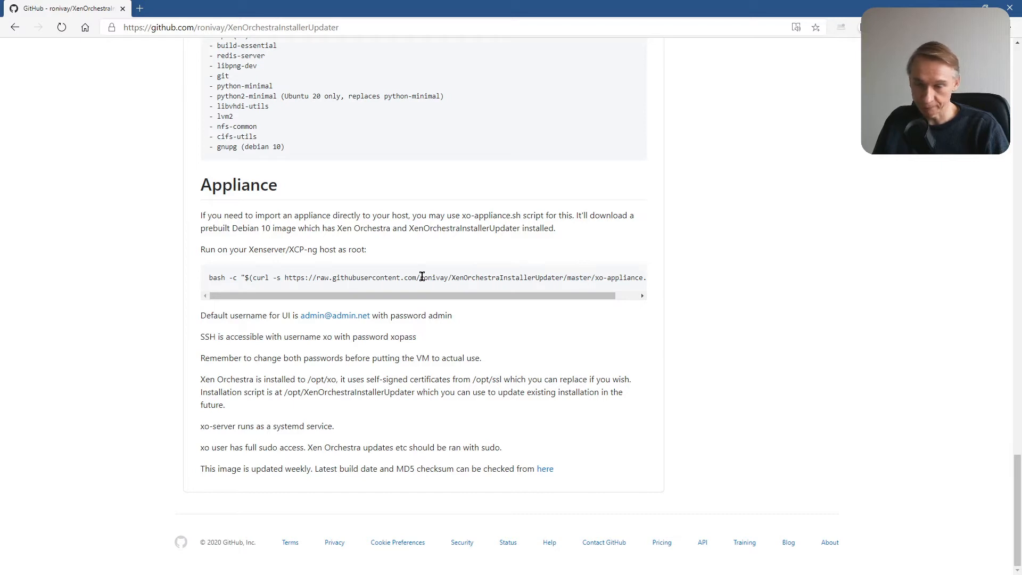
mouse_move(451, 315)
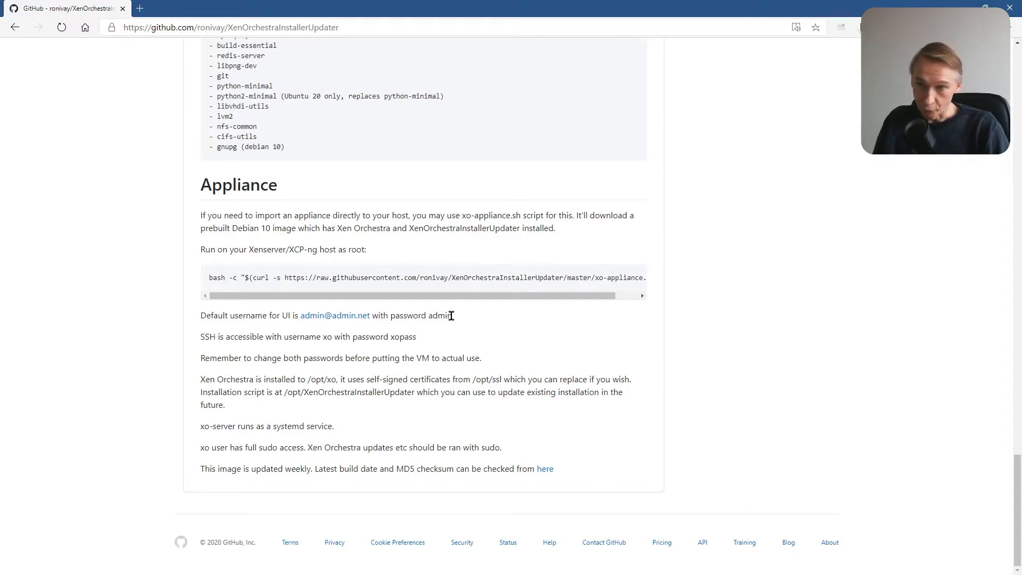
mouse_move(648, 305)
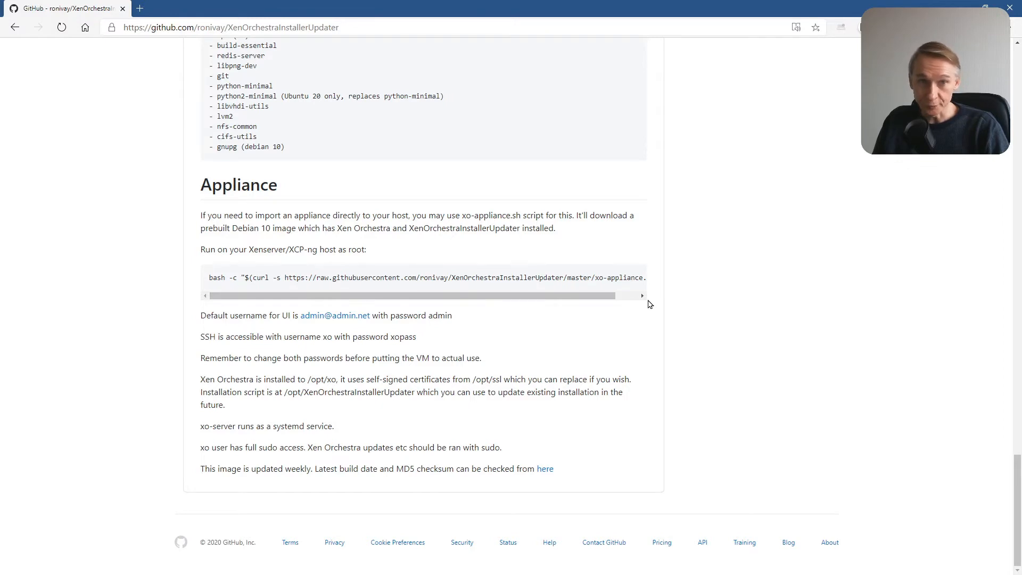
mouse_move(458, 341)
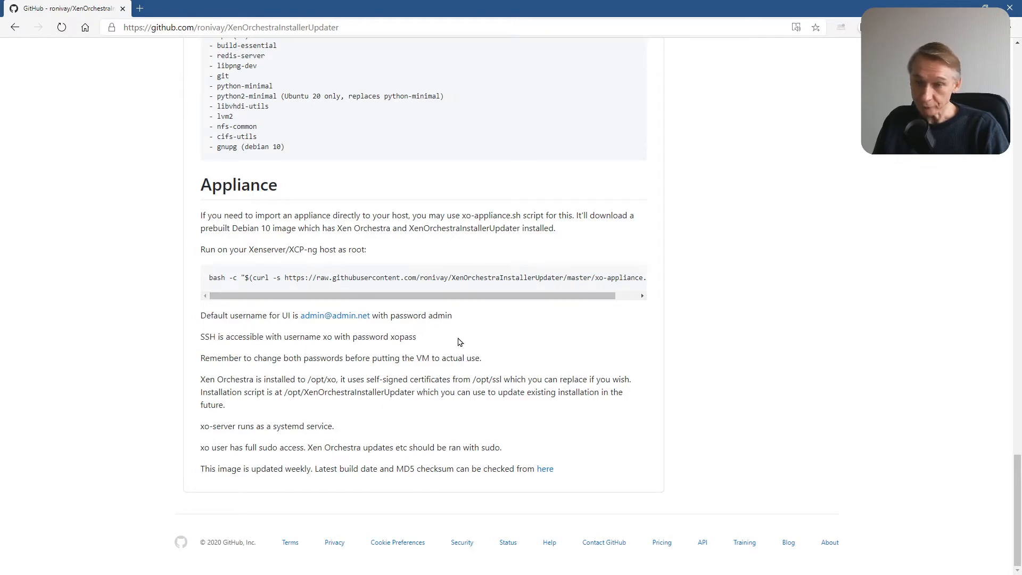
mouse_move(458, 338)
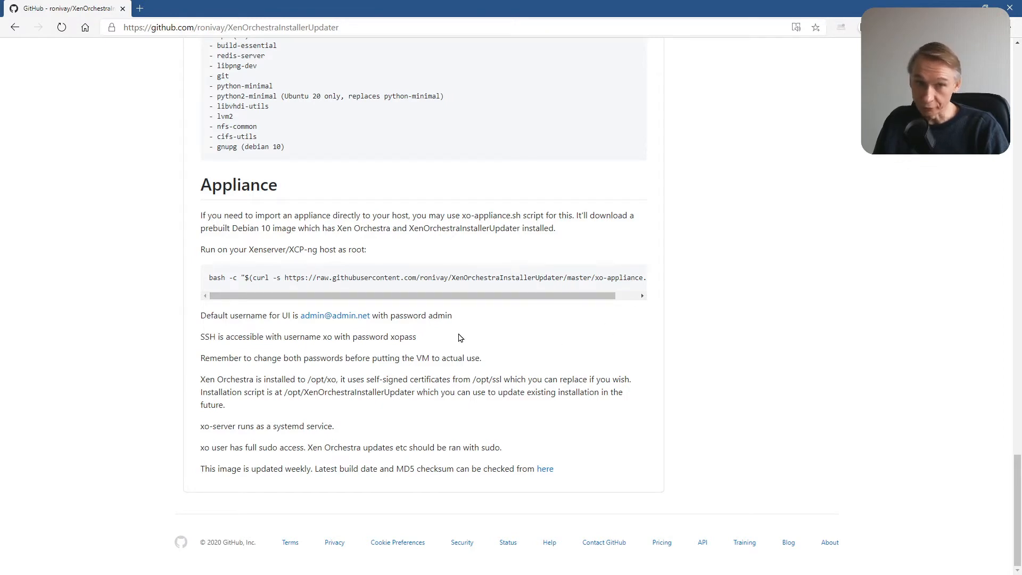
mouse_move(509, 332)
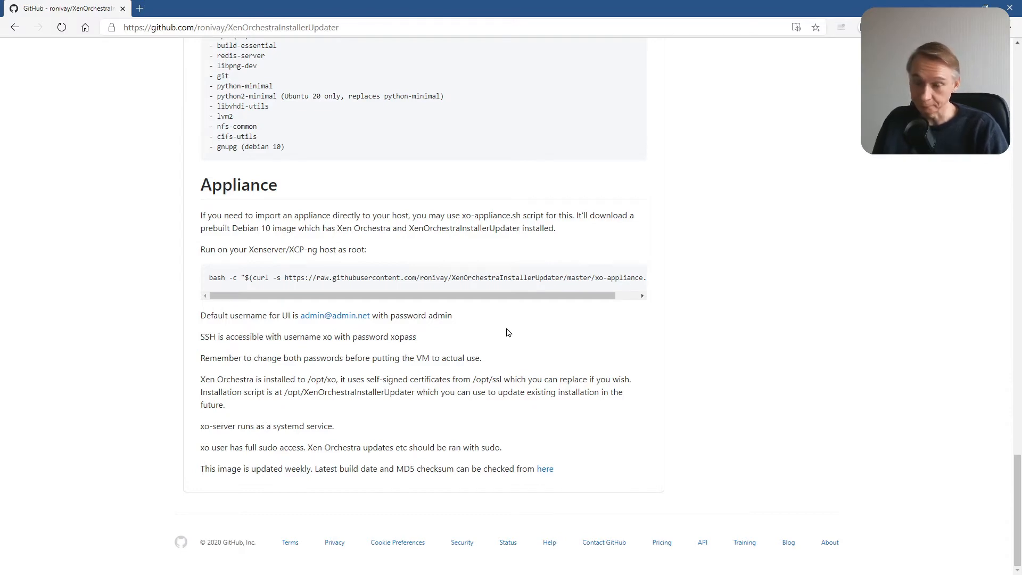
mouse_move(629, 356)
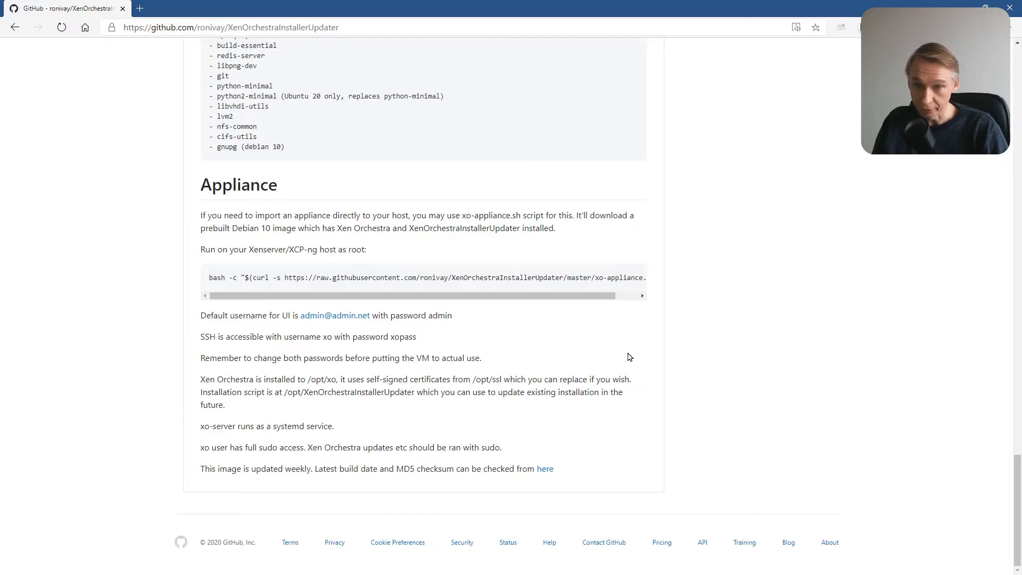
mouse_move(575, 359)
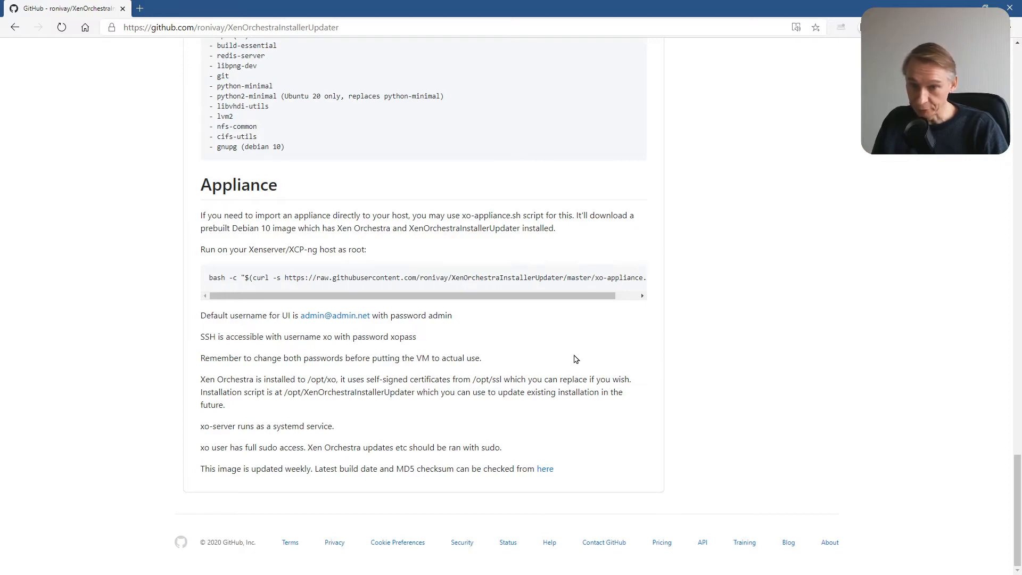
mouse_move(555, 348)
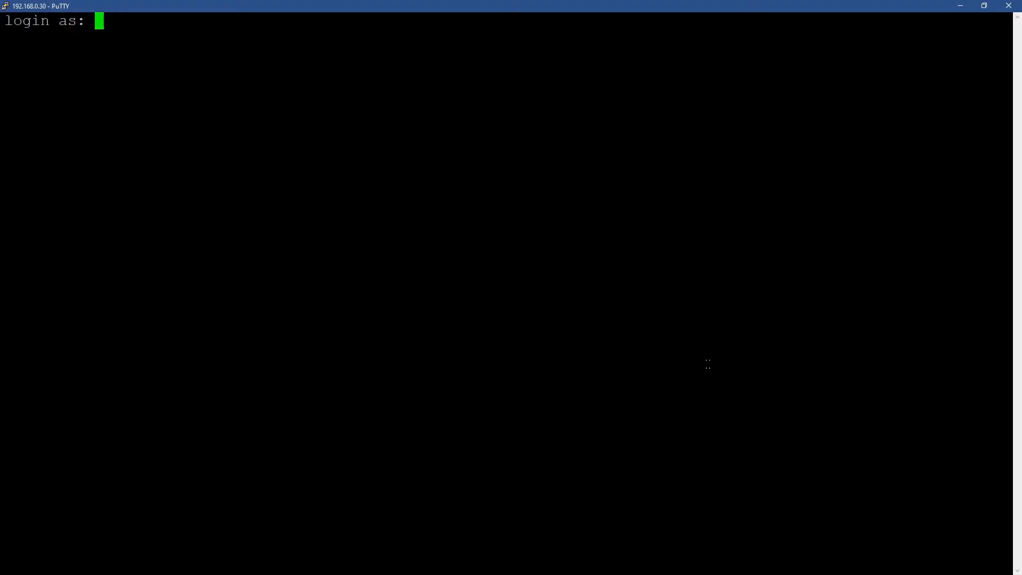
mouse_move(650, 419)
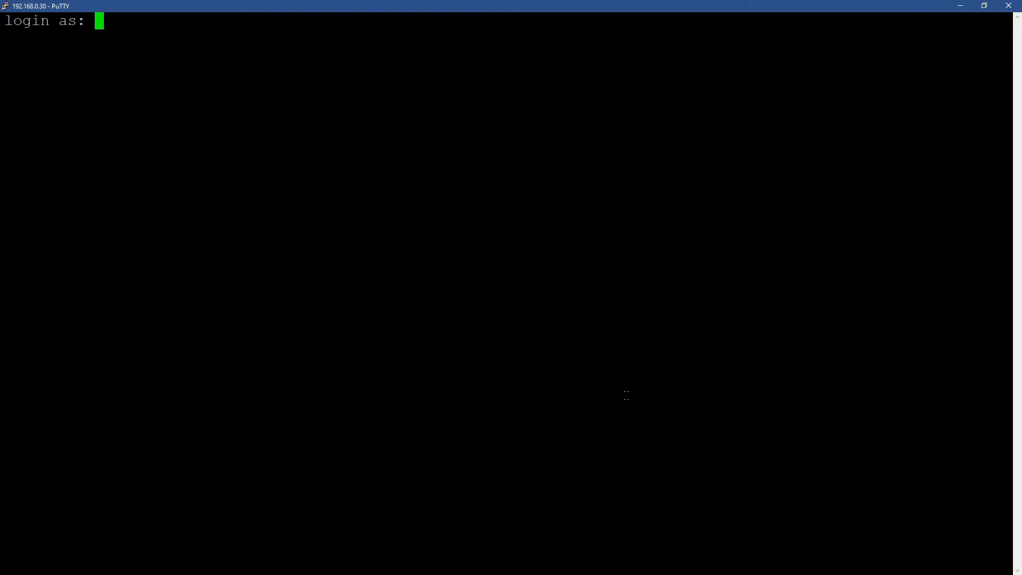
Step: Log in as root with its password on the XCP-ng host and begin a clear command
type("ro")
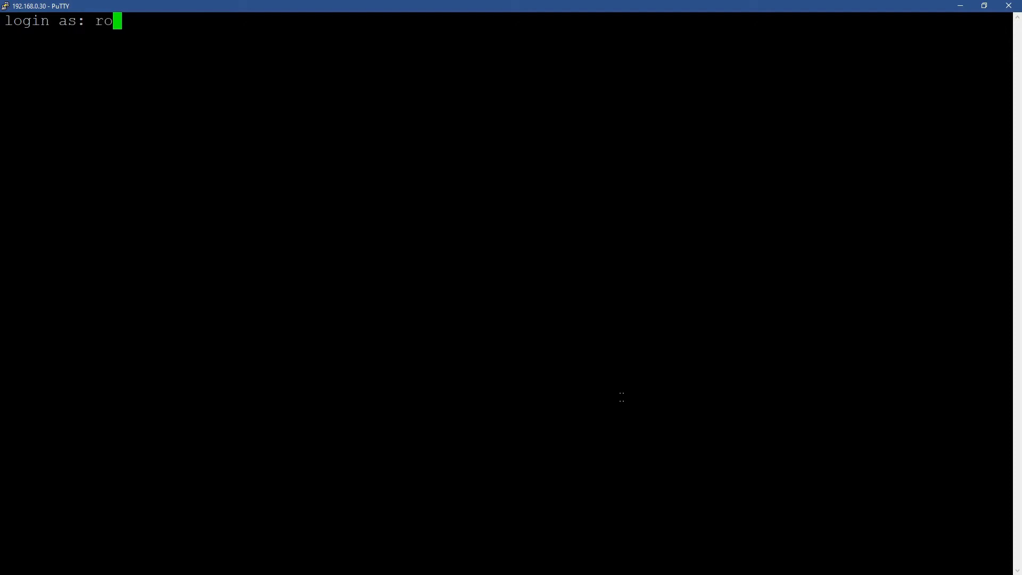
key("Return")
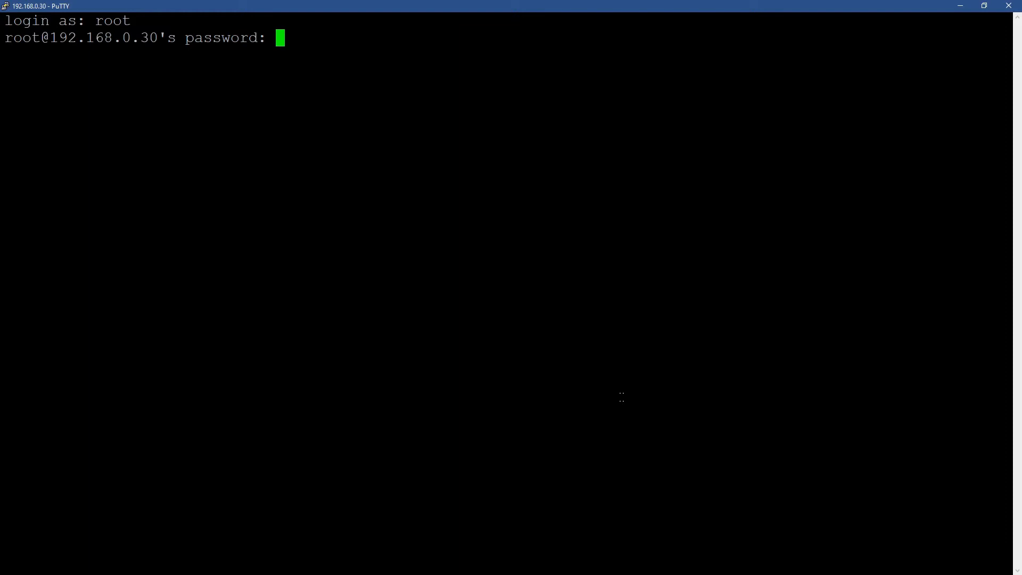
key("Return")
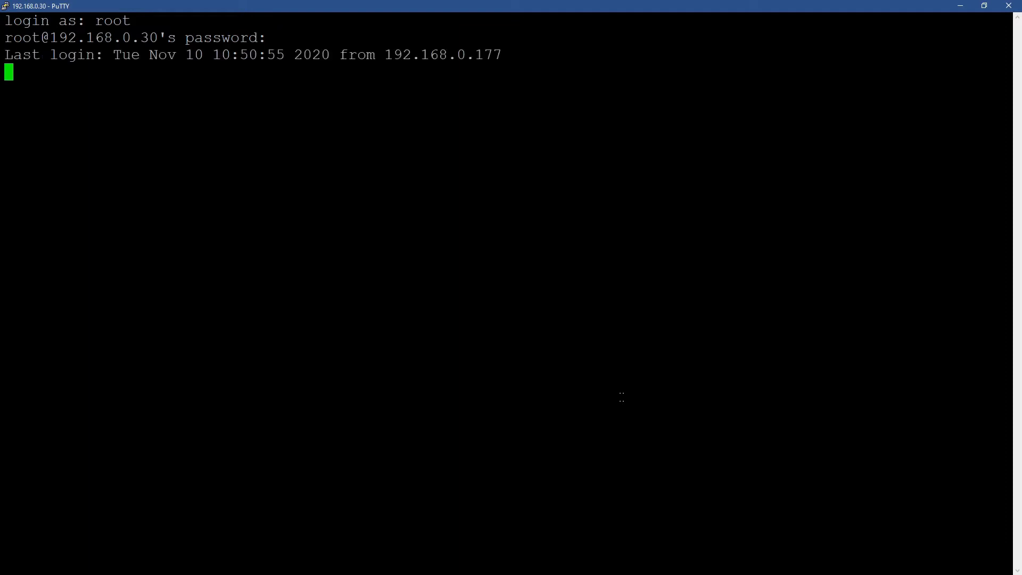
type("clea")
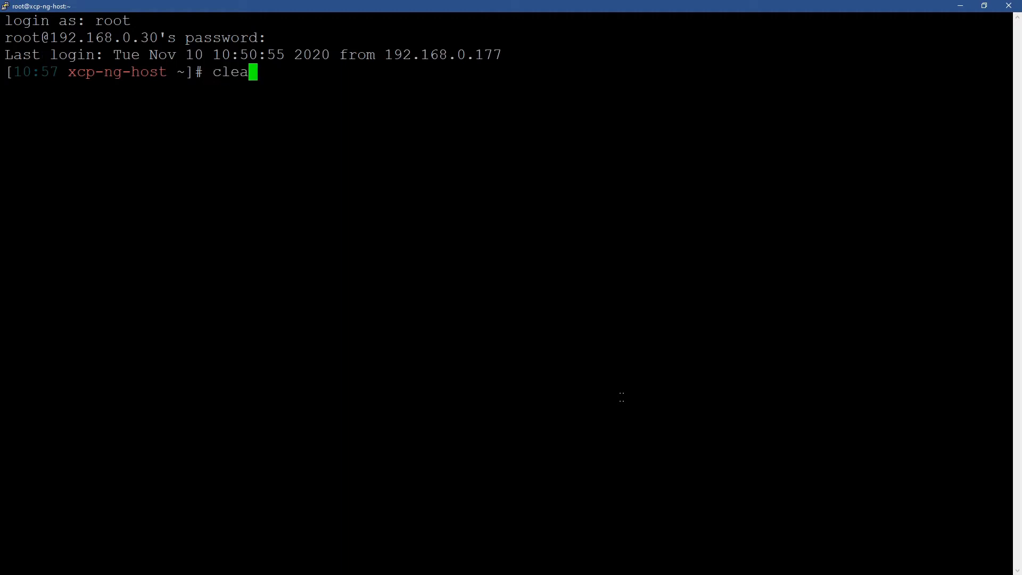
key("Return")
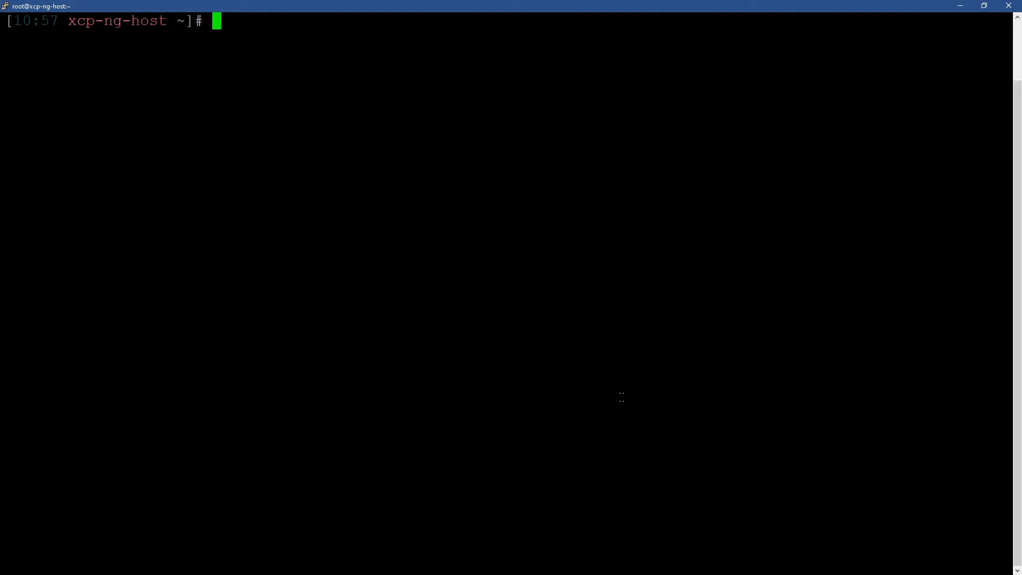
type("bash")
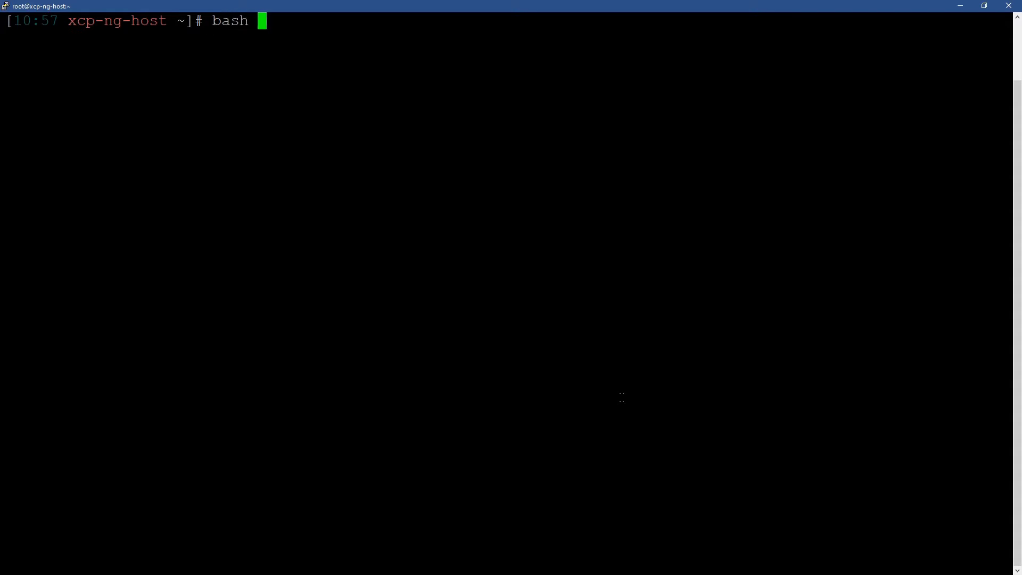
type("-c")
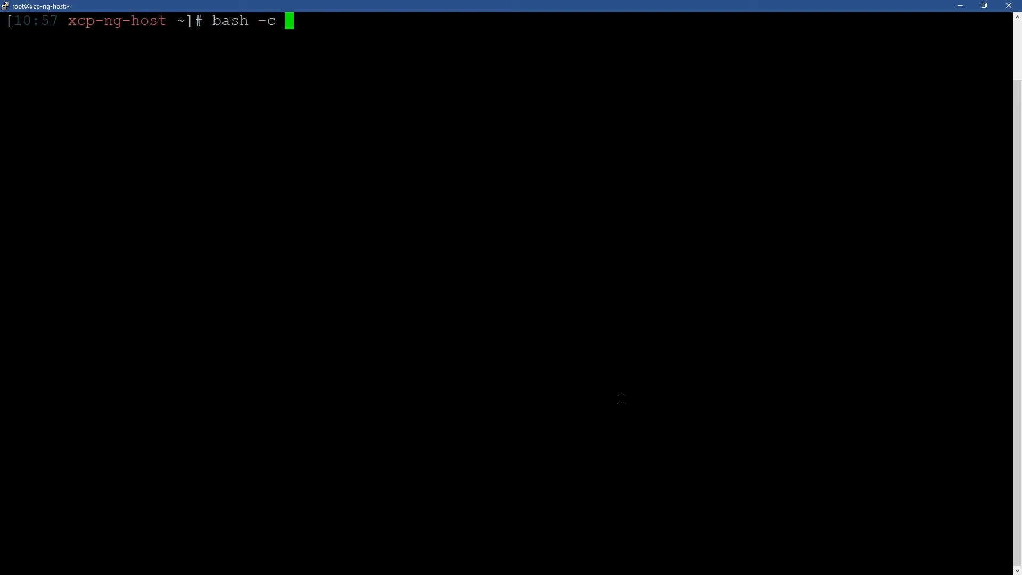
type("\"")
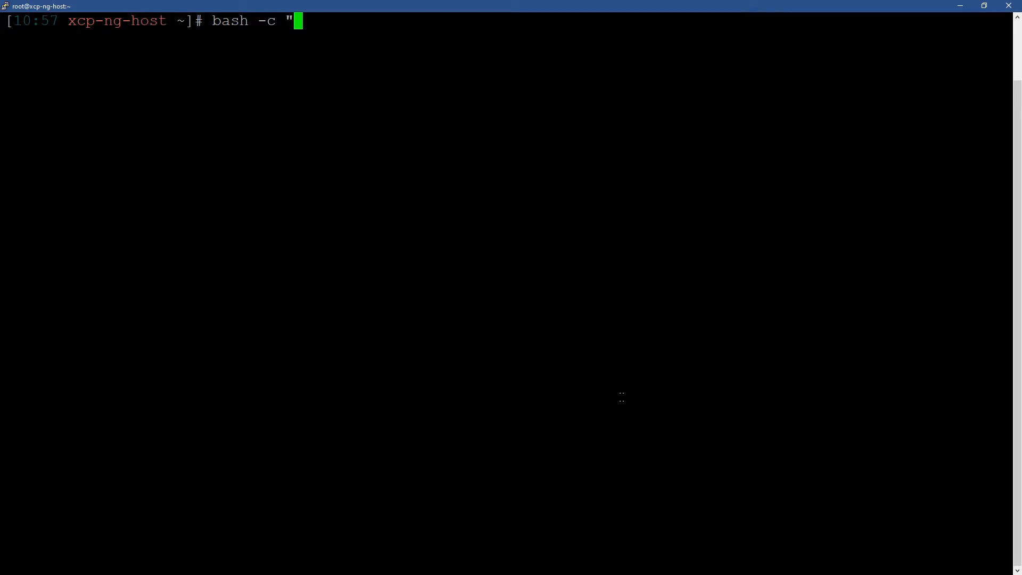
type("$")
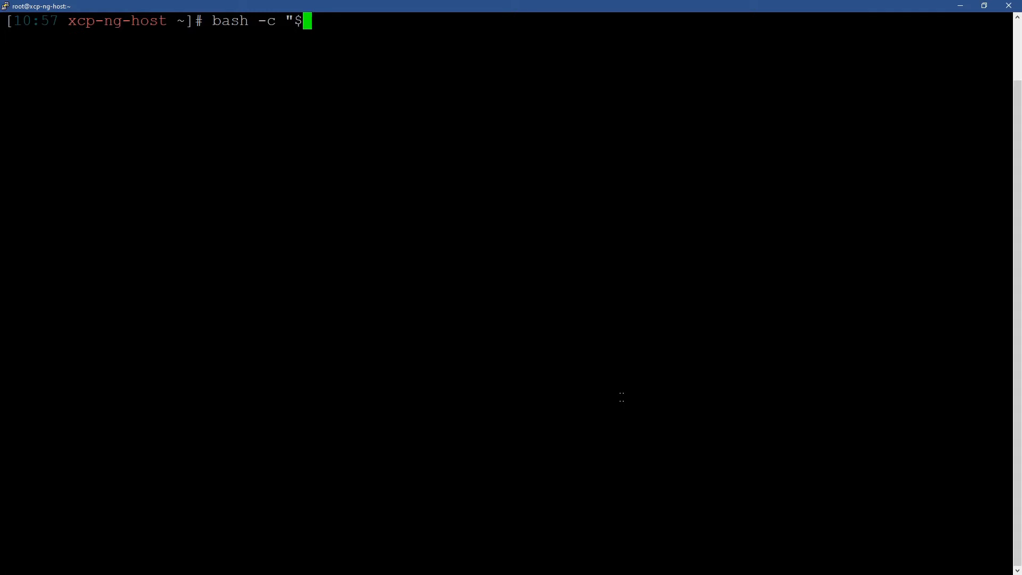
type("(")
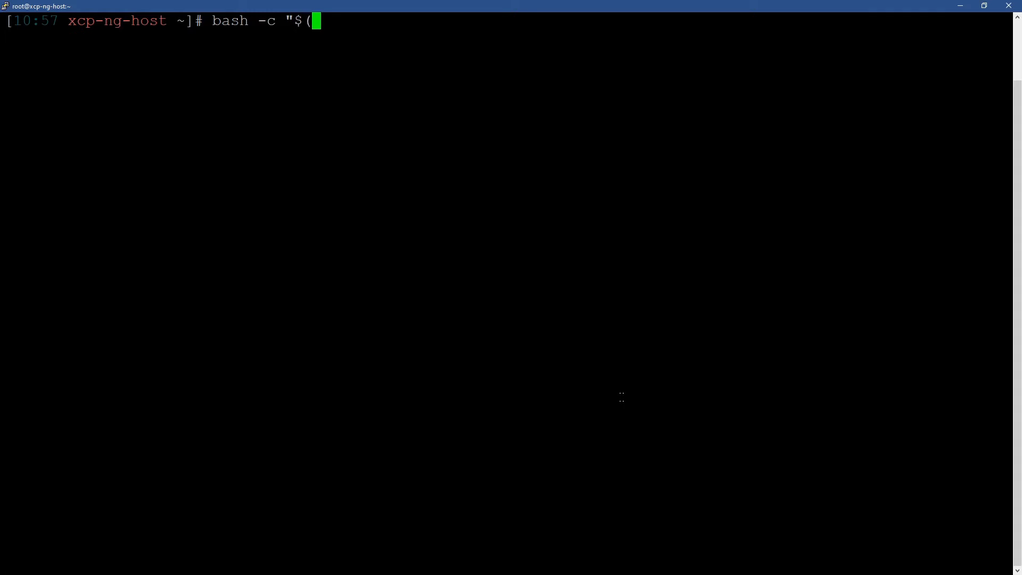
type("curl")
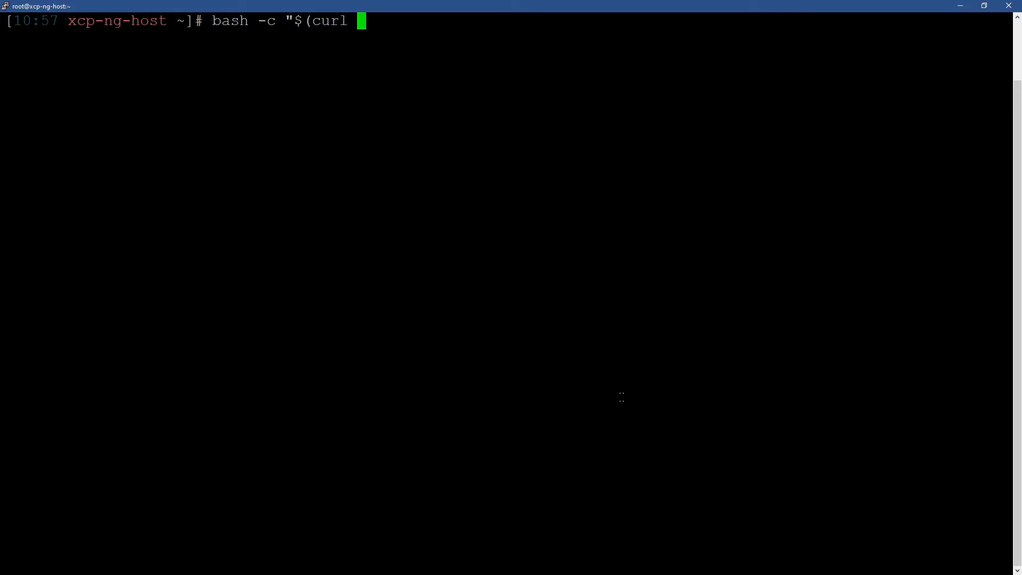
type("-s")
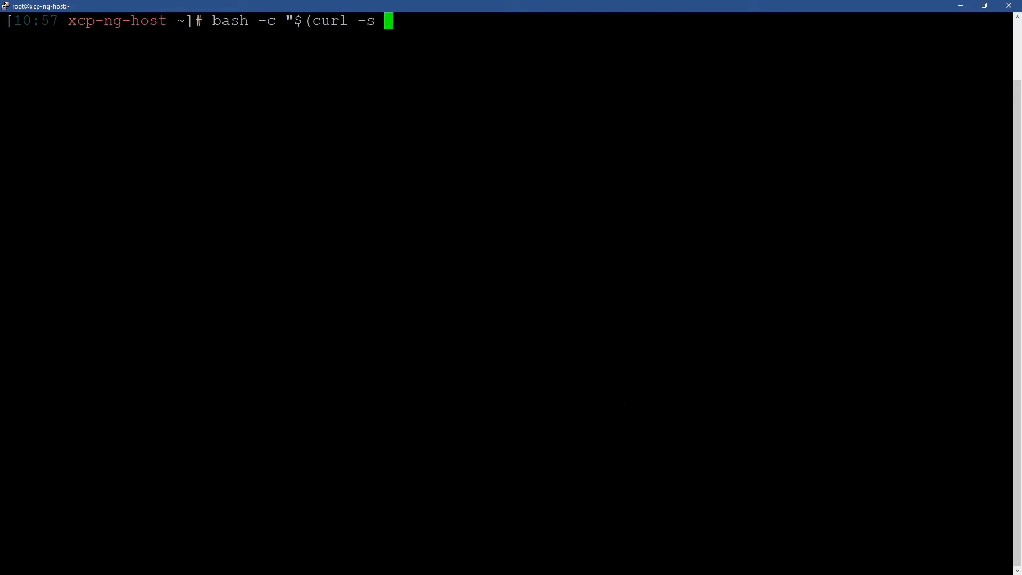
type("http")
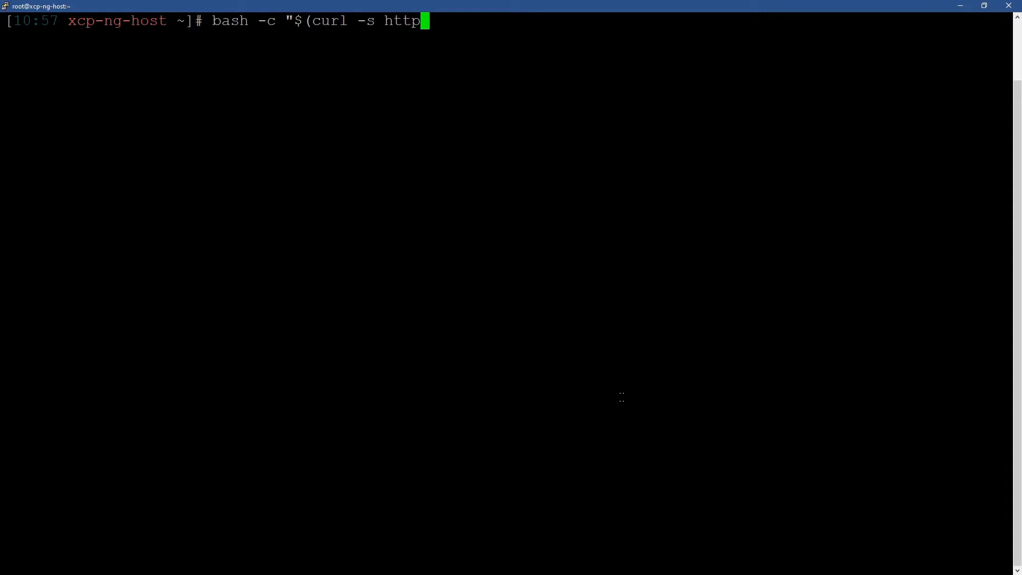
type("s")
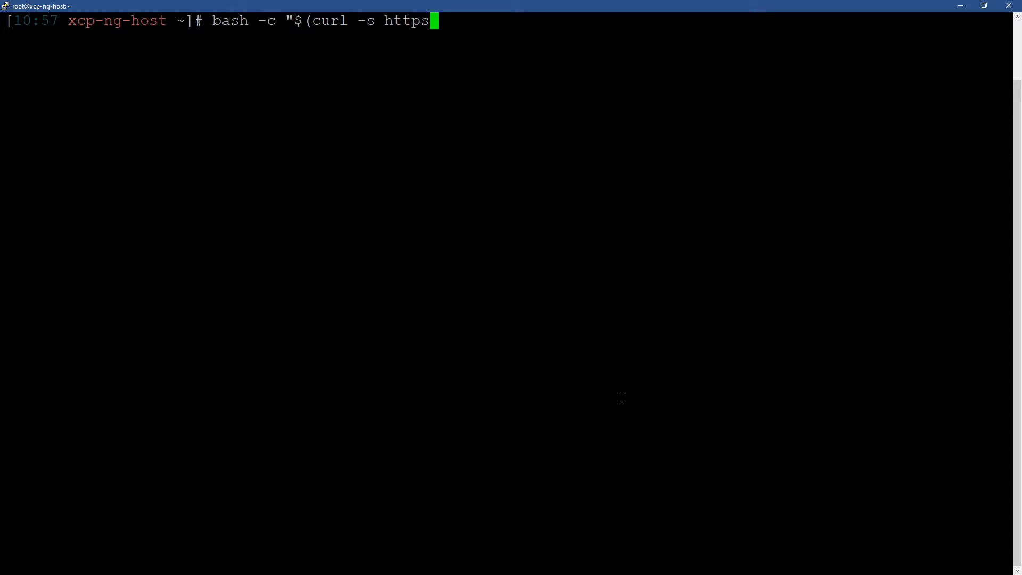
type("://")
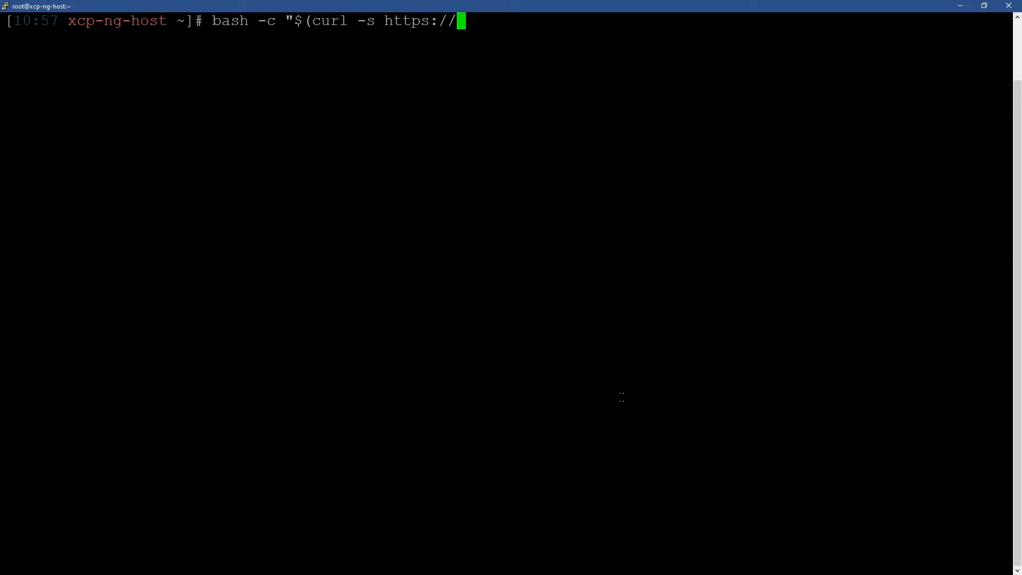
type("raw")
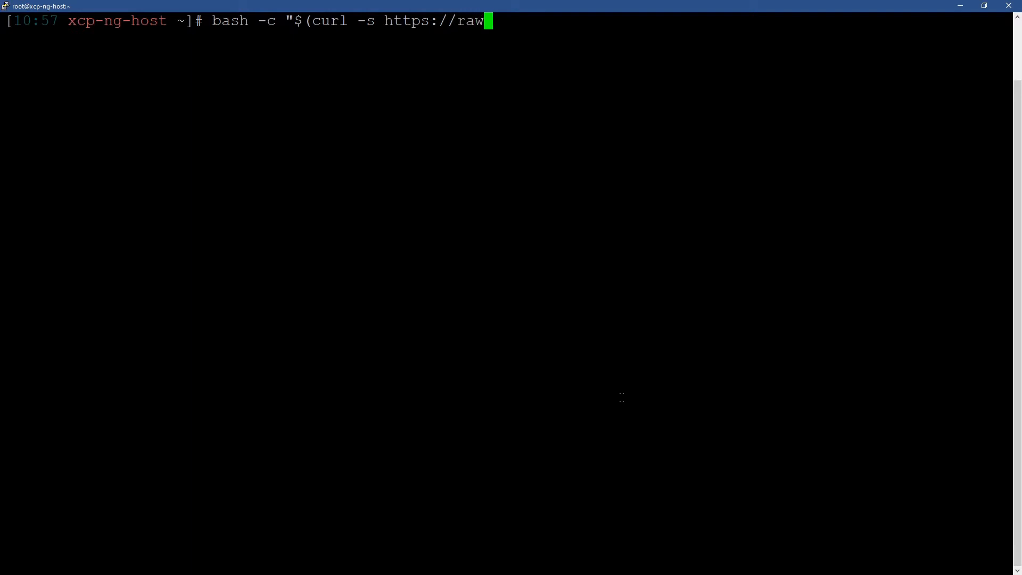
type(".gi")
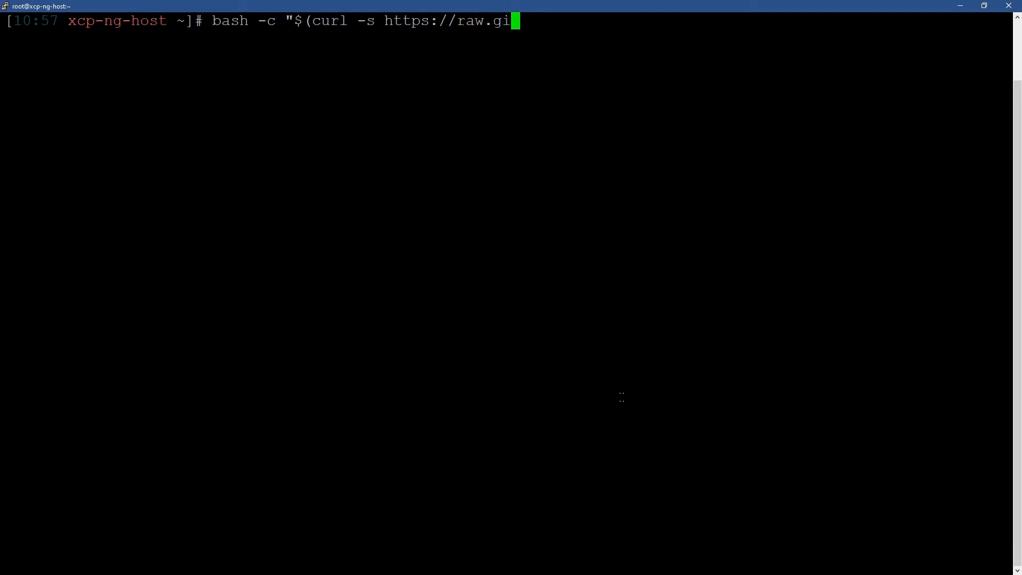
type("thubuse")
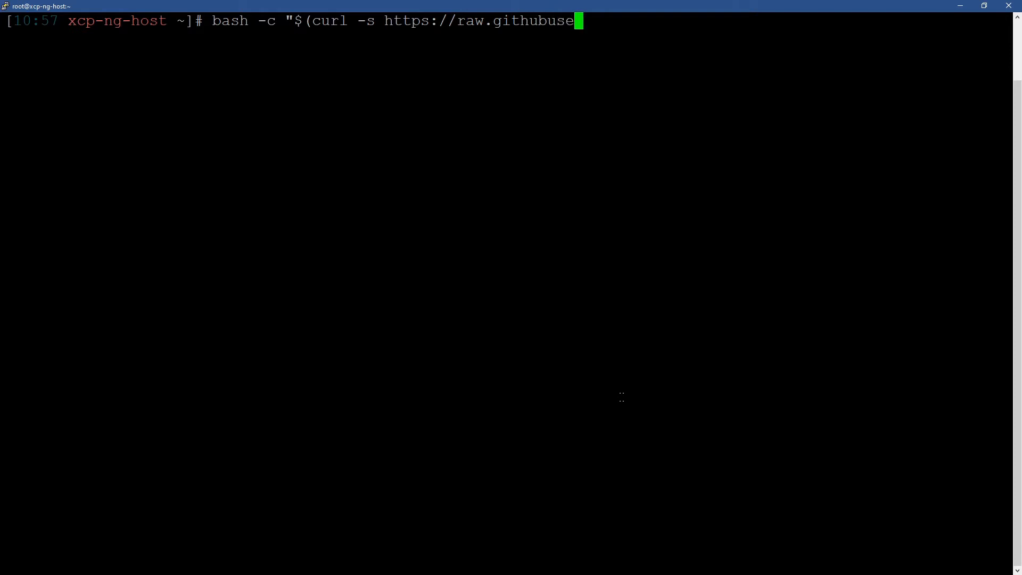
type("rcont")
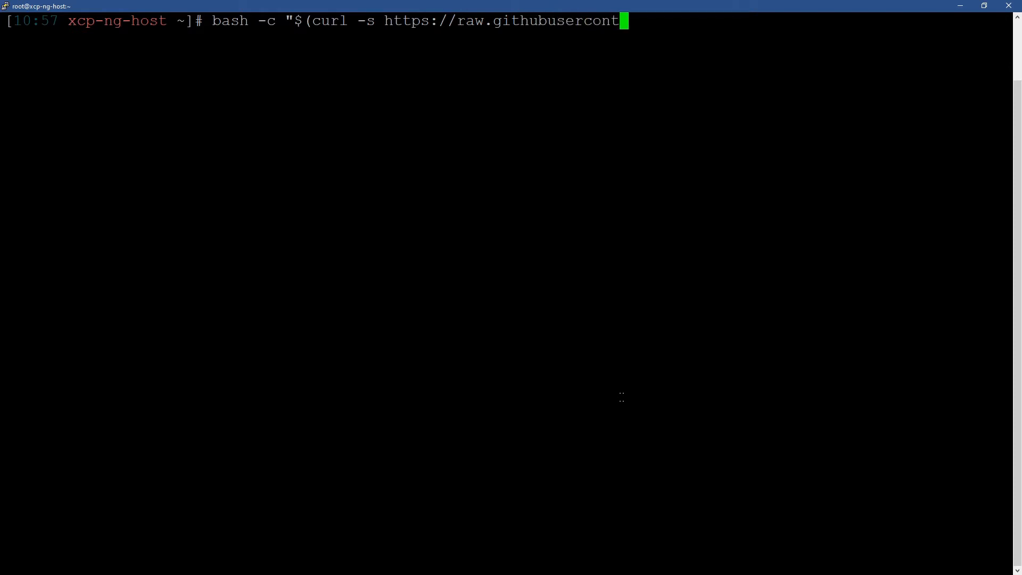
type("ent")
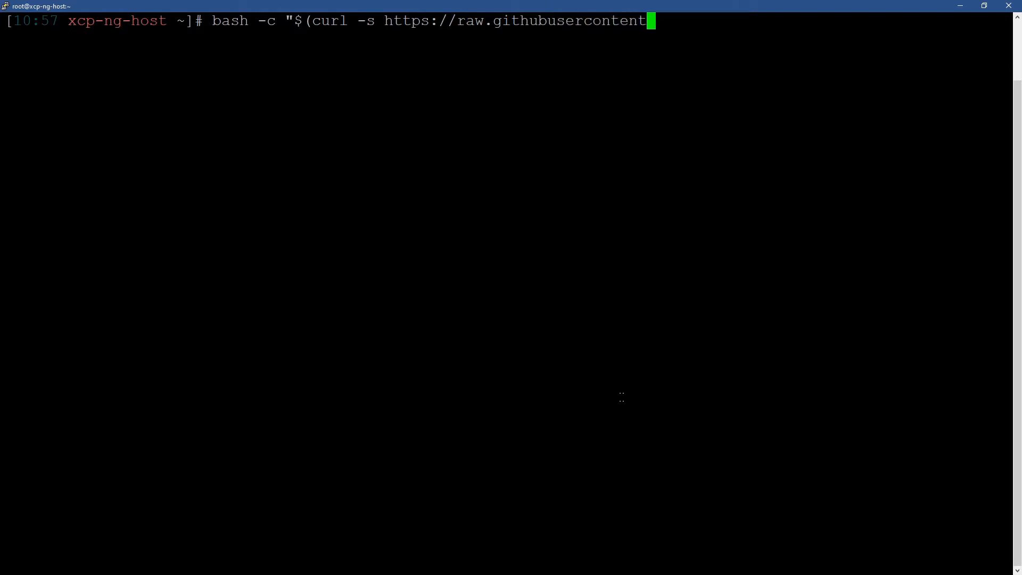
key("BackSpace")
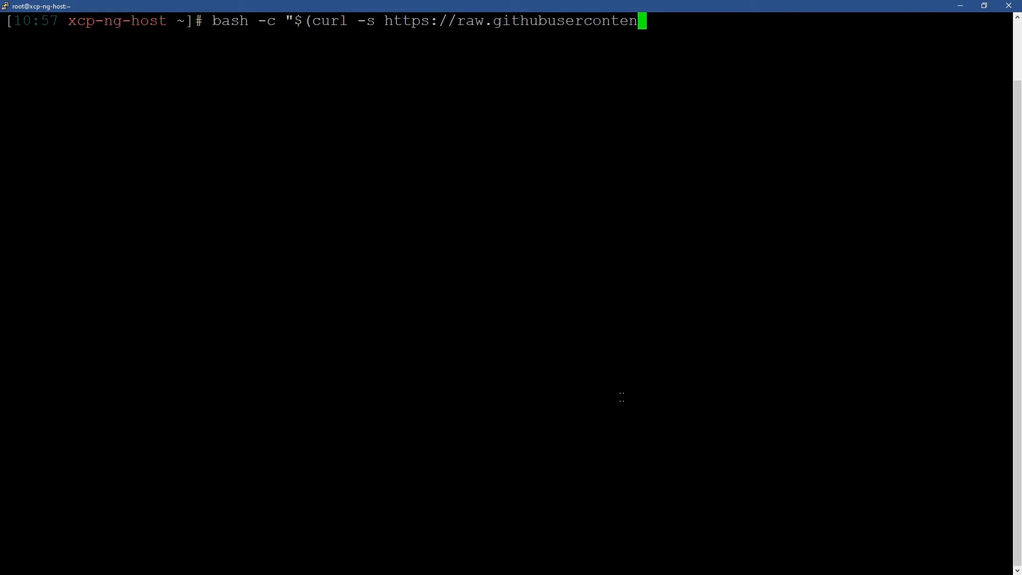
type("t.com")
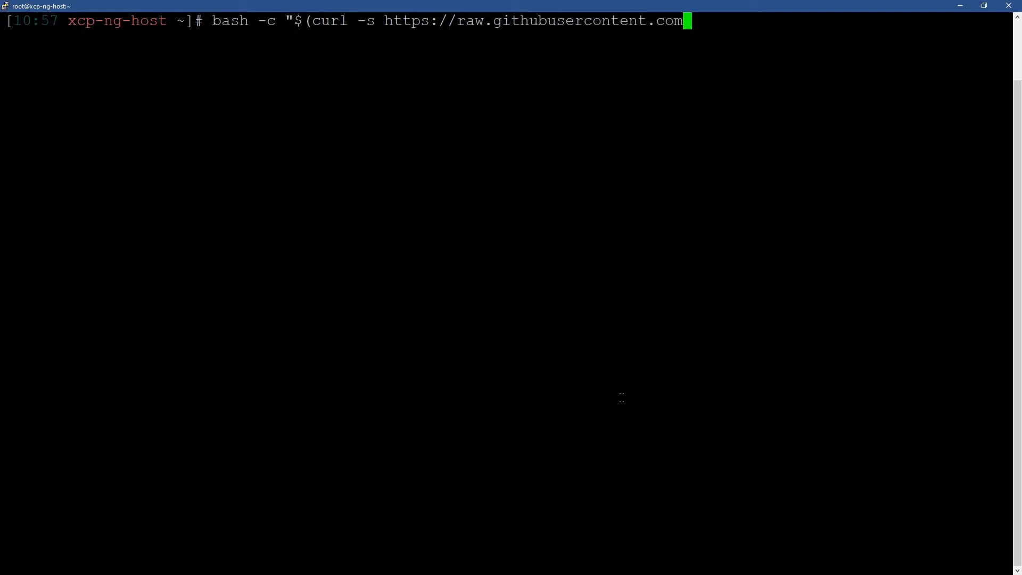
type("/")
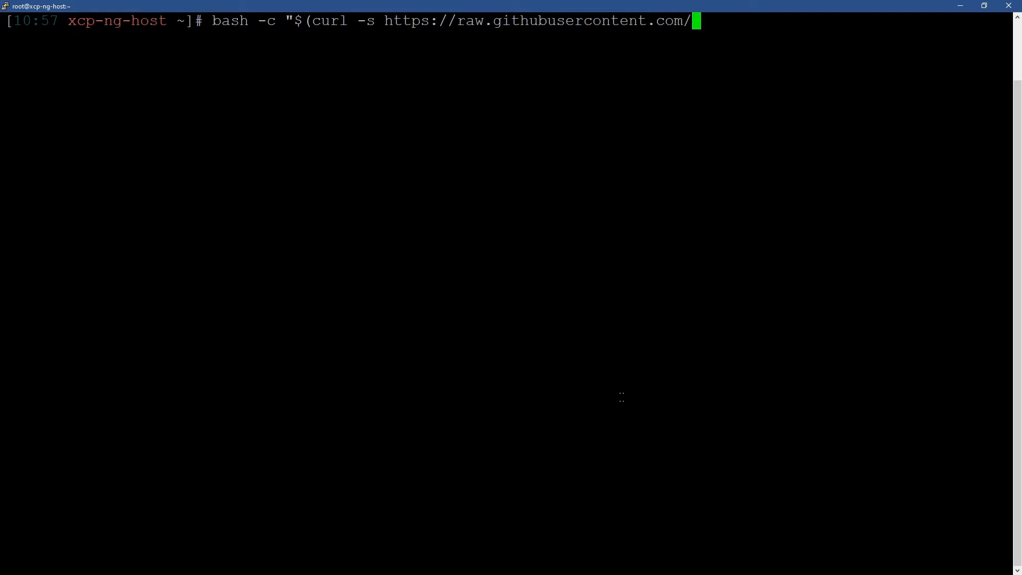
Step: Complete the path ronivay/XenOrchestraInstallerUpdater/master/xo-appliance.sh)" and run the import script
type("roni")
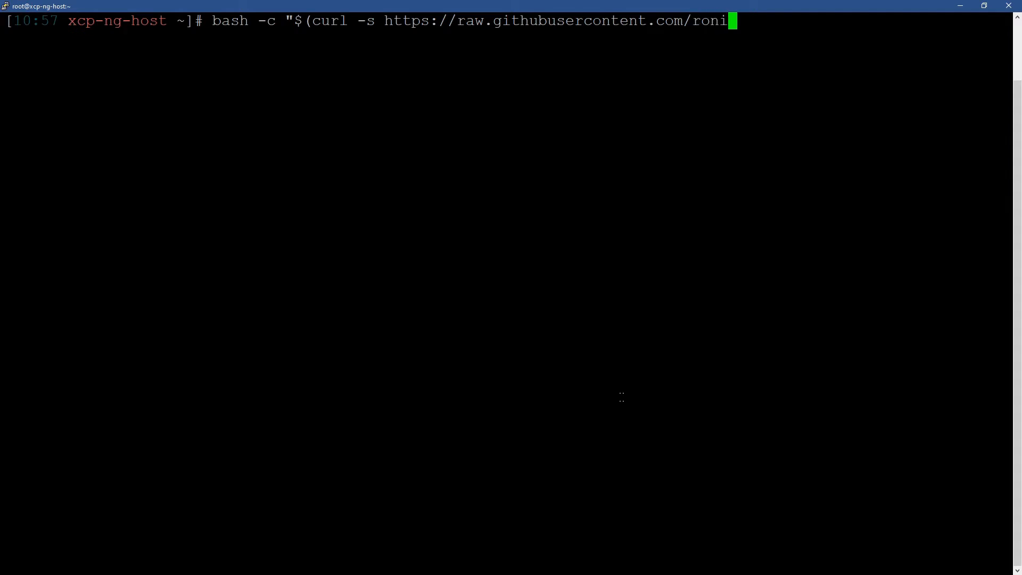
type("vay")
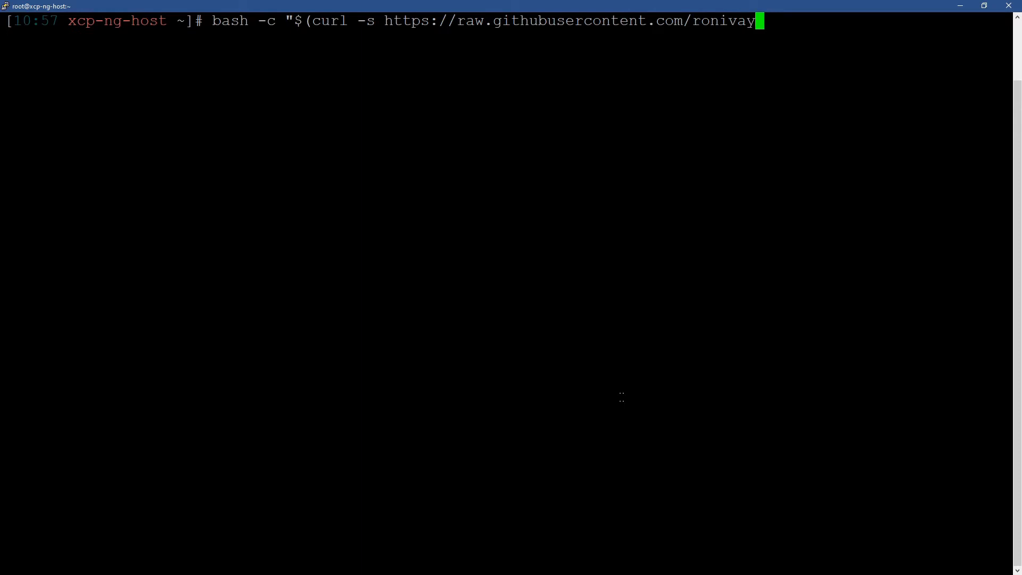
type("/")
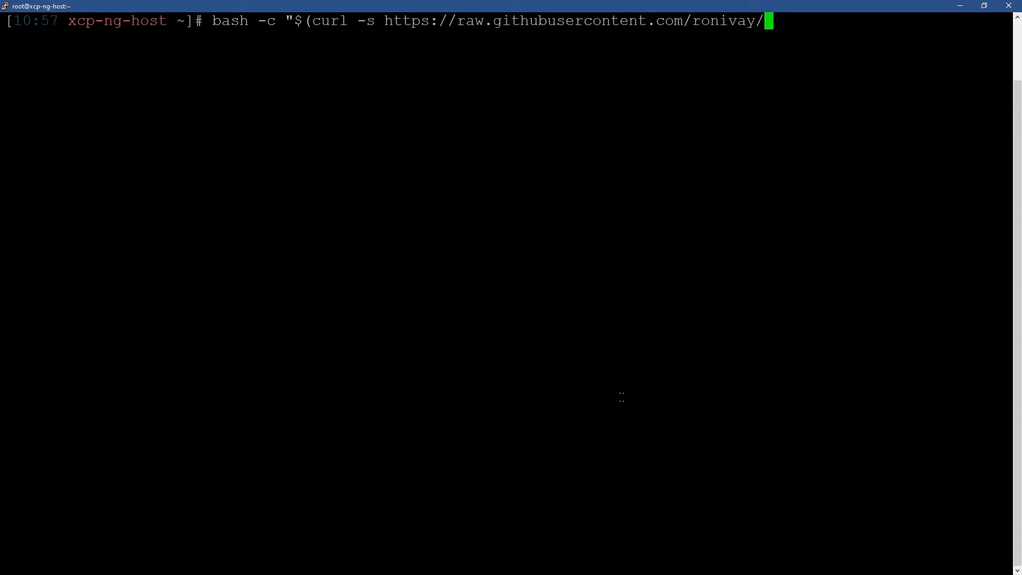
type("Xen")
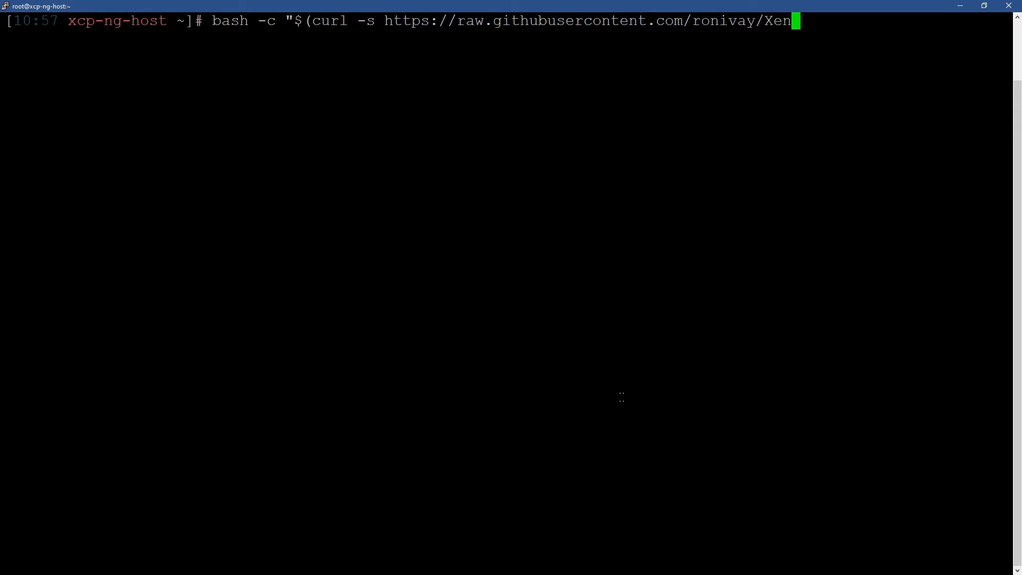
type("Or")
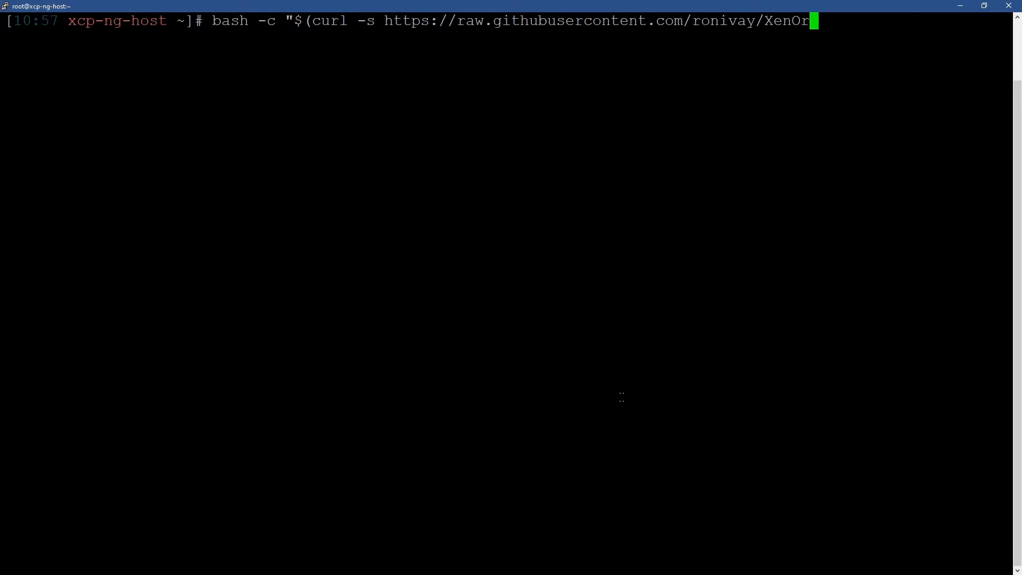
type("chestra")
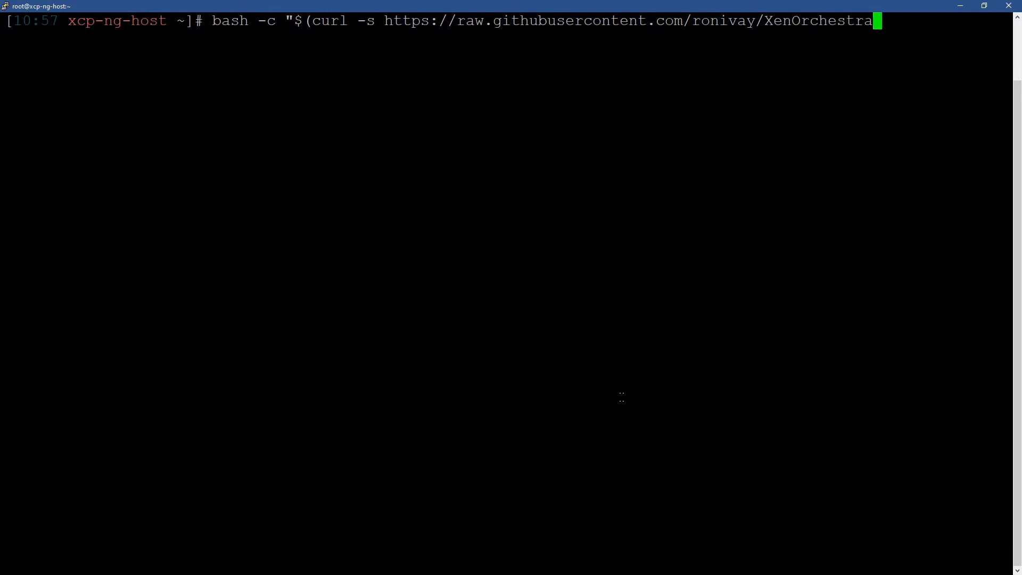
type("Inst")
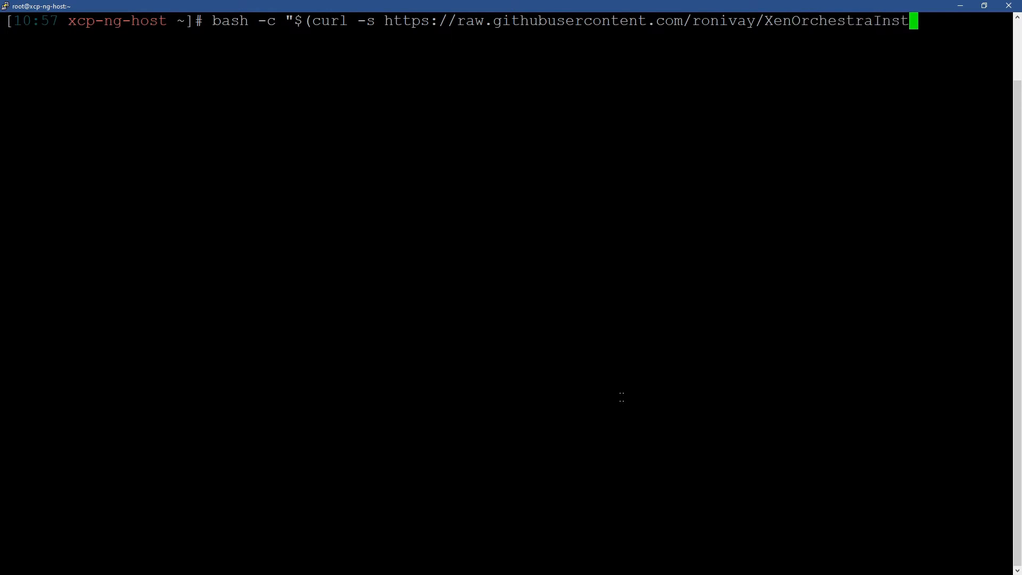
type("allerUpdater")
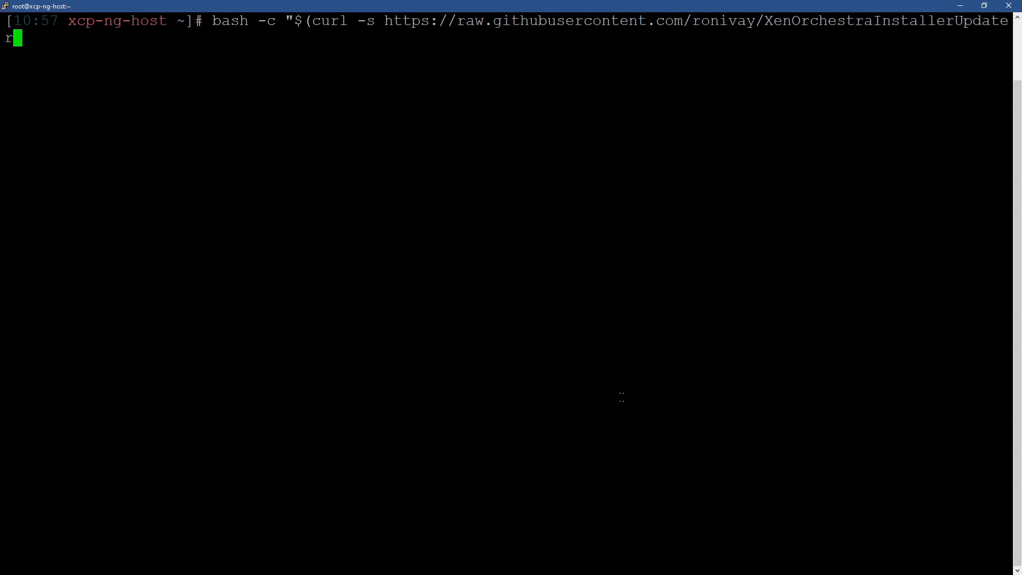
type("/mas")
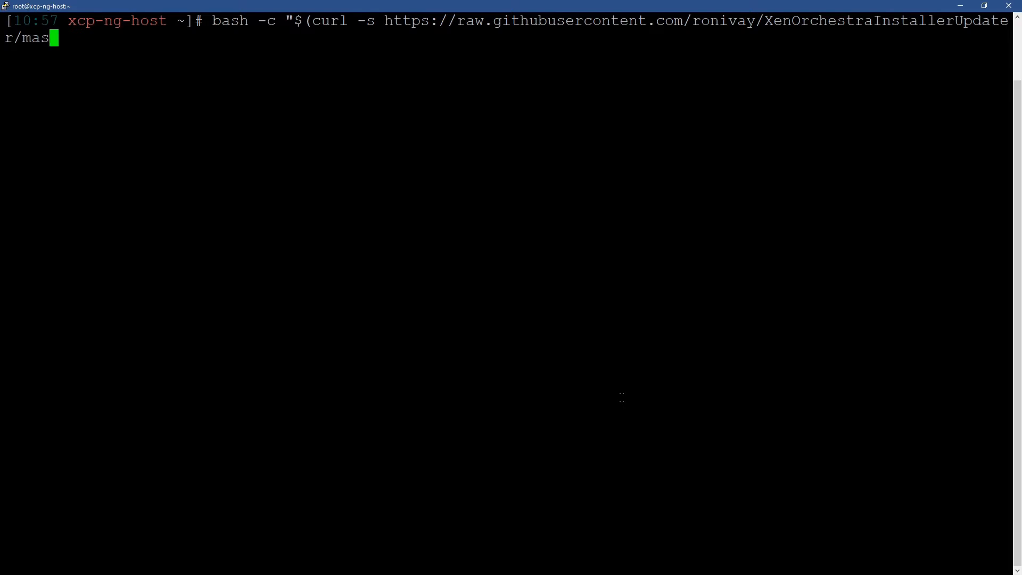
type("ter")
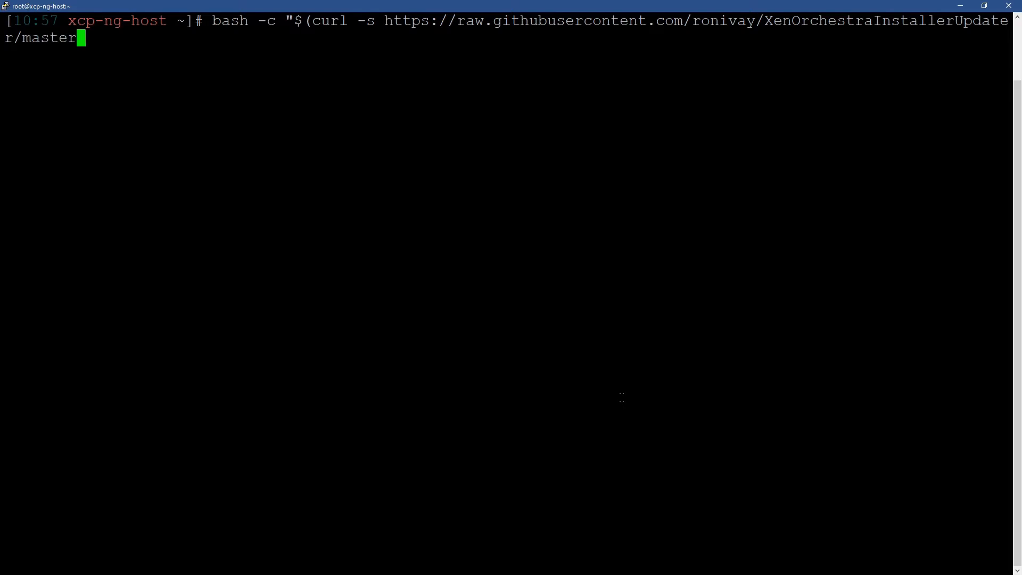
type("xo")
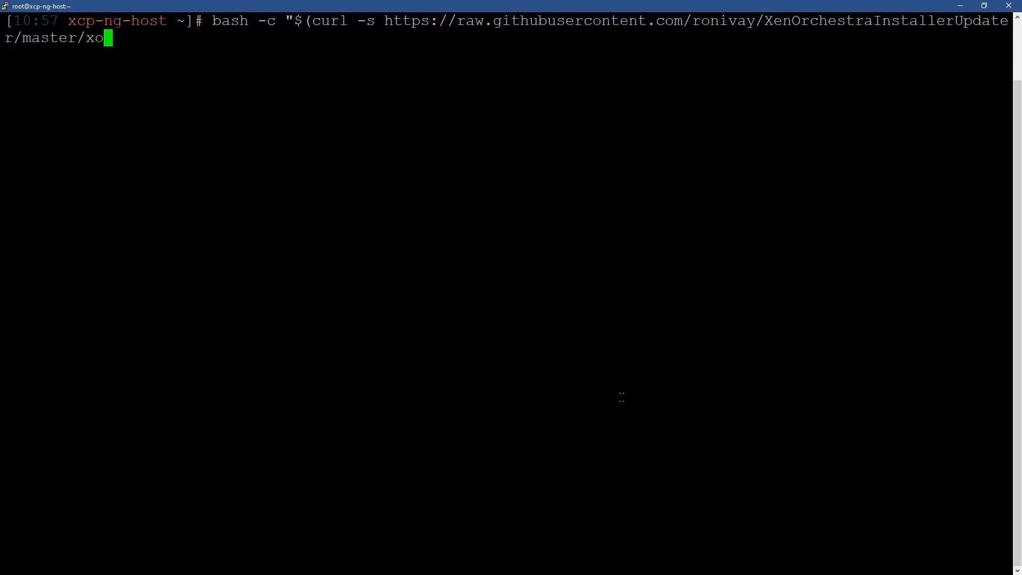
type("-app")
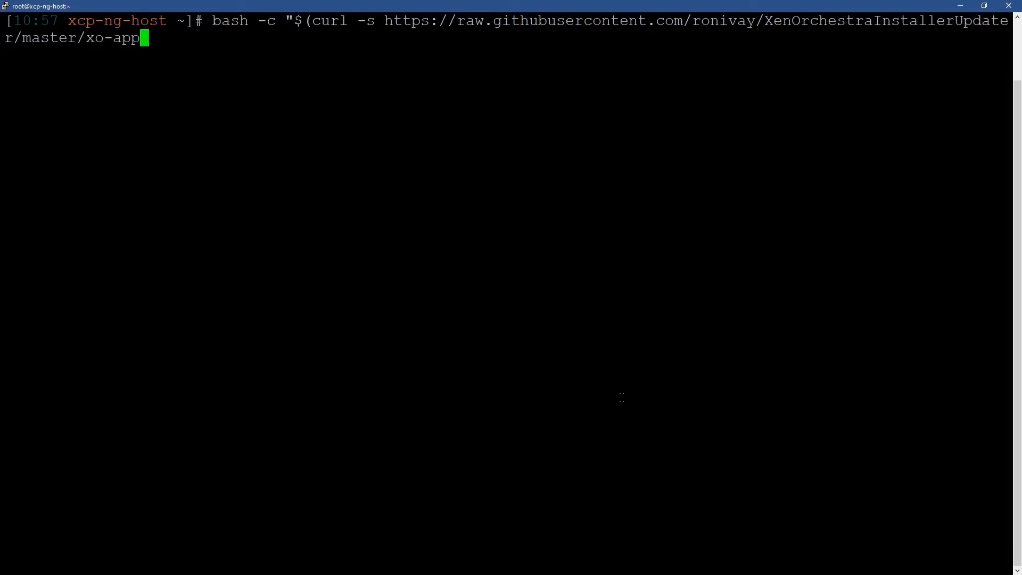
type("iance")
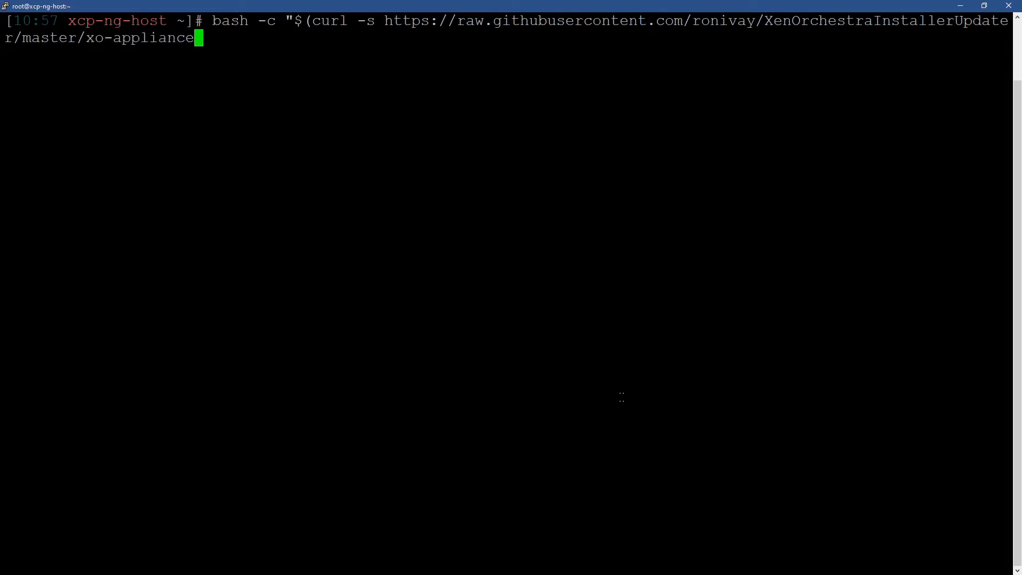
type(".")
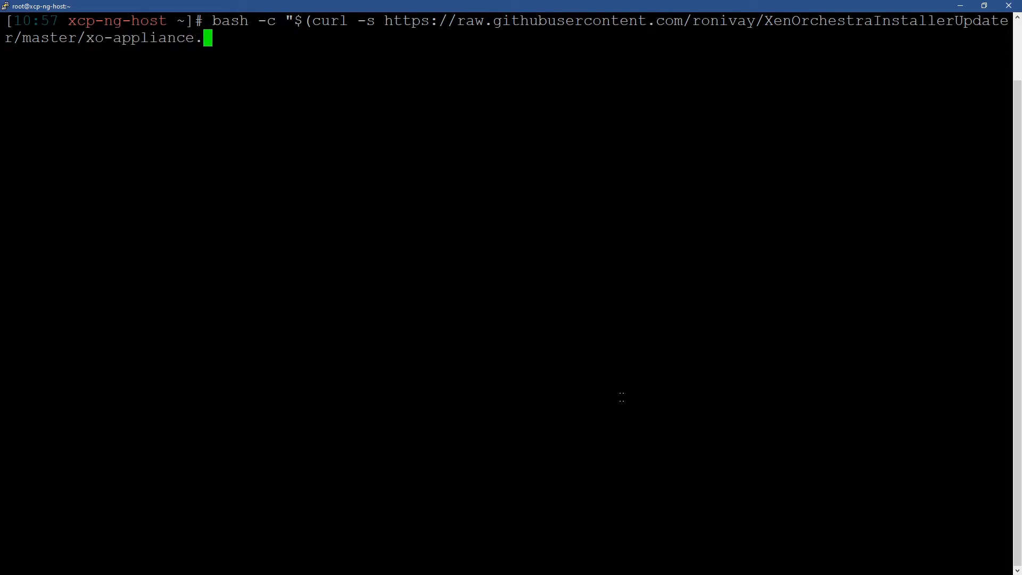
type("sh")
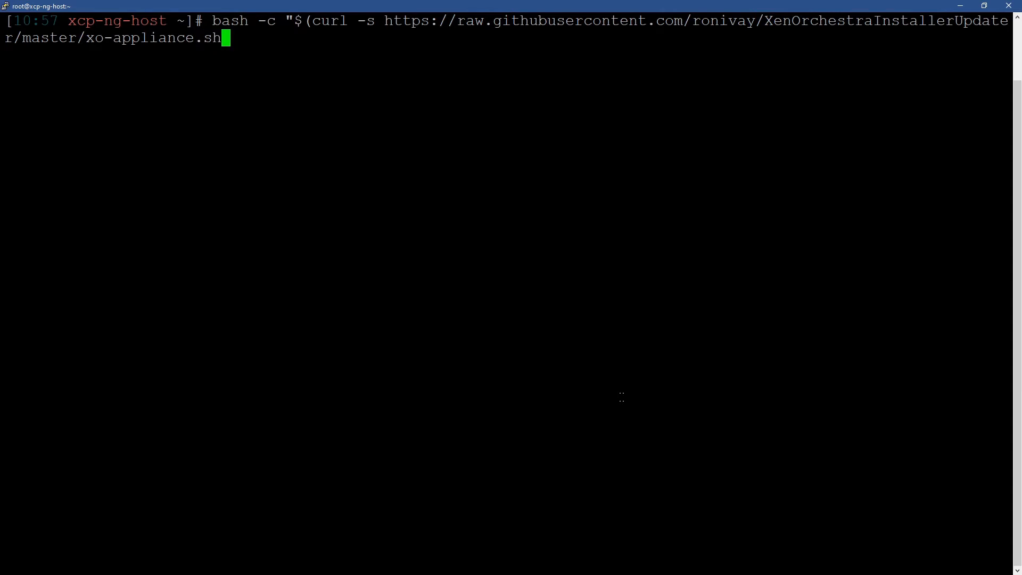
type(")")
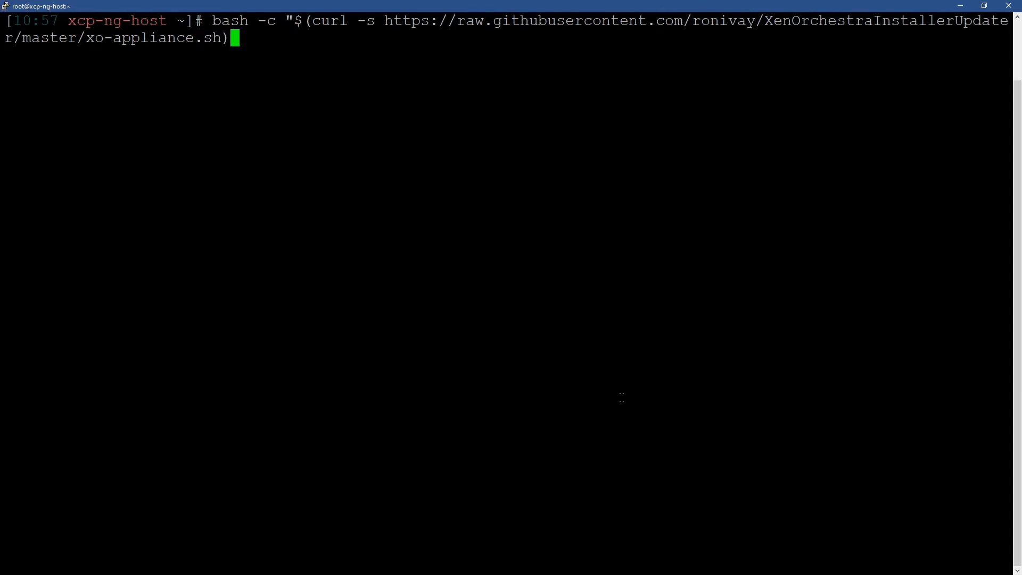
type("\"")
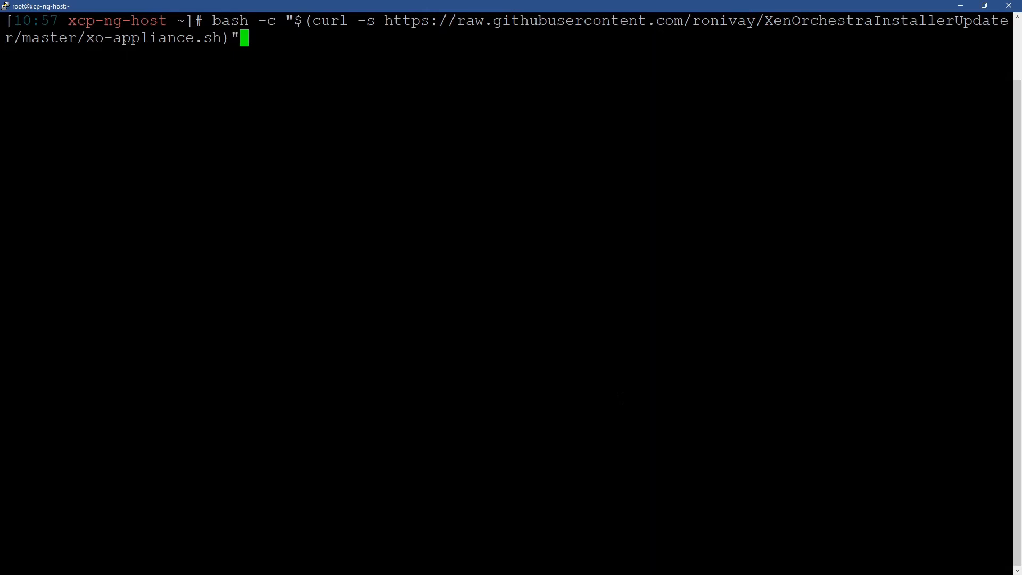
key("Return")
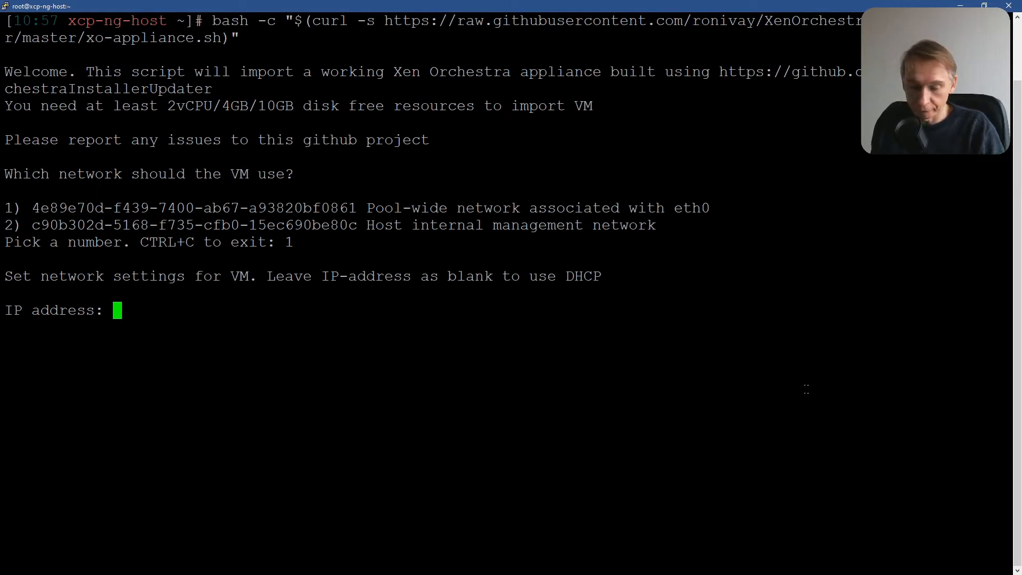
Step: Enter the appliance VM's static IP address 192.168.0.32
type("19")
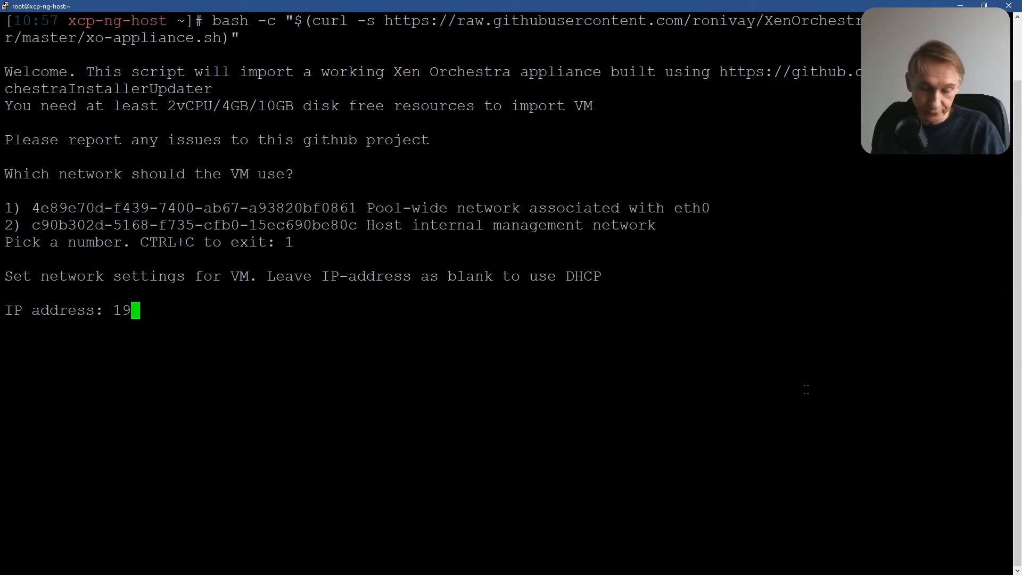
type("2.")
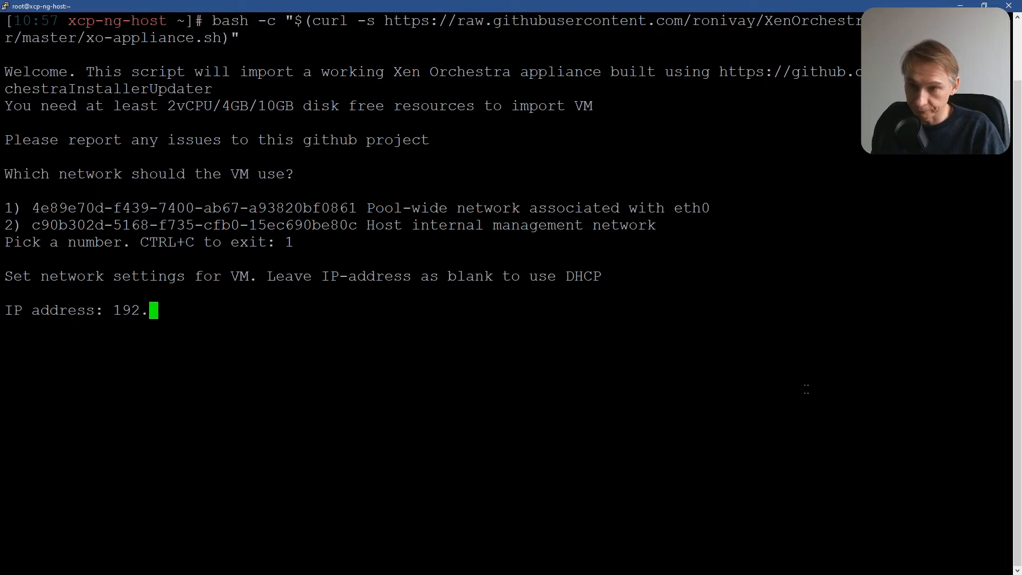
type("168.")
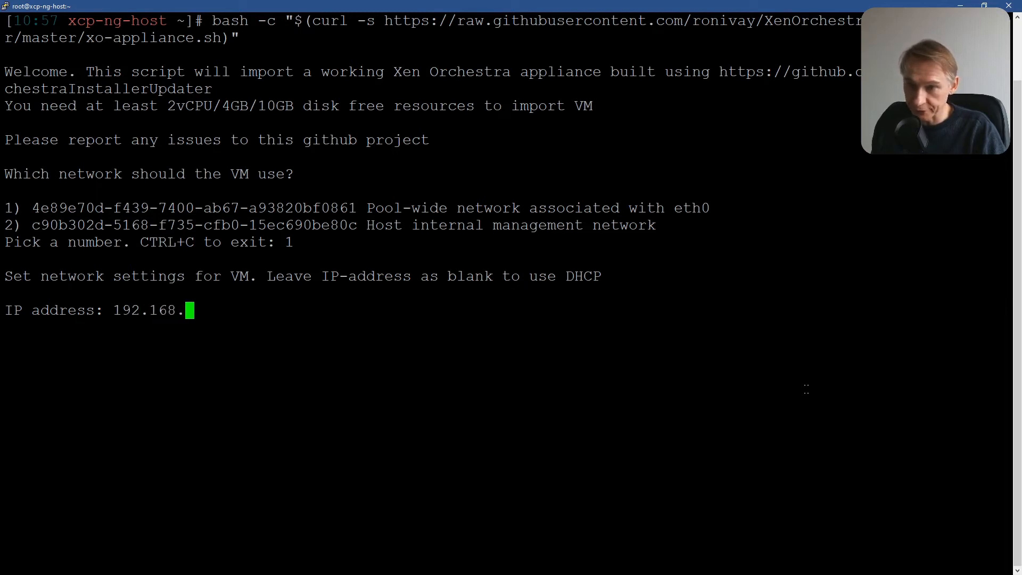
type("0.32")
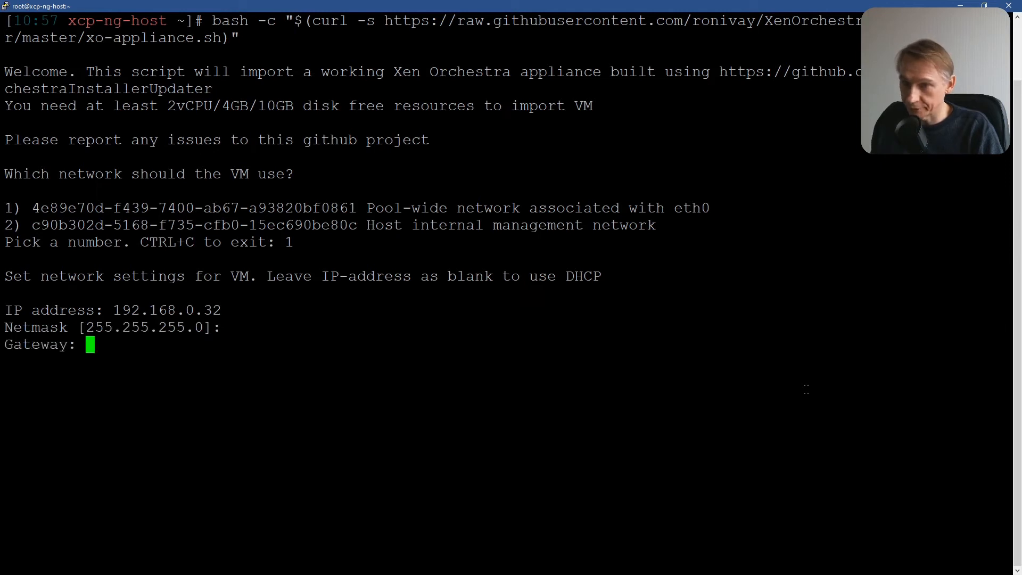
Step: Enter gateway 192.168.0.1 and accept the default DNS server 8.8.8.8
type("192")
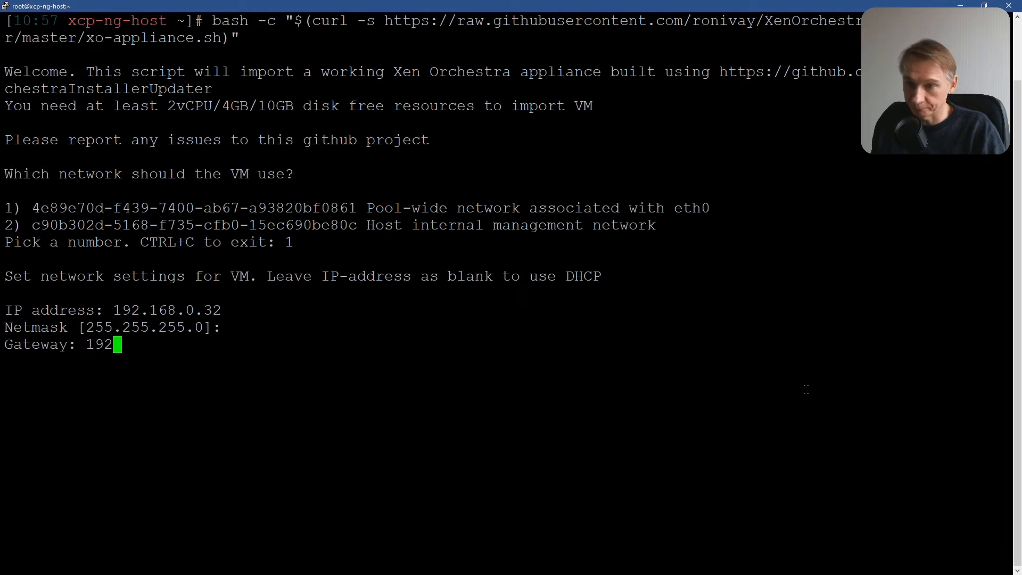
type(".168")
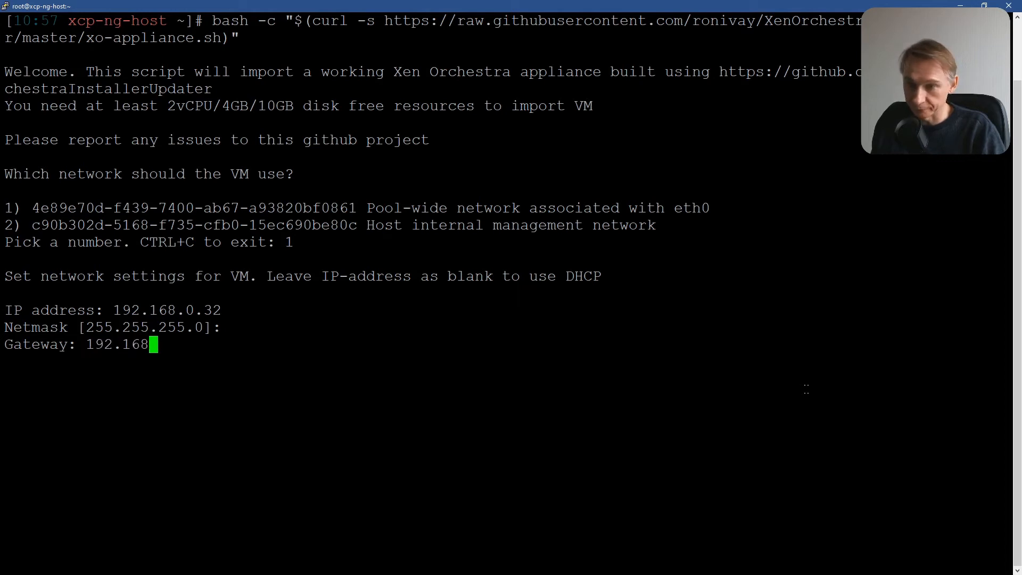
type(".0.1")
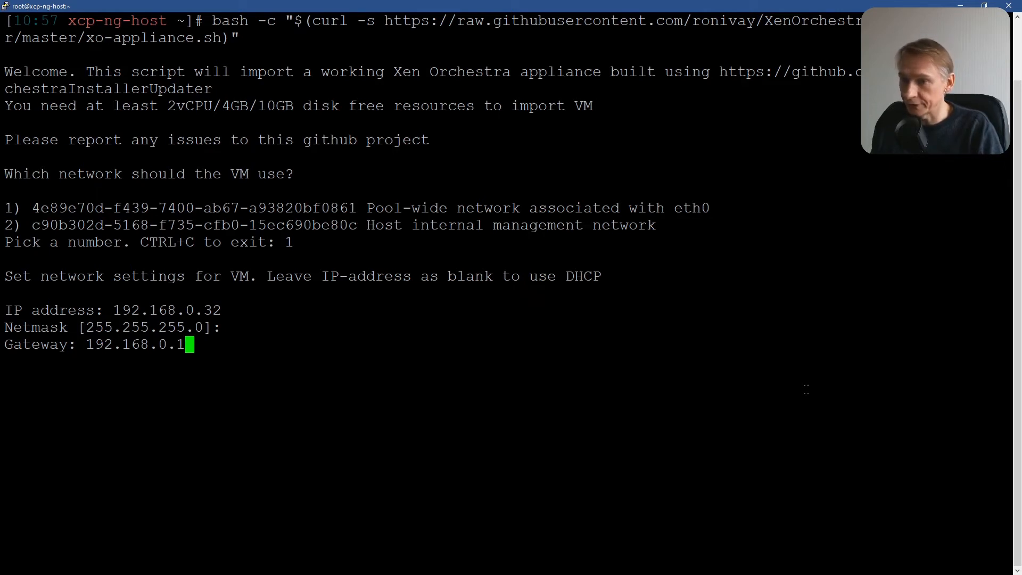
key("Return")
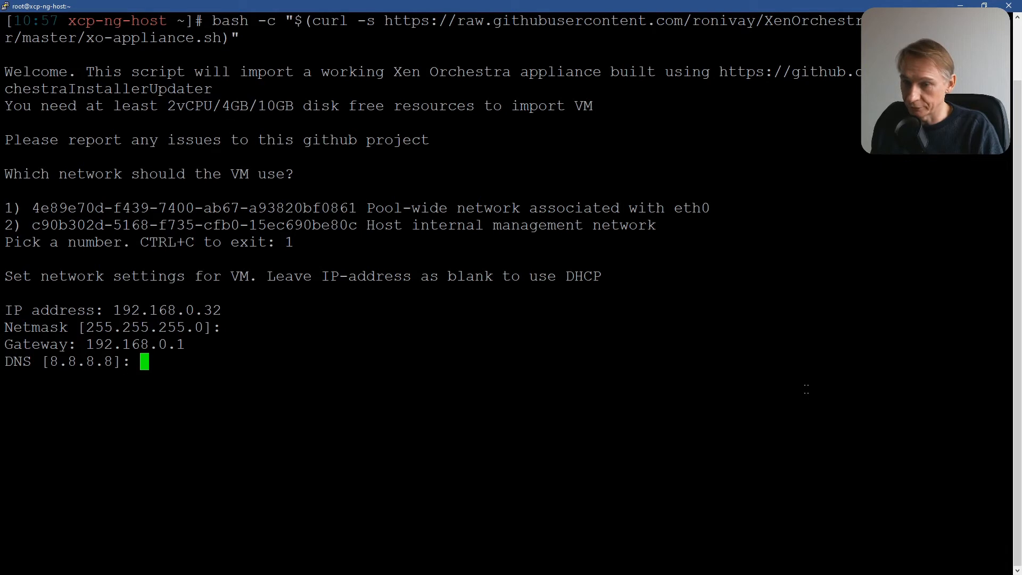
key("Return")
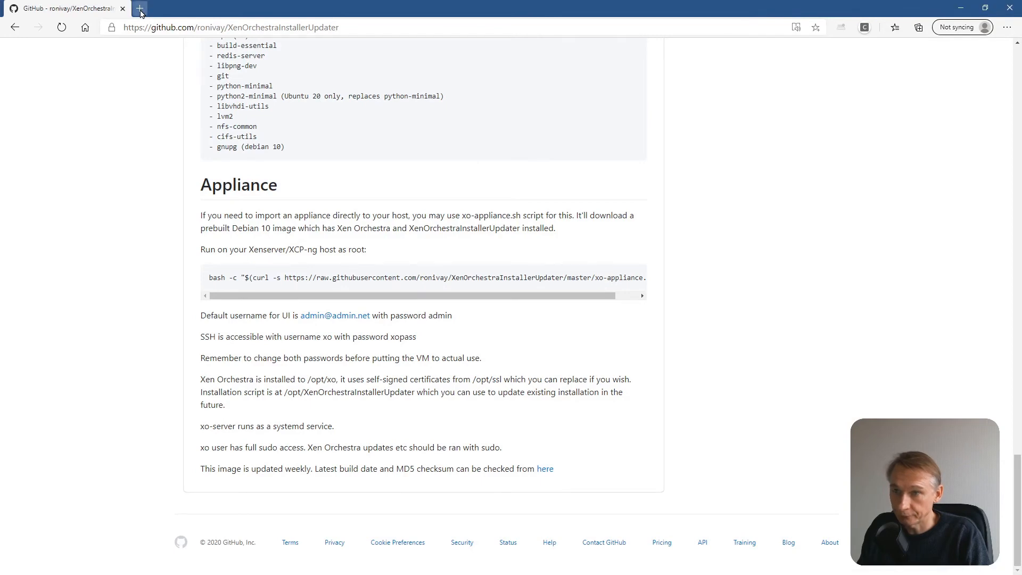
Step: Browse to 192.168.0.32 in a new tab and continue past the untrusted-certificate warning
left_click(140, 7)
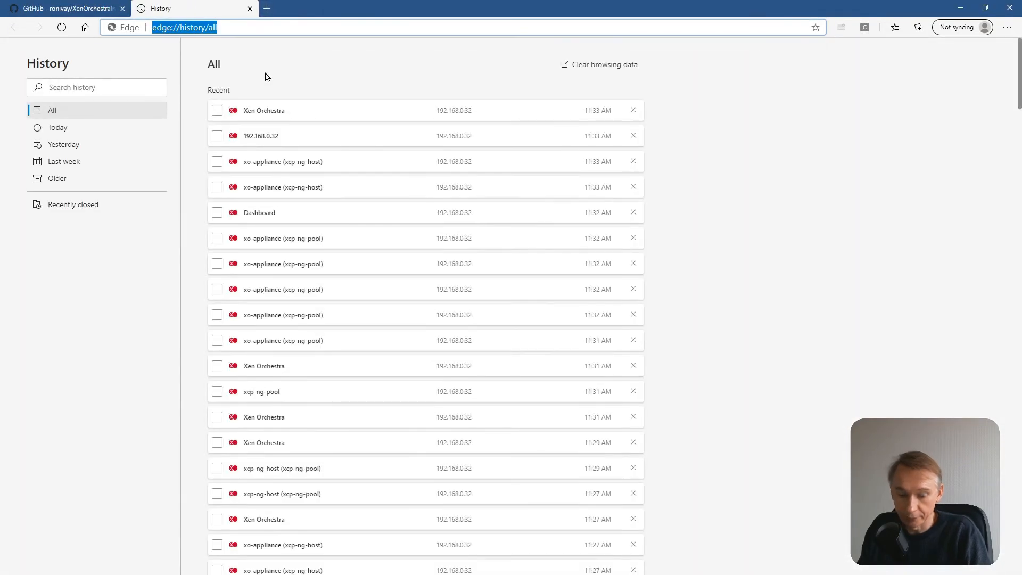
type("192.168.0.10")
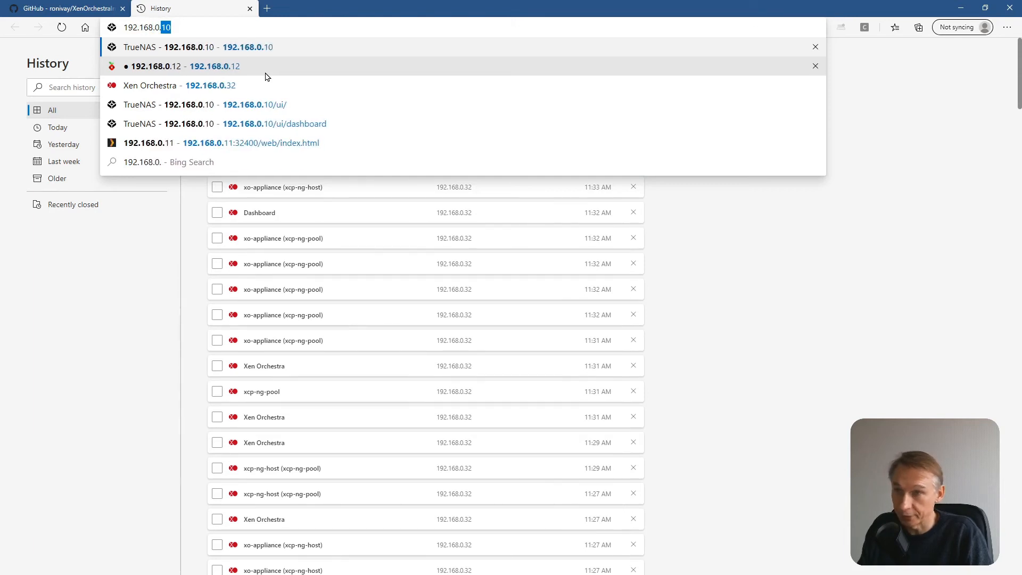
type("192.168.0.32")
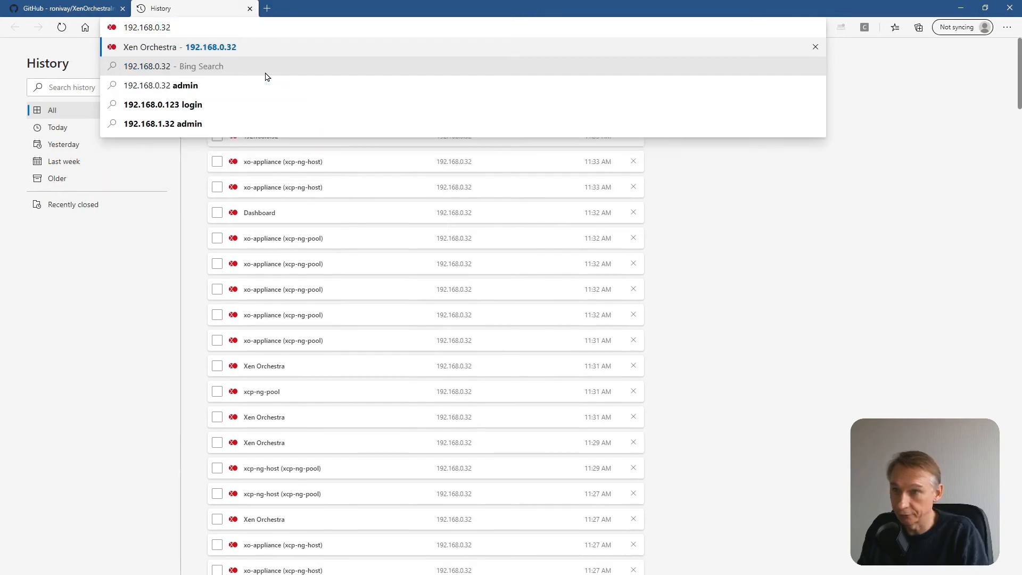
left_click(179, 46)
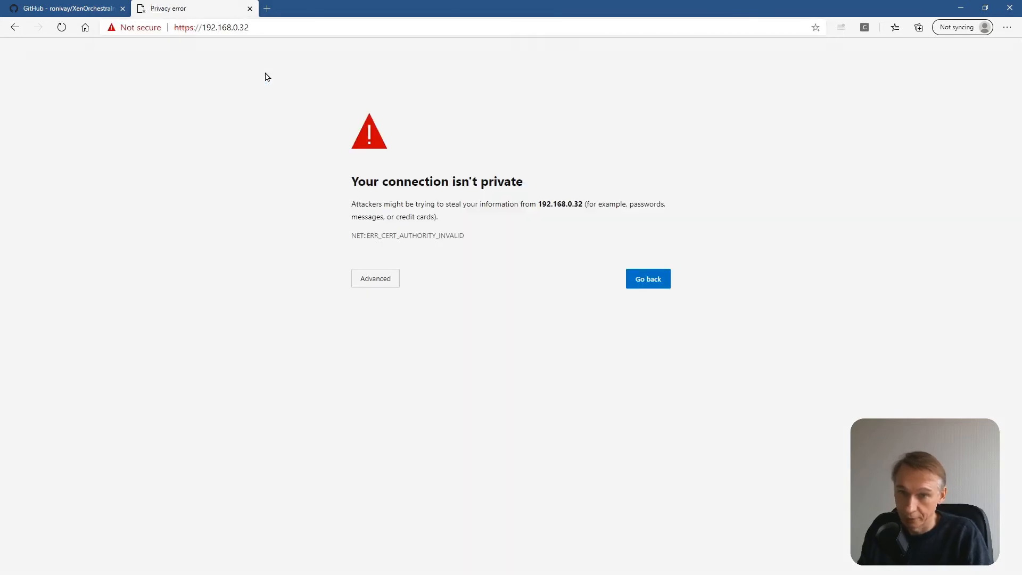
mouse_move(498, 225)
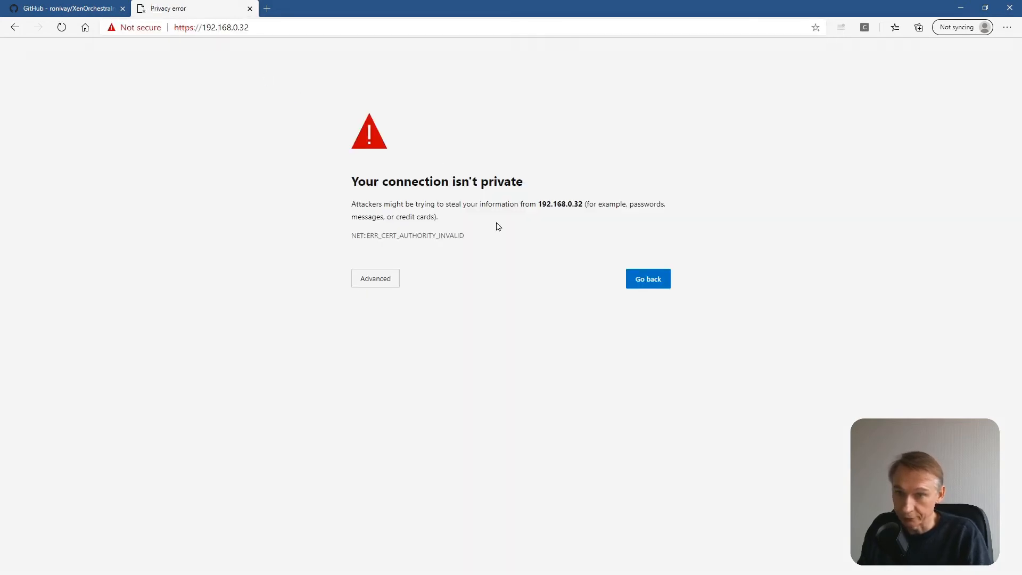
left_click(374, 278)
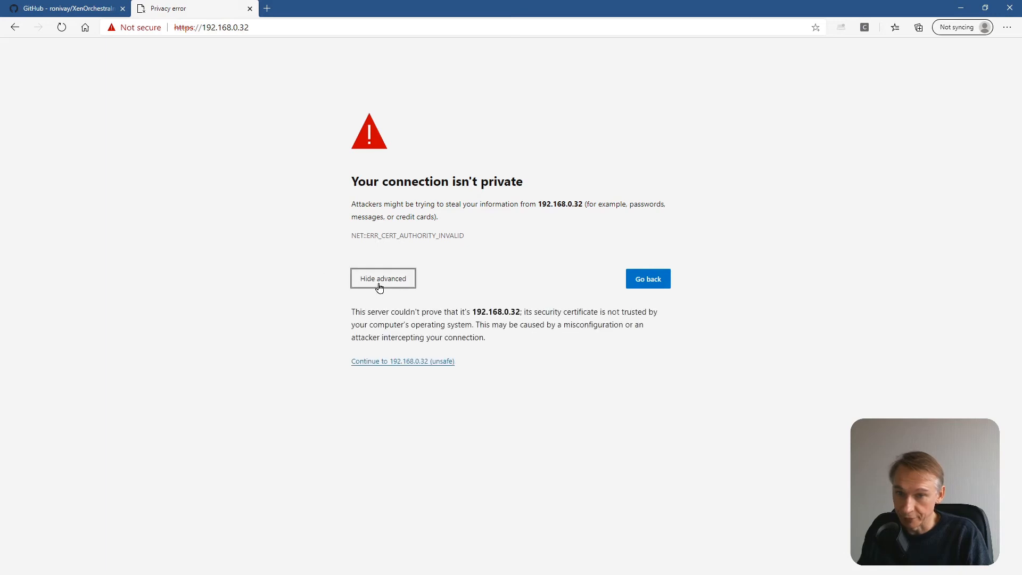
mouse_move(438, 380)
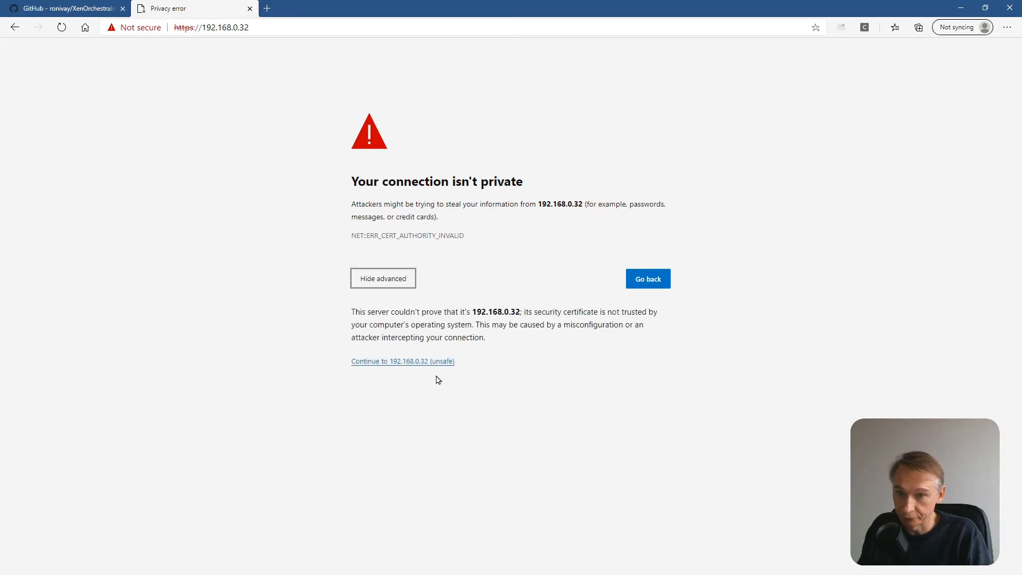
left_click(402, 361)
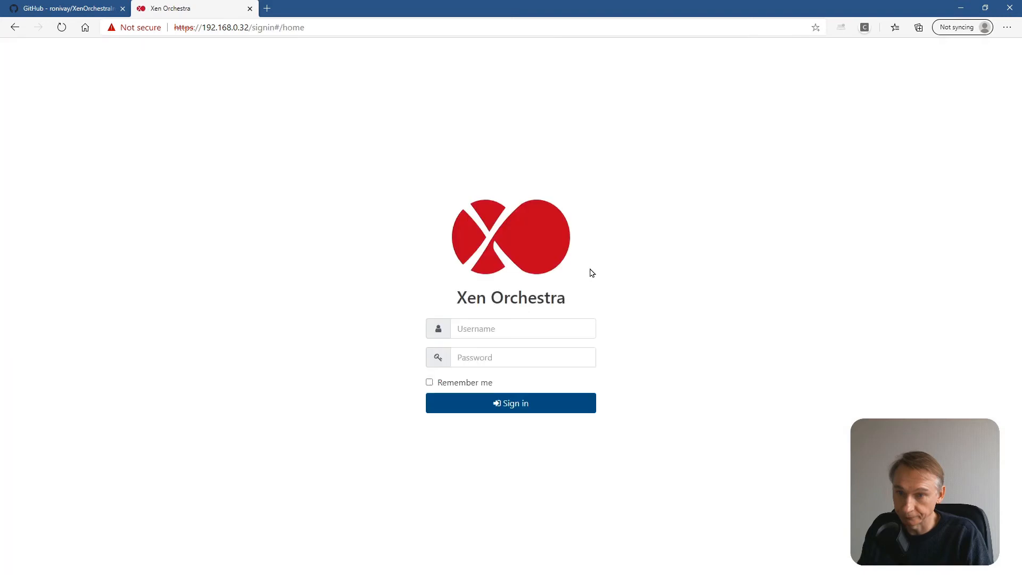
left_click(522, 328)
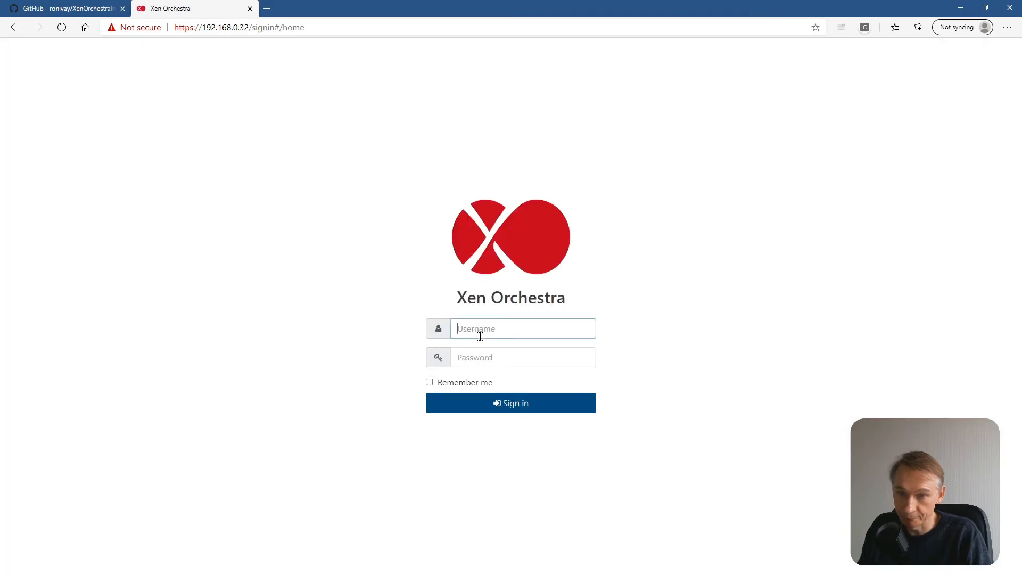
type("adm")
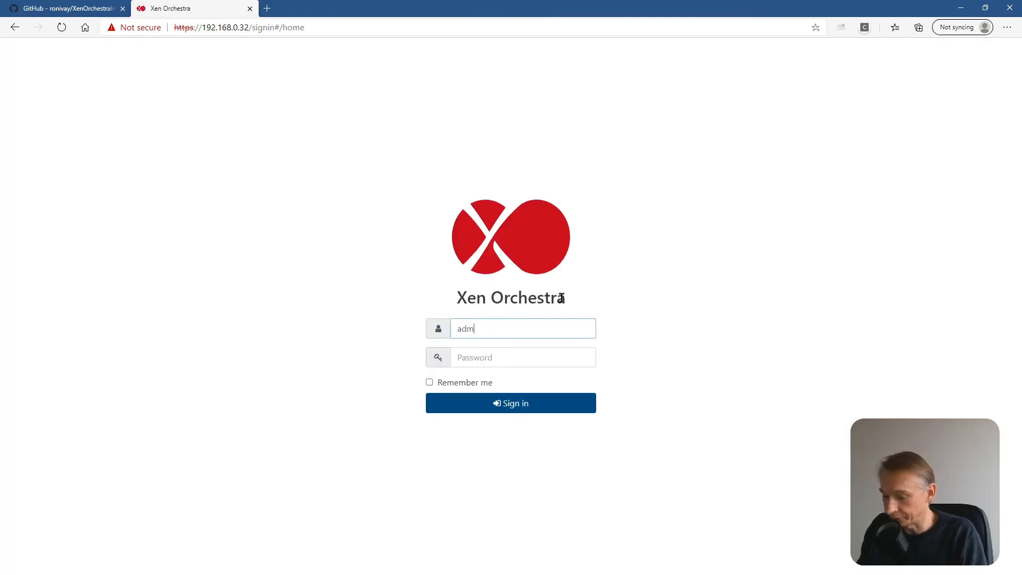
type("in")
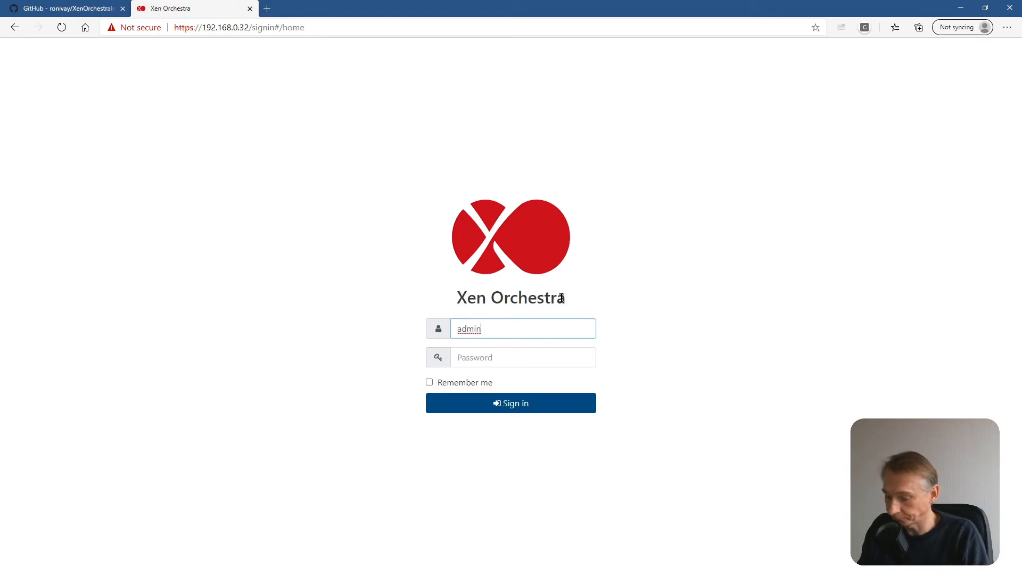
type("@ad")
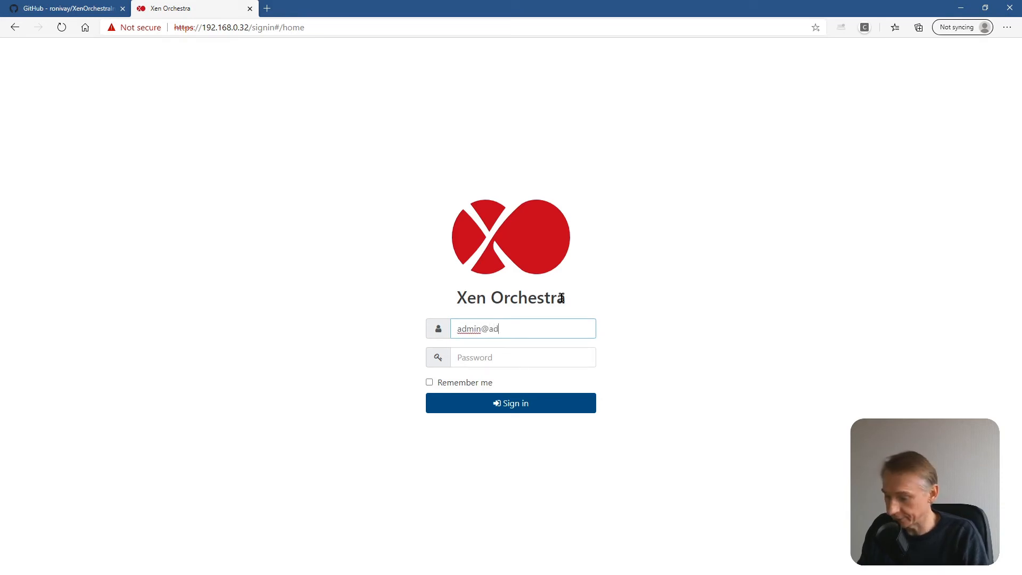
type("min.")
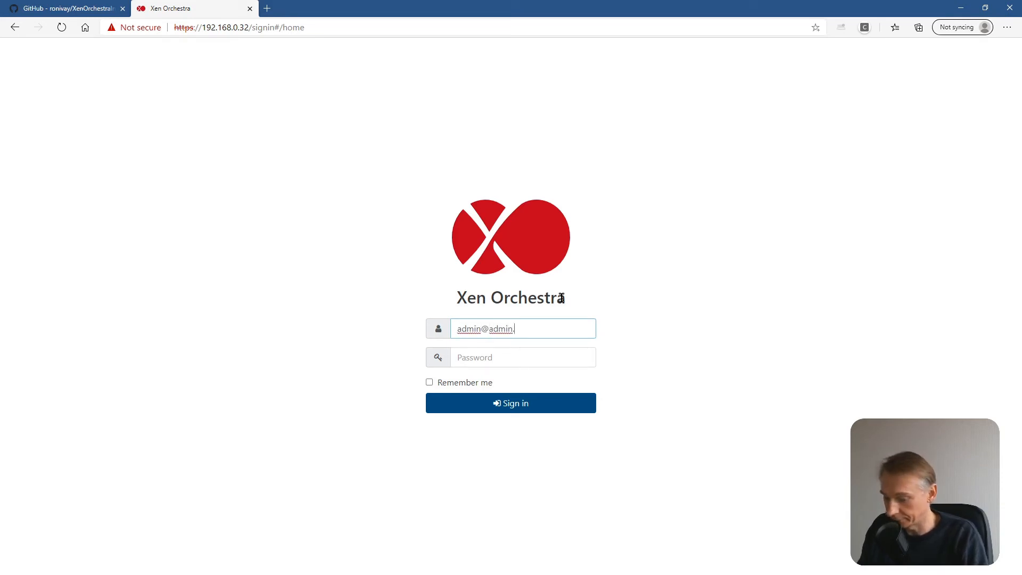
type("net")
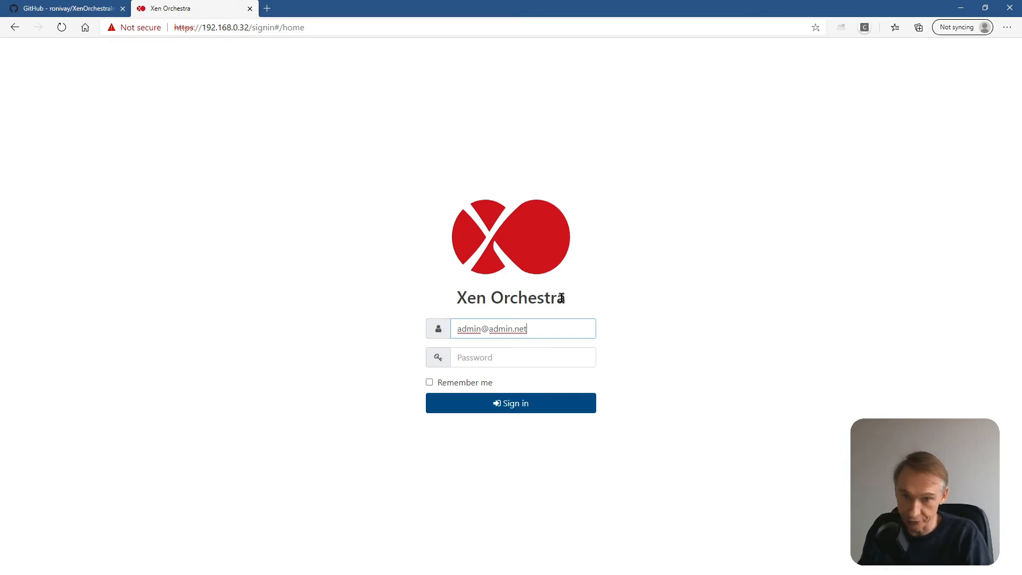
left_click(523, 358)
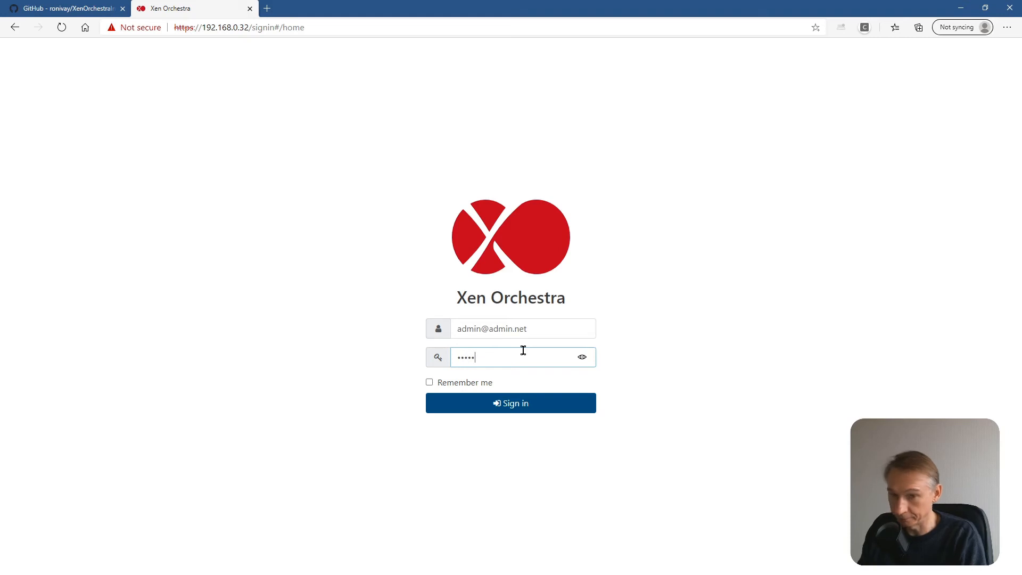
left_click(510, 403)
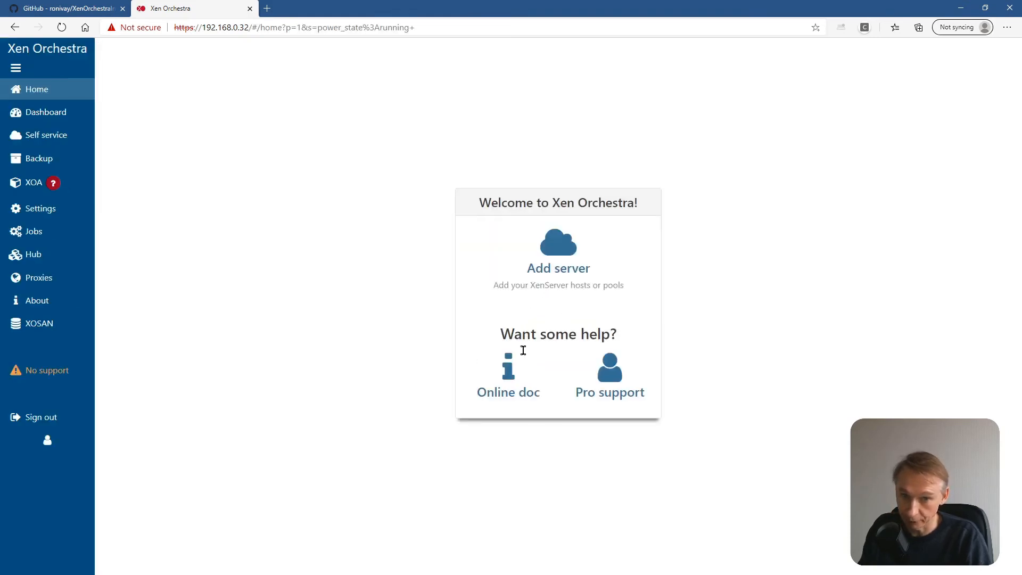
mouse_move(657, 317)
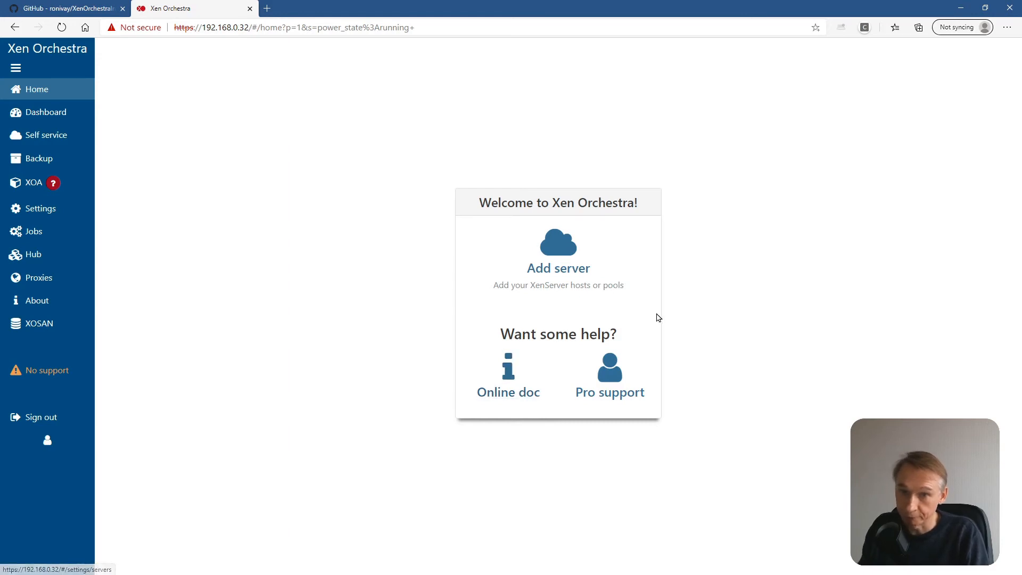
mouse_move(466, 261)
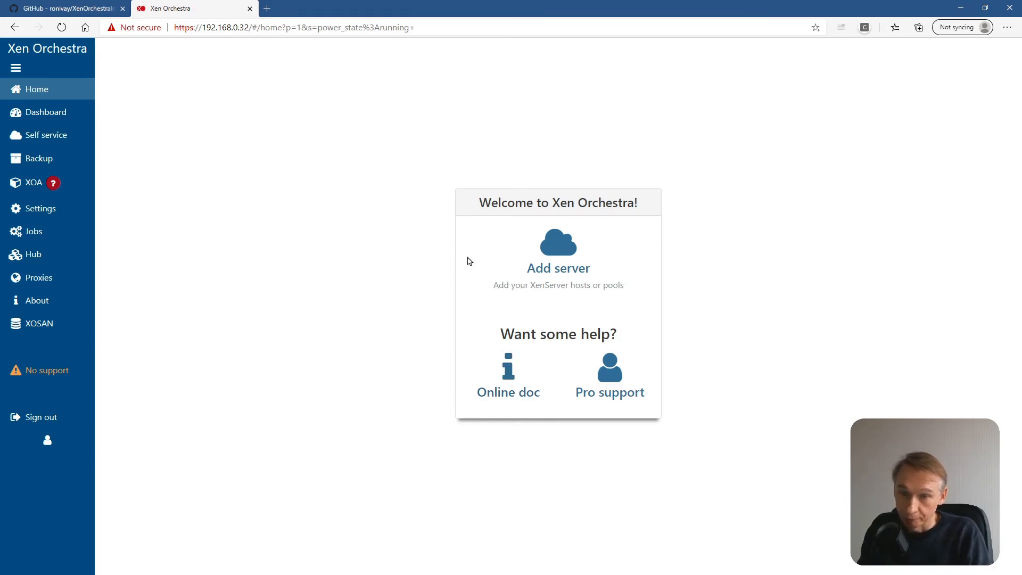
mouse_move(516, 263)
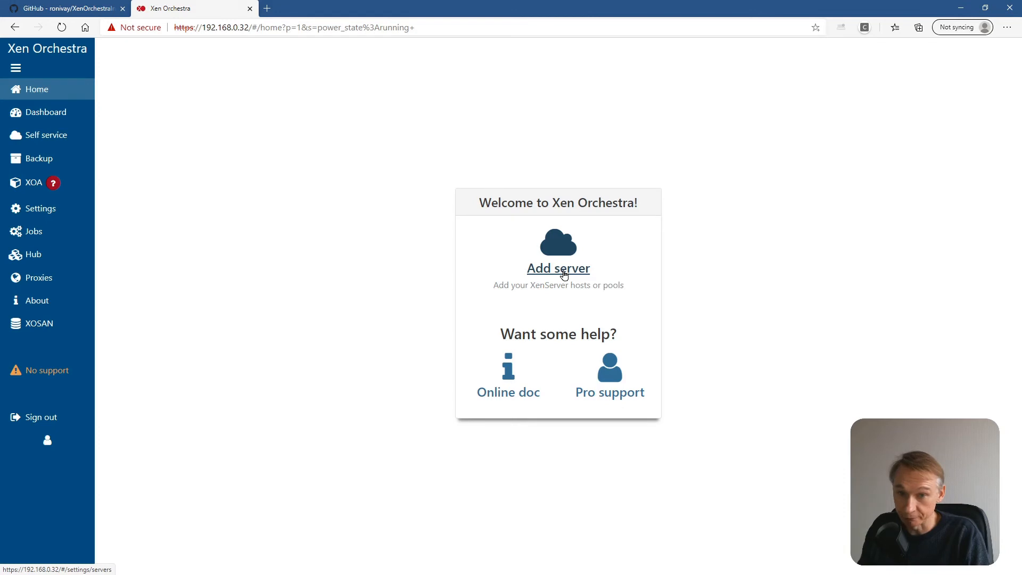
Step: Start a new server entry labelled XCP-ng-host
left_click(557, 268)
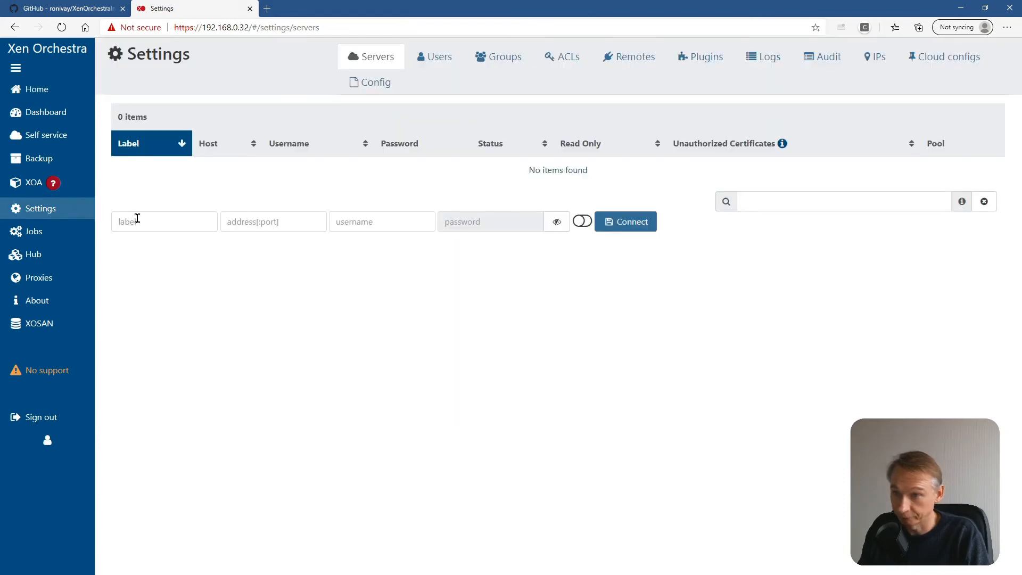
type("xc")
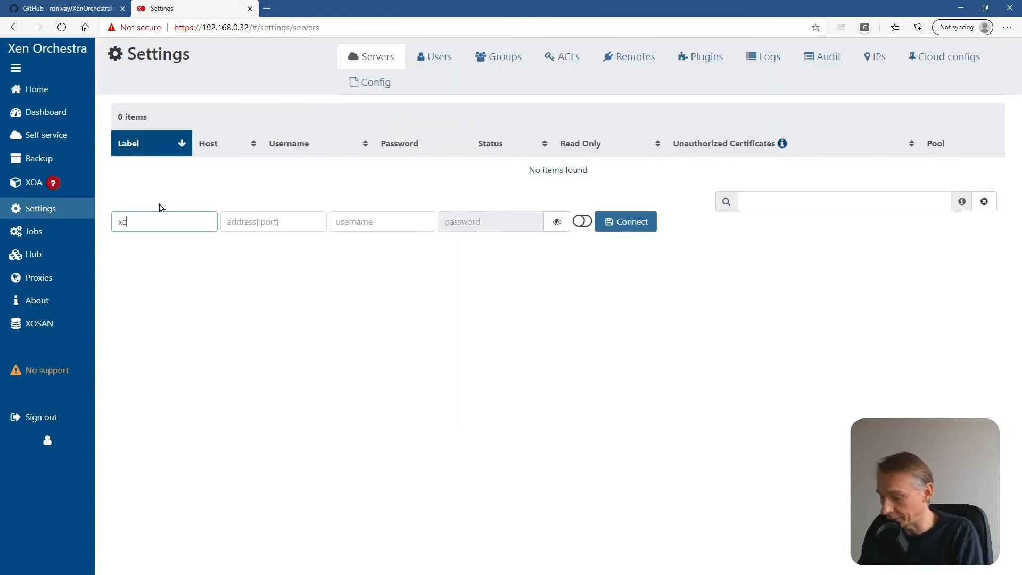
type("p")
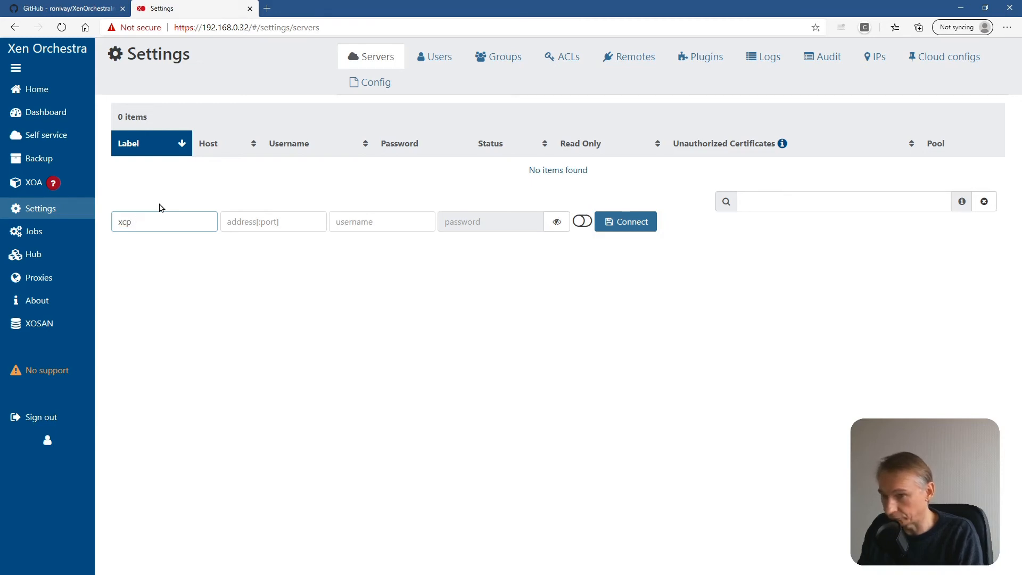
type("XCP")
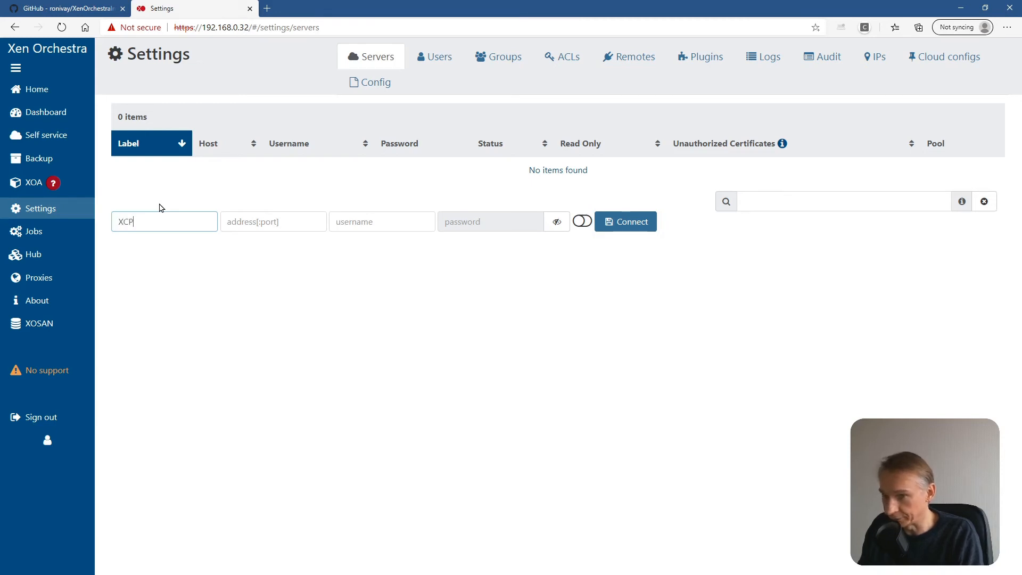
type("-ng")
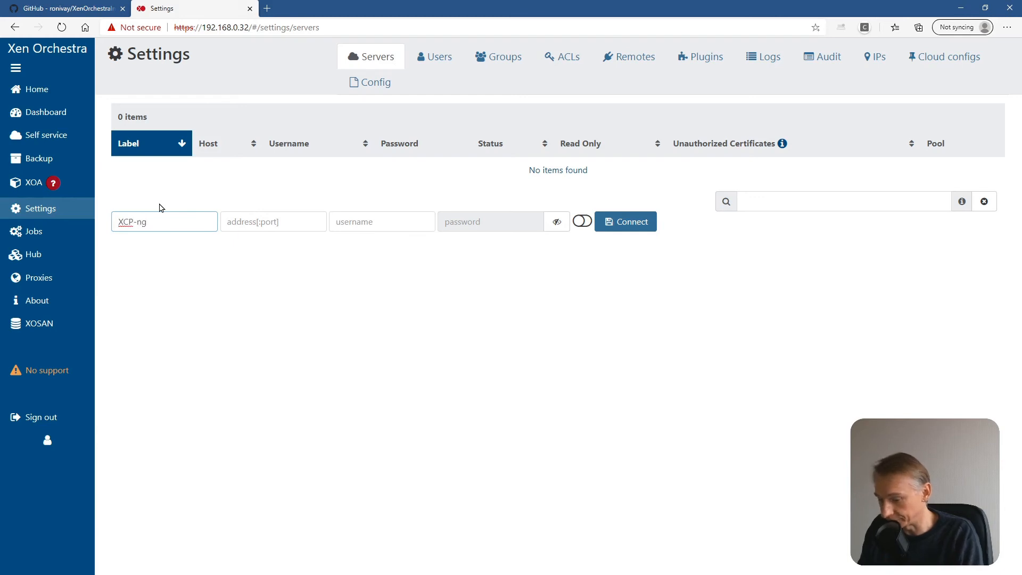
type("-host")
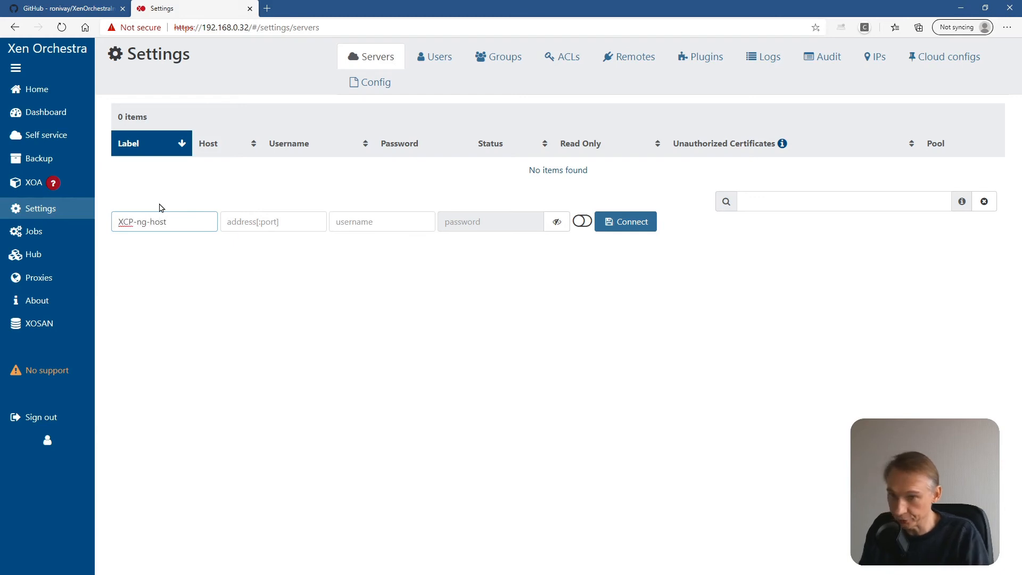
Step: Give the server address 192.168.0.30, username root and its password
left_click(272, 221)
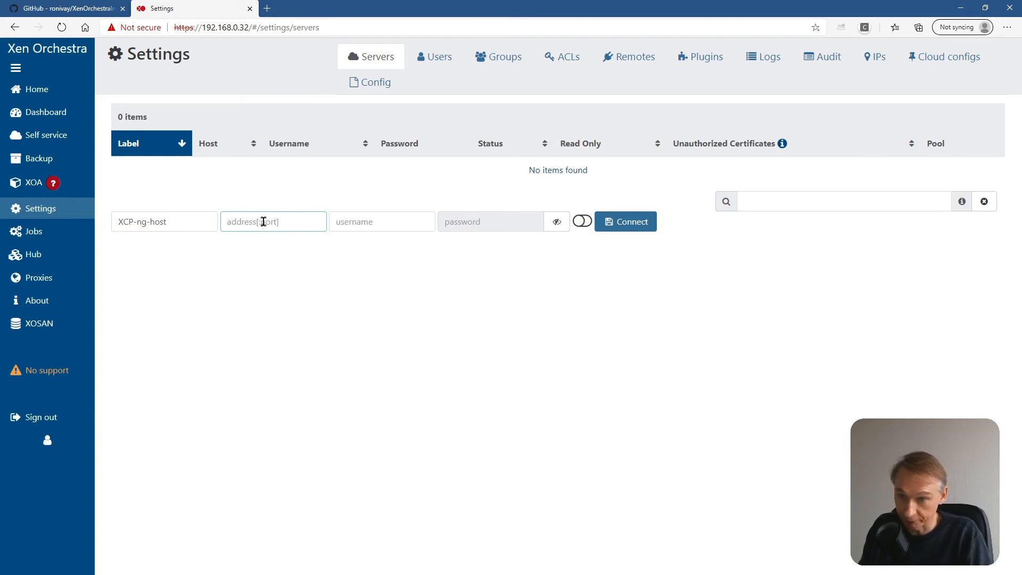
type("192.1")
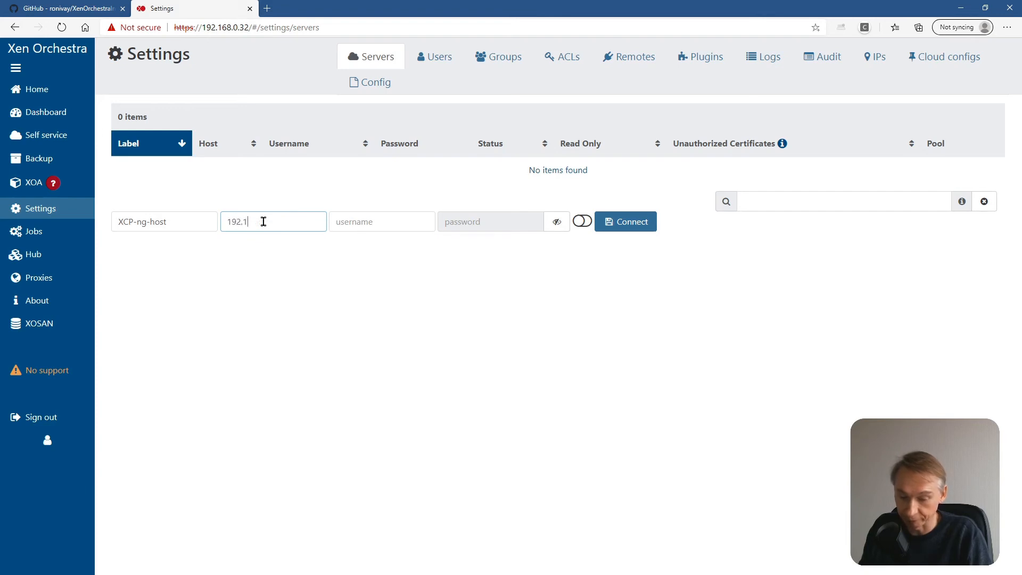
type("68.0")
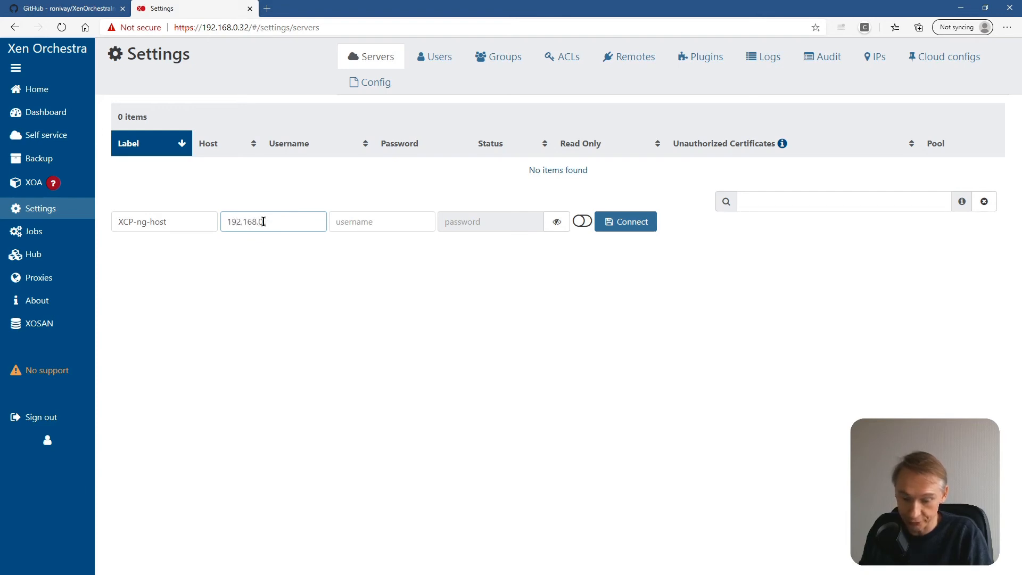
type("30")
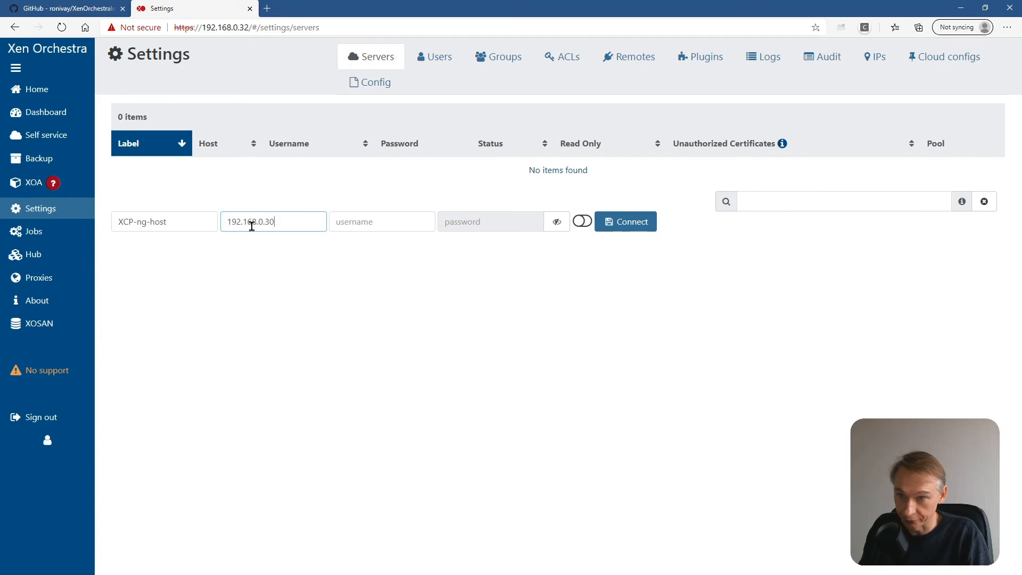
mouse_move(292, 221)
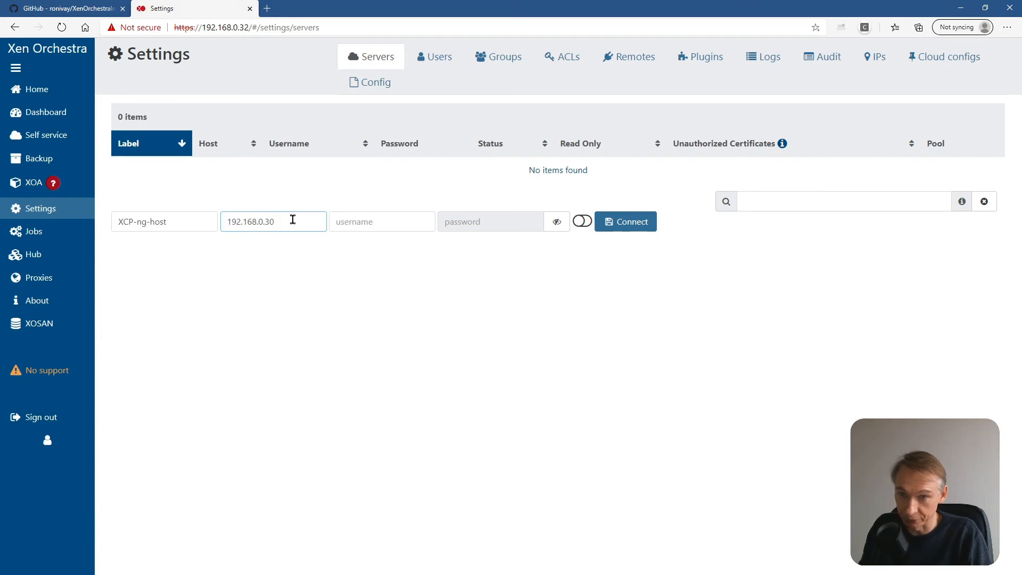
left_click(382, 221)
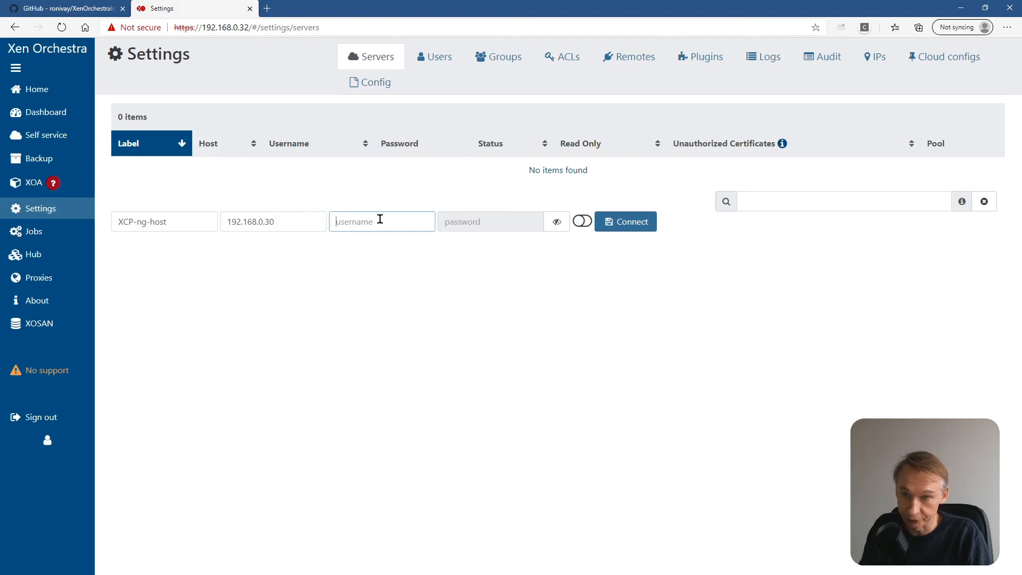
type("root")
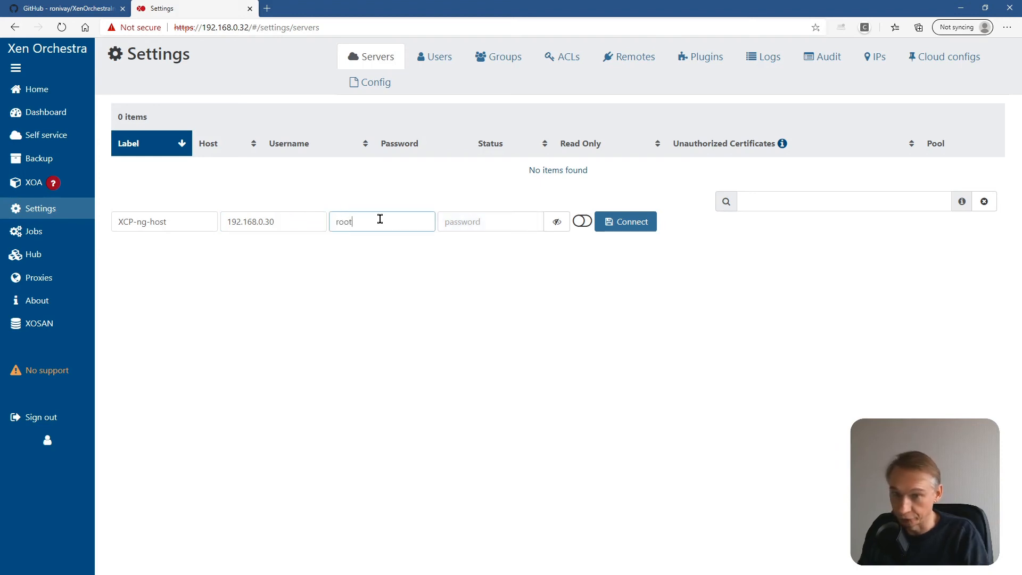
left_click(490, 222)
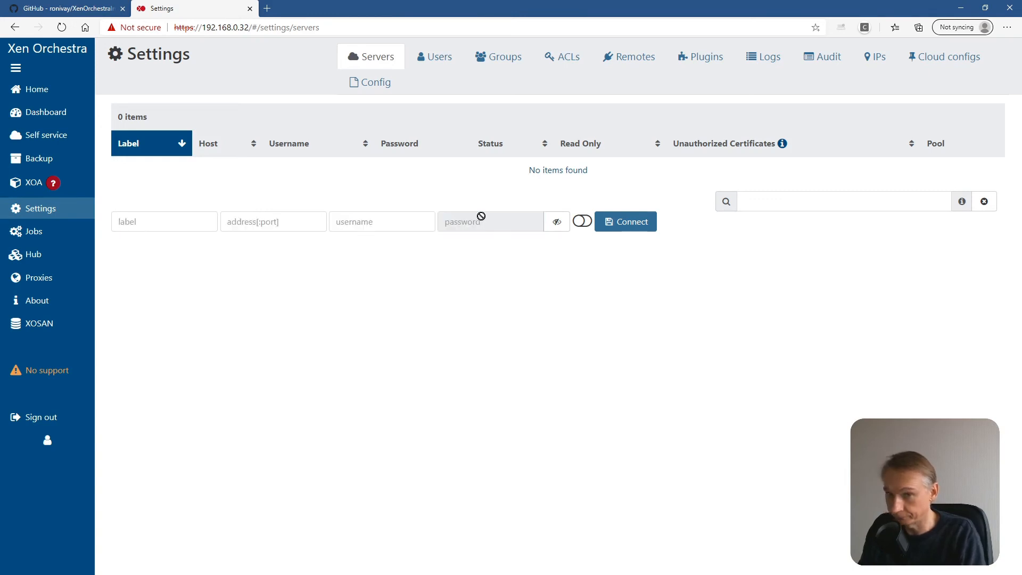
Step: Connect XCP-ng-host and accept its invalid self-signed certificate so it shows pool xcp-ng-pool
left_click(625, 221)
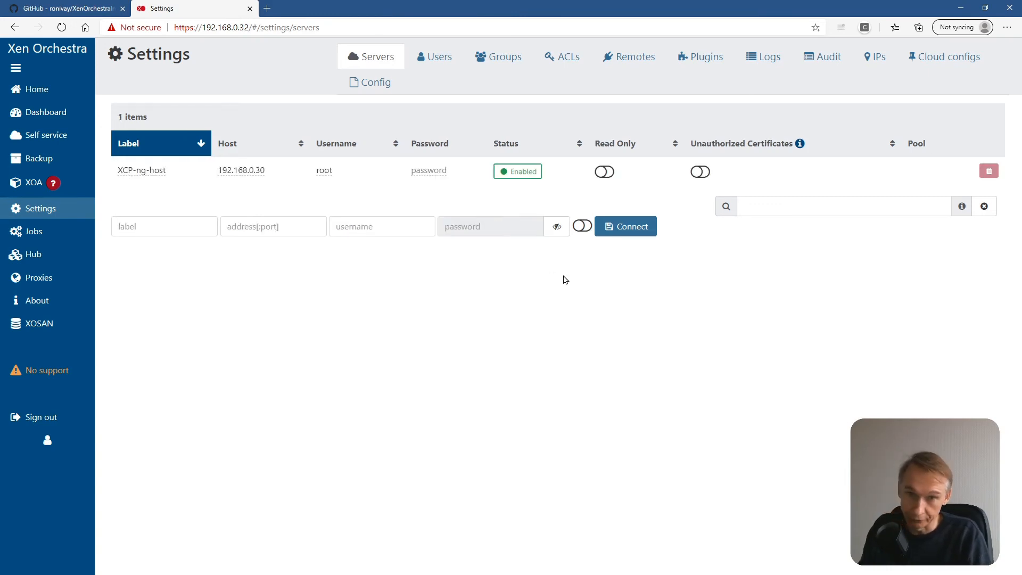
mouse_move(574, 265)
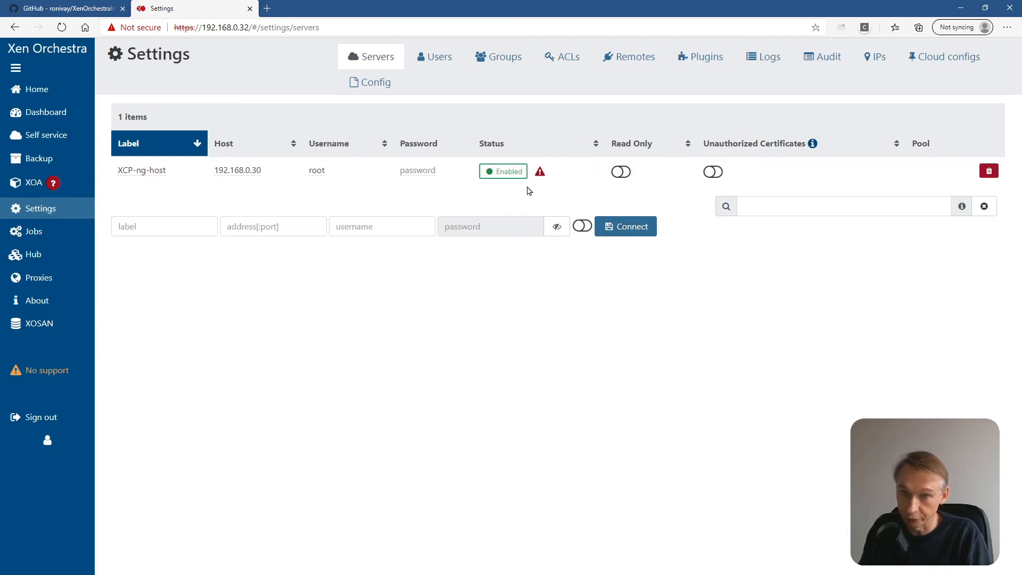
mouse_move(540, 171)
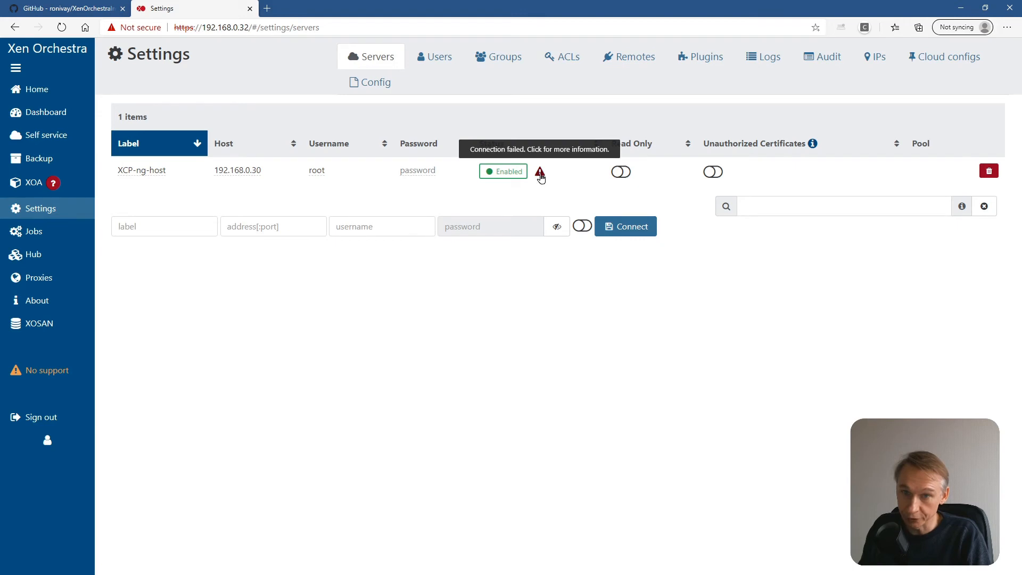
left_click(540, 171)
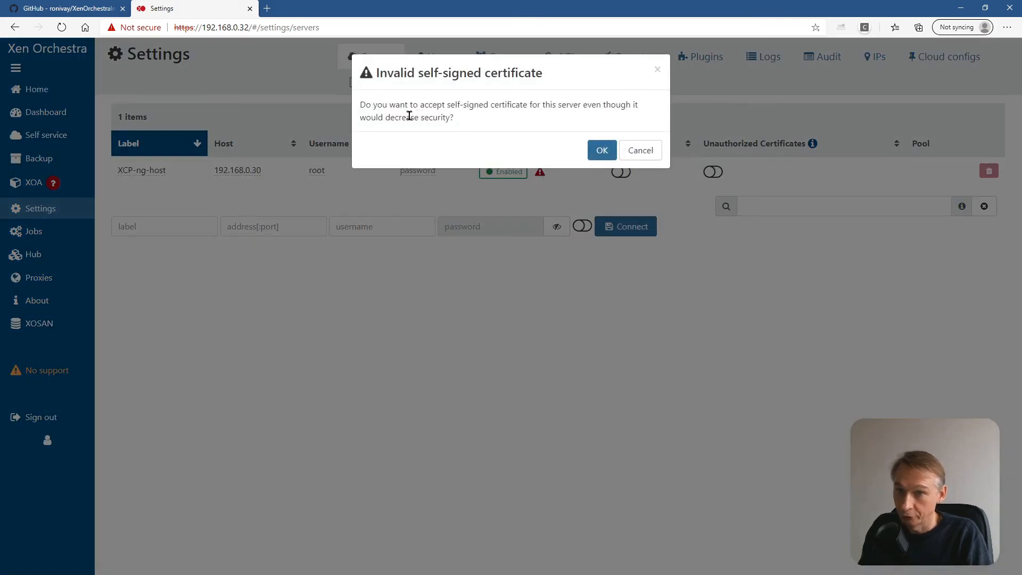
mouse_move(557, 116)
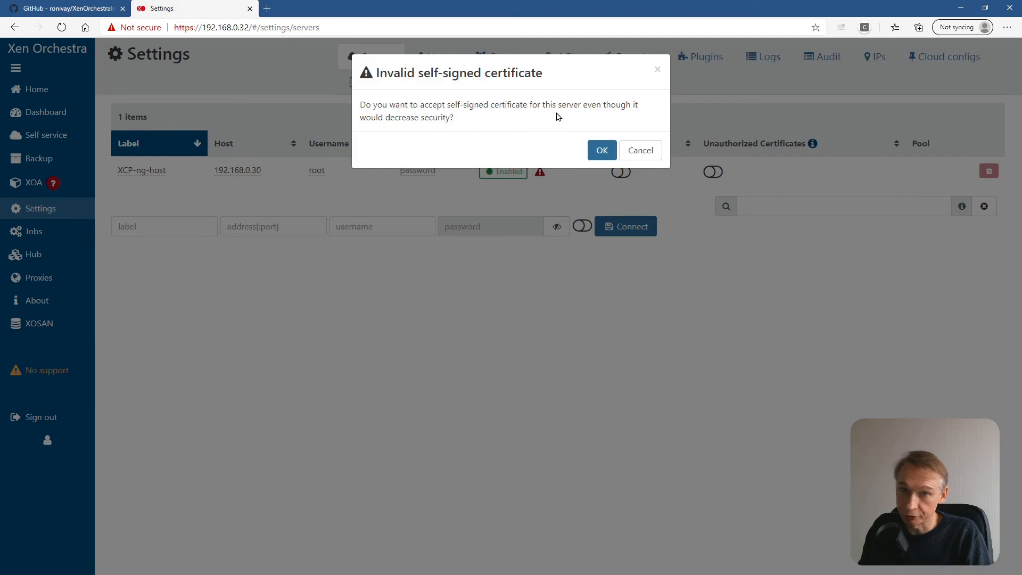
mouse_move(403, 129)
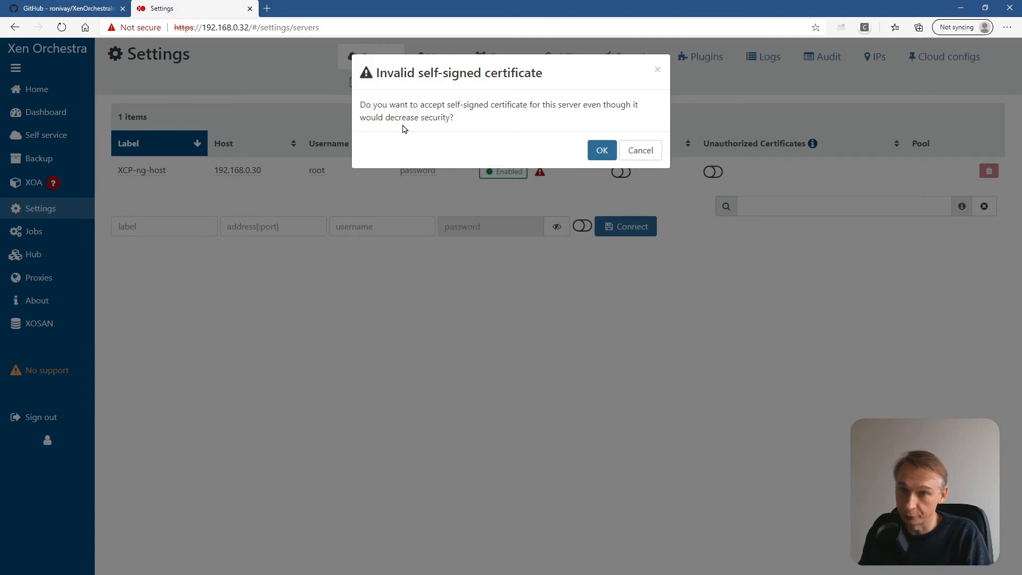
mouse_move(522, 124)
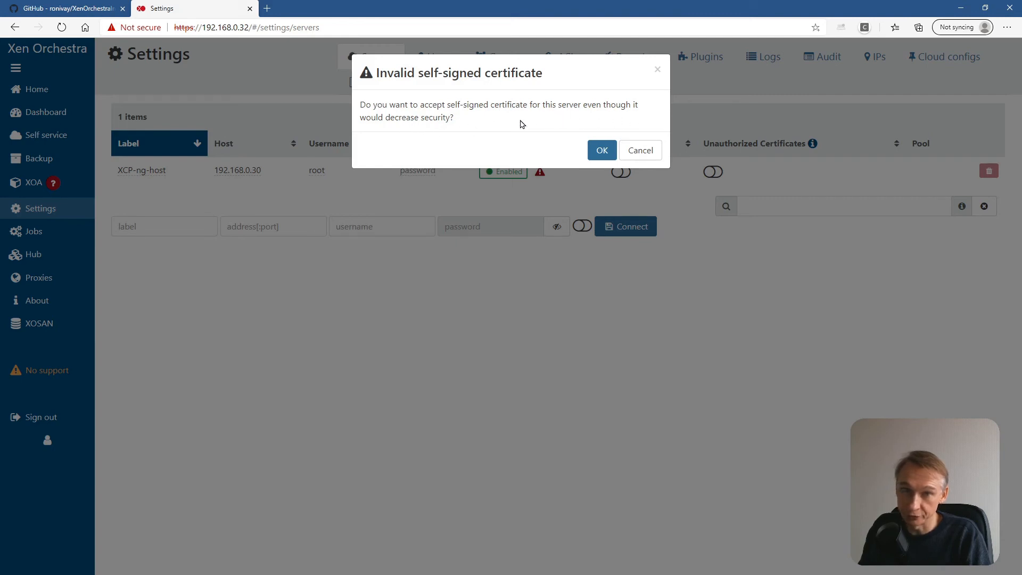
left_click(601, 150)
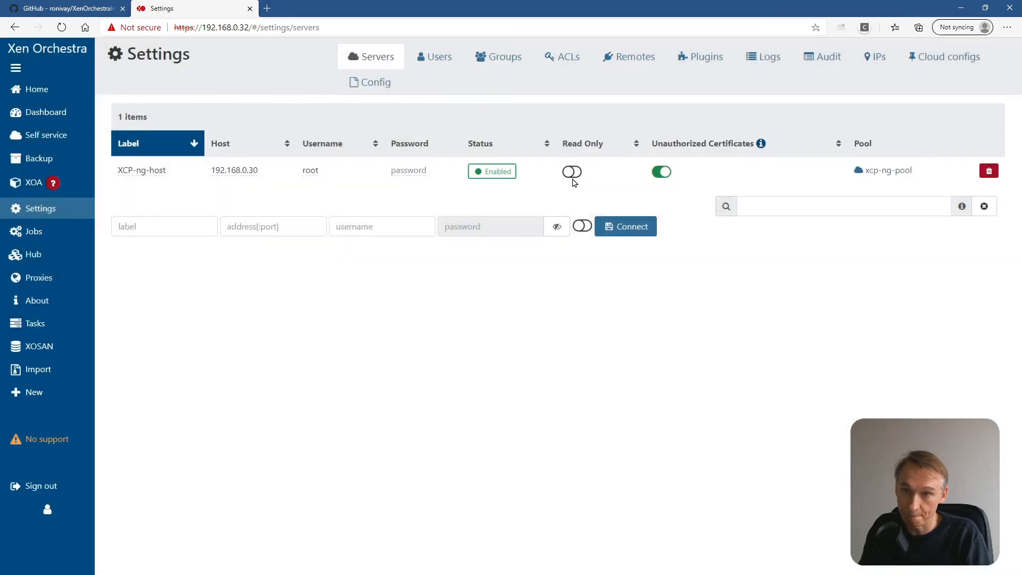
mouse_move(148, 110)
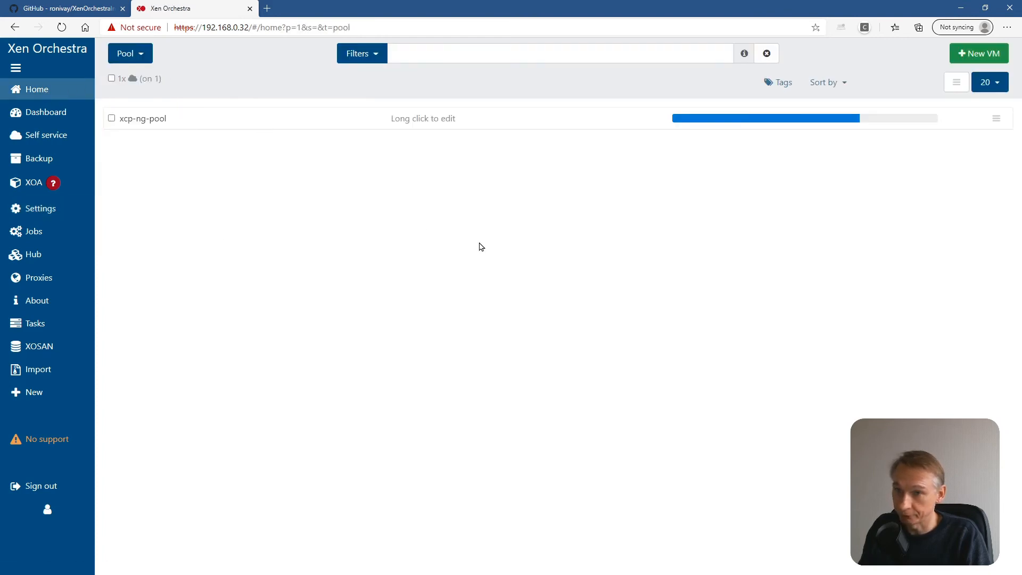
Step: View xcp-ng-pool's details and list all its VMs, showing the running xo-appliance
left_click(142, 118)
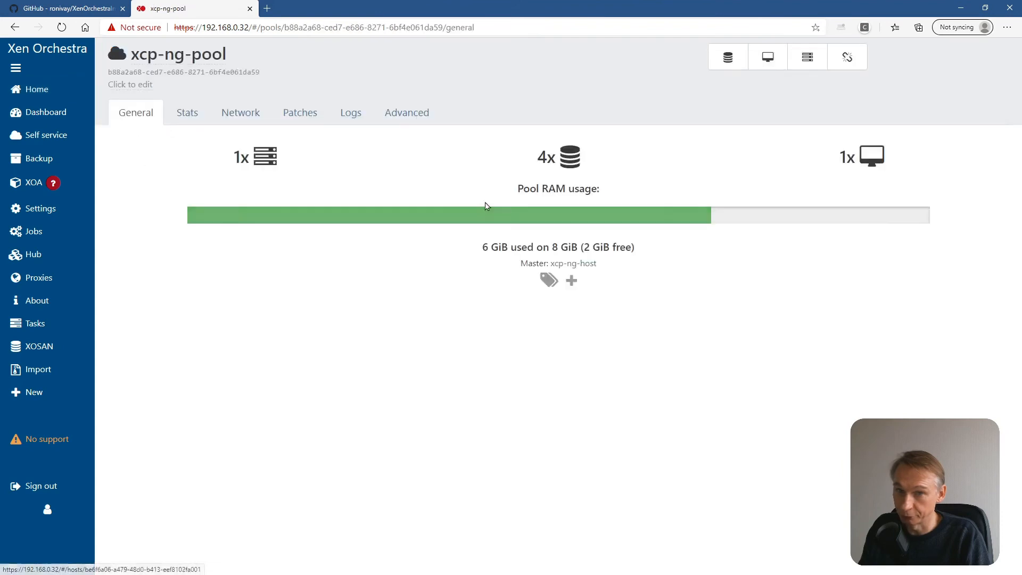
mouse_move(872, 156)
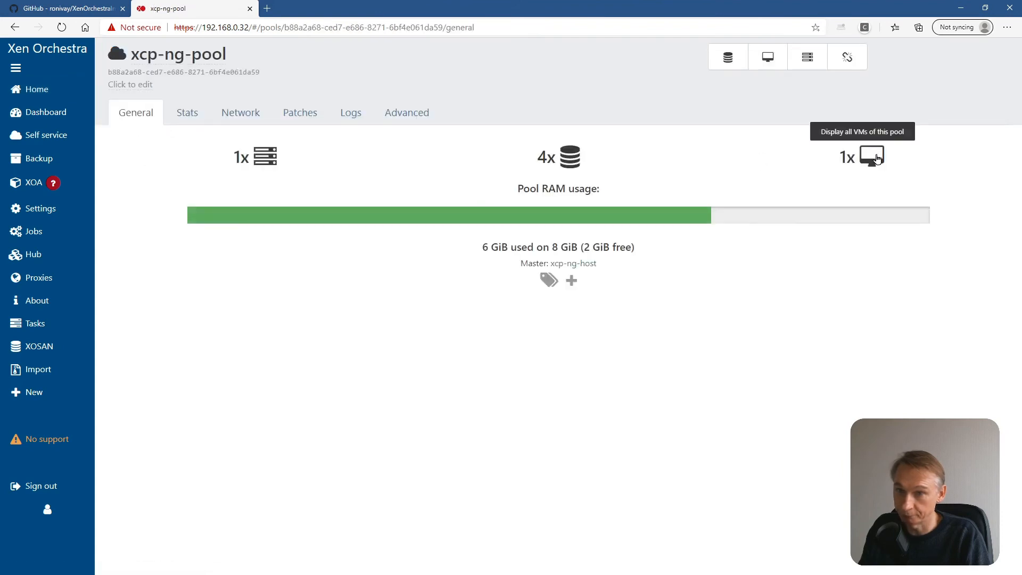
mouse_move(274, 166)
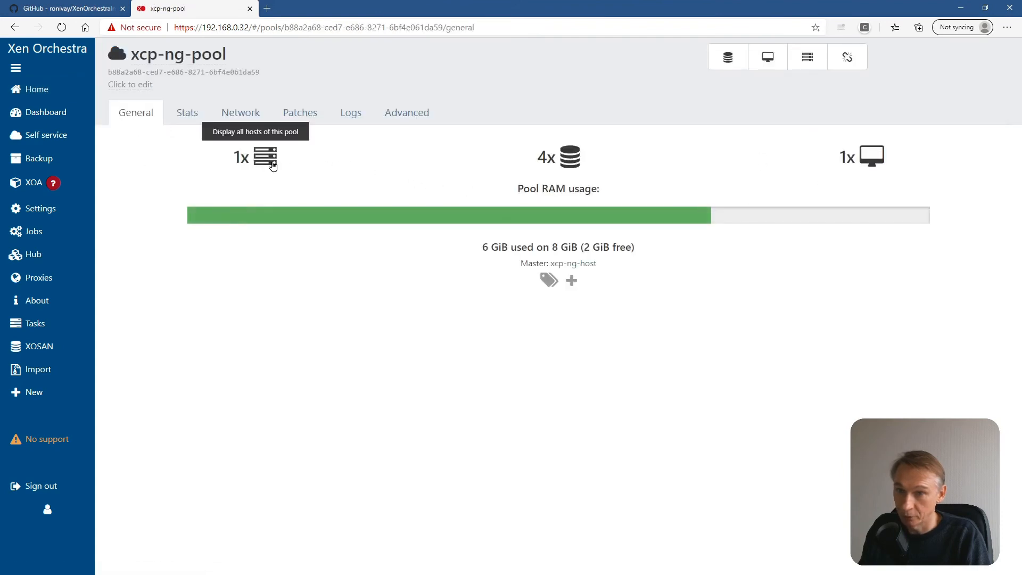
mouse_move(821, 165)
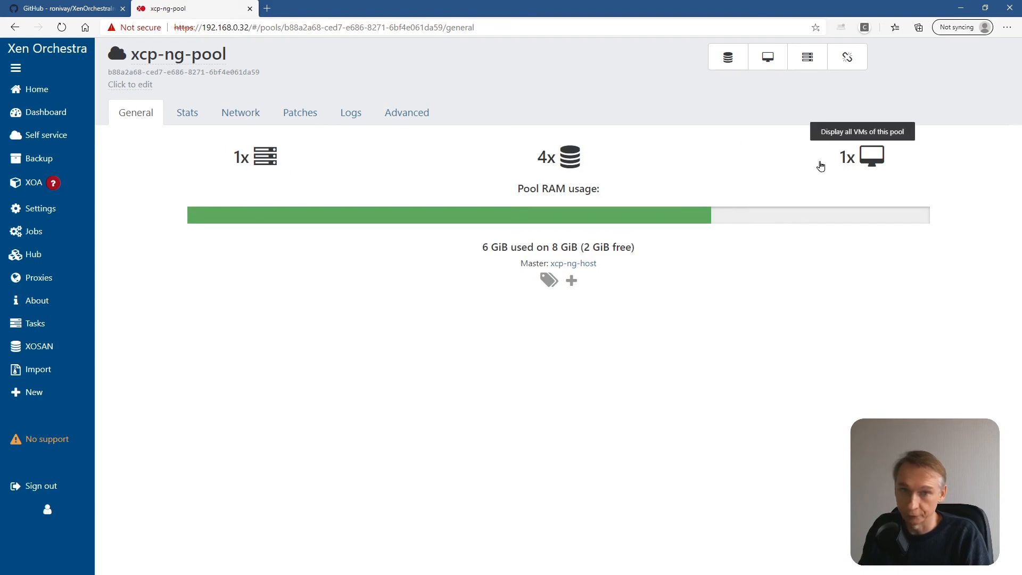
left_click(870, 156)
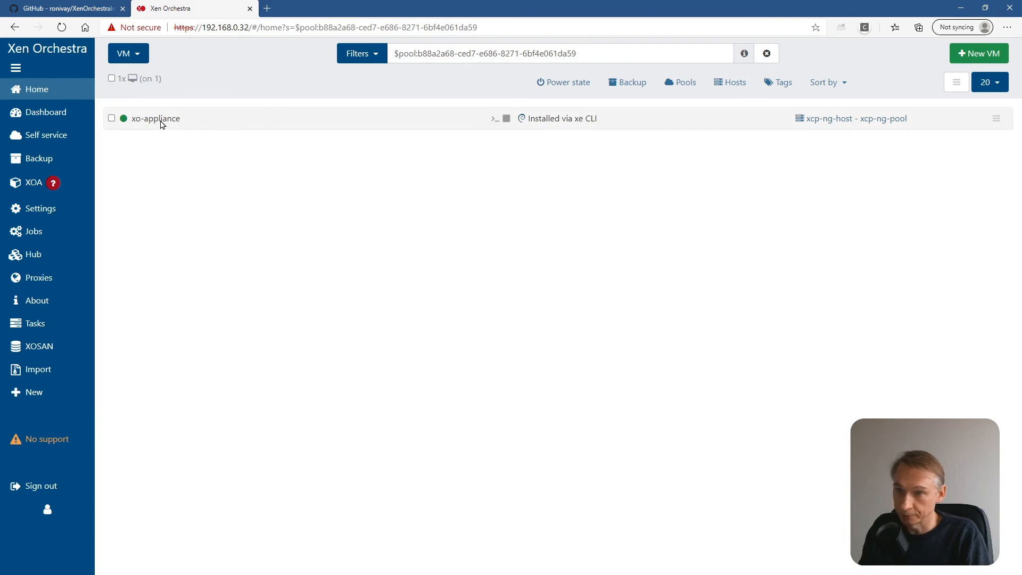
Step: On xo-appliance's Advanced settings, enable Hard-Drive in boot order and turn on Auto power on
left_click(155, 118)
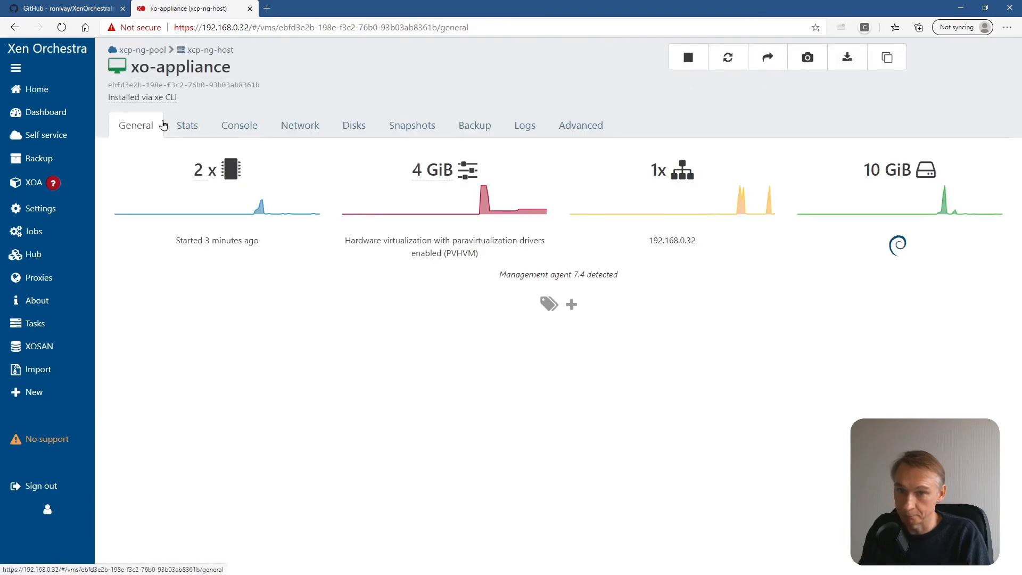
mouse_move(580, 125)
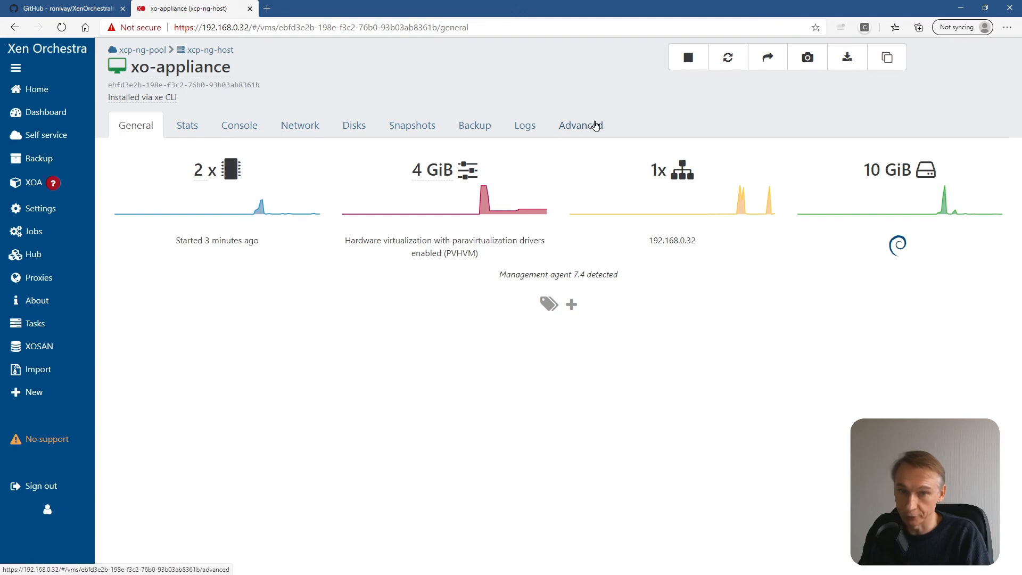
left_click(579, 126)
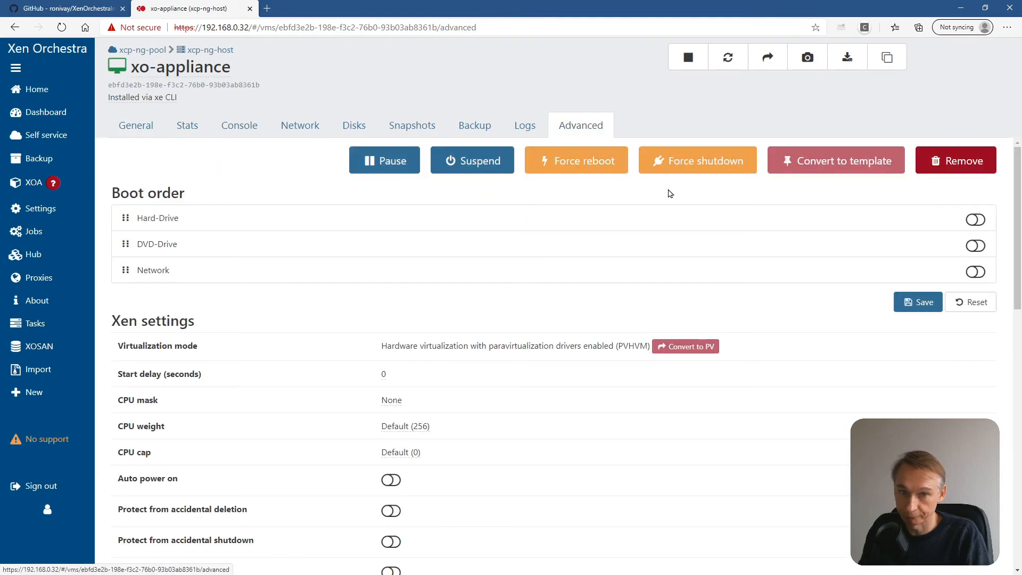
mouse_move(975, 219)
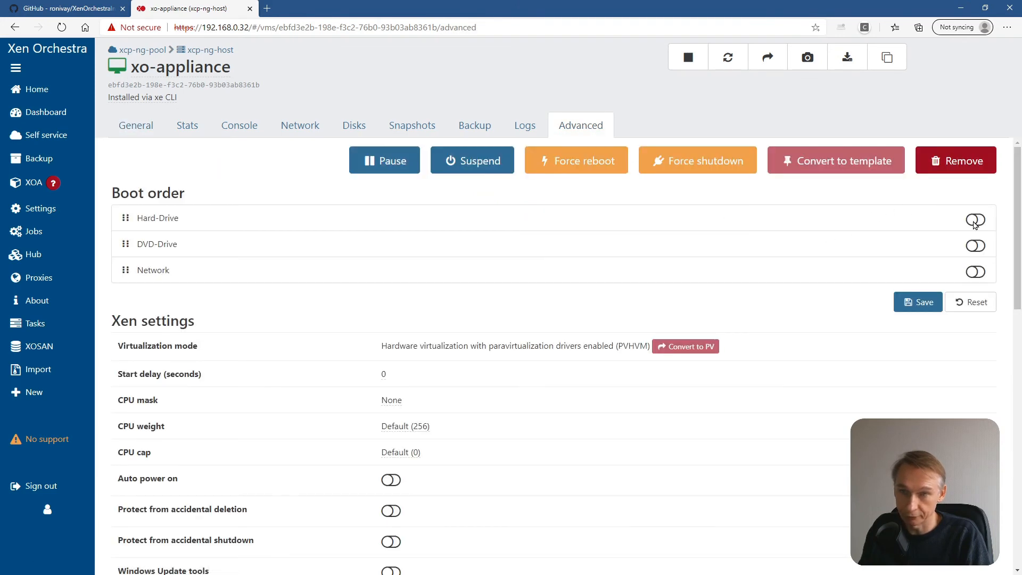
left_click(975, 219)
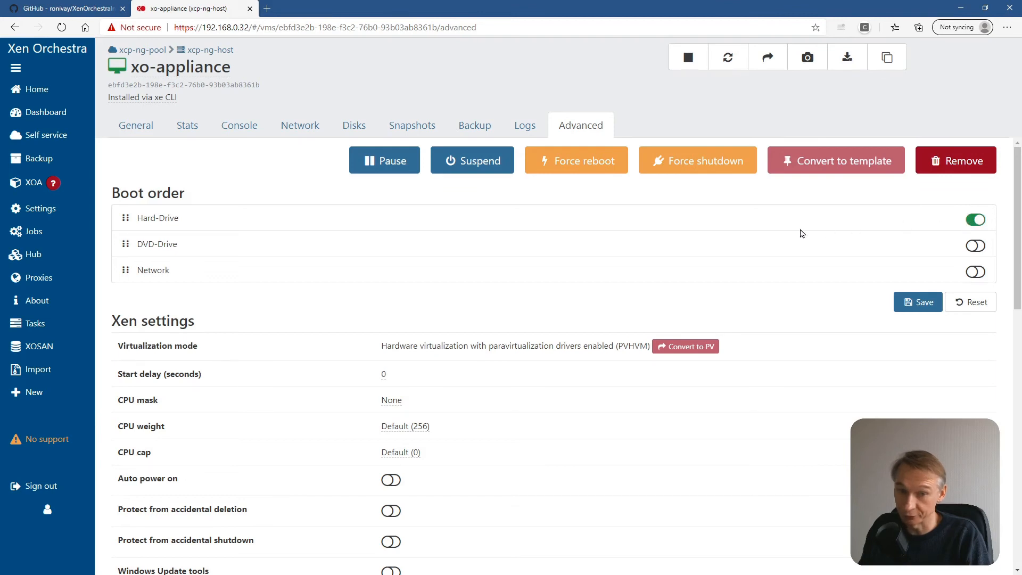
mouse_move(519, 274)
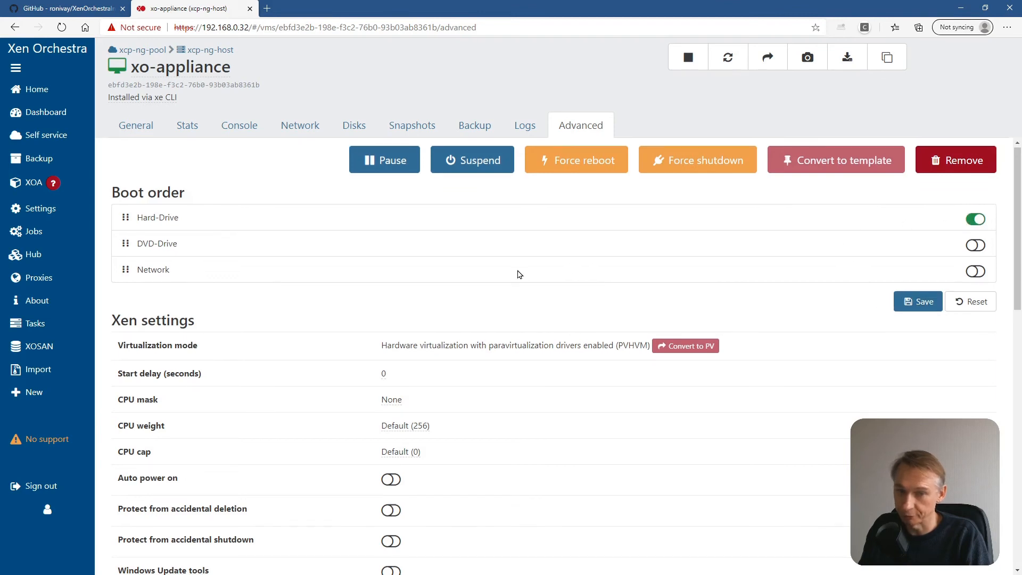
scroll("down", 3)
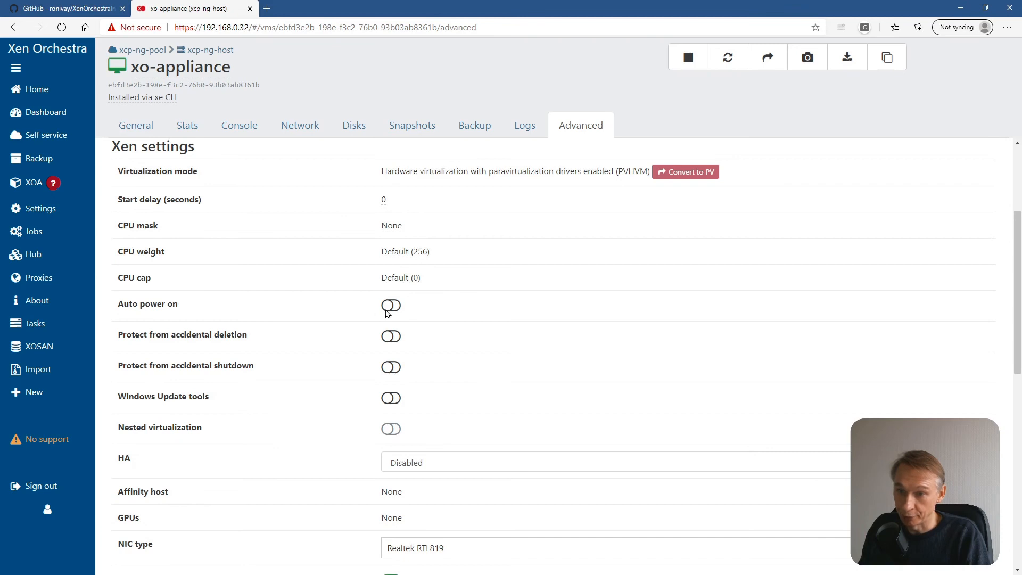
scroll("down", 3)
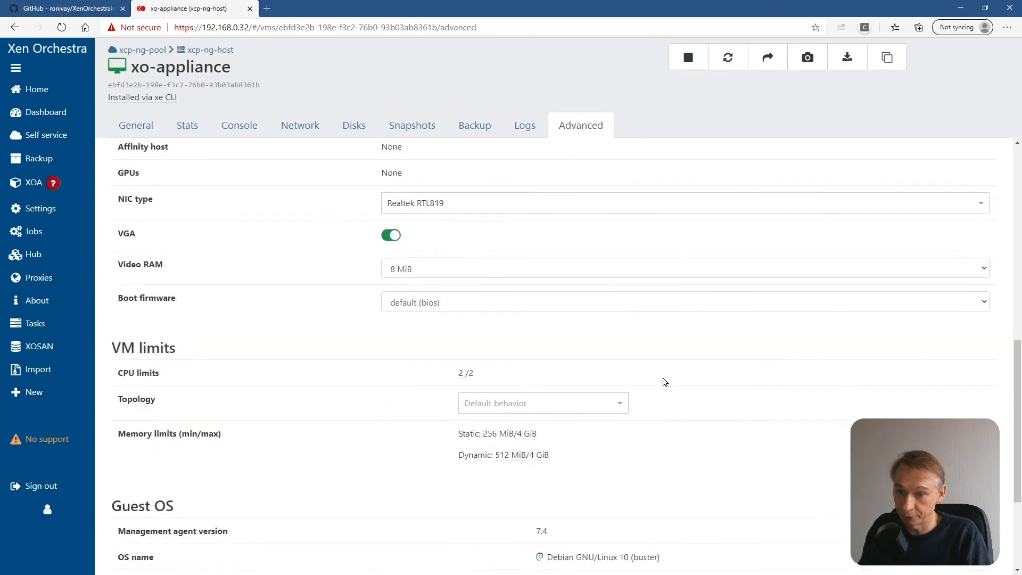
scroll("up", 3)
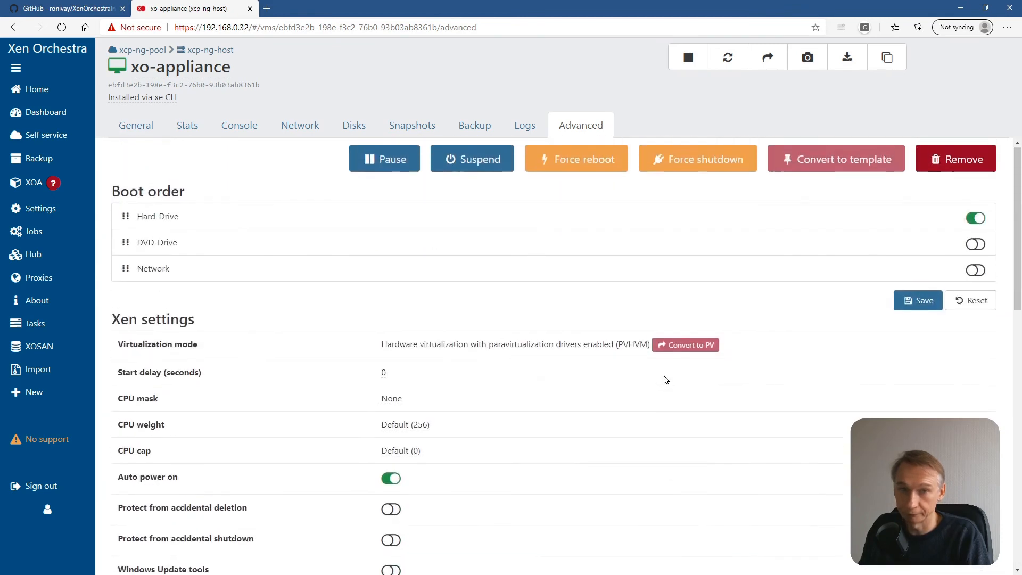
mouse_move(417, 246)
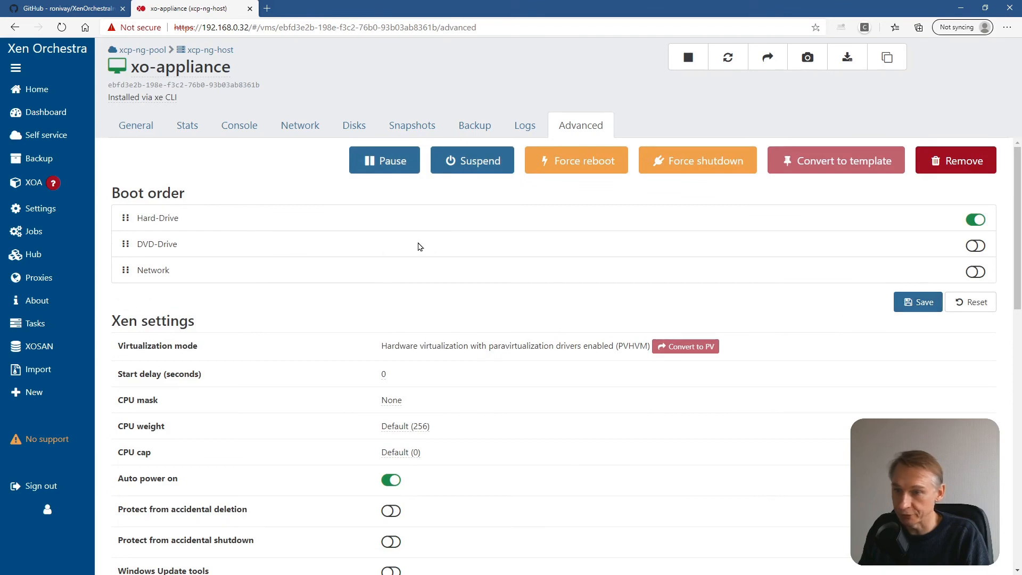
mouse_move(365, 265)
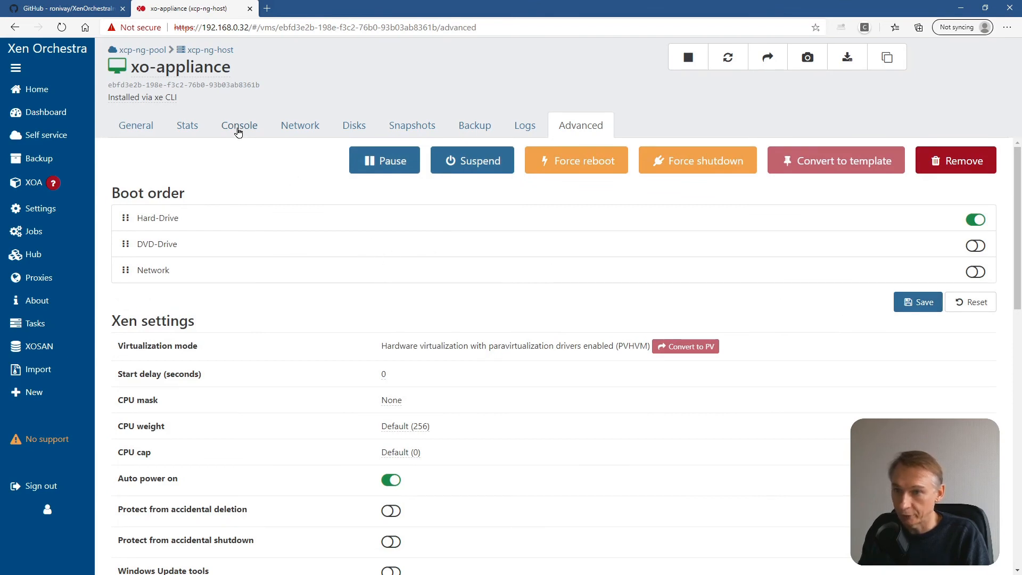
Step: In the VM console as root, run passwd xo and confirm the new xo password
left_click(239, 126)
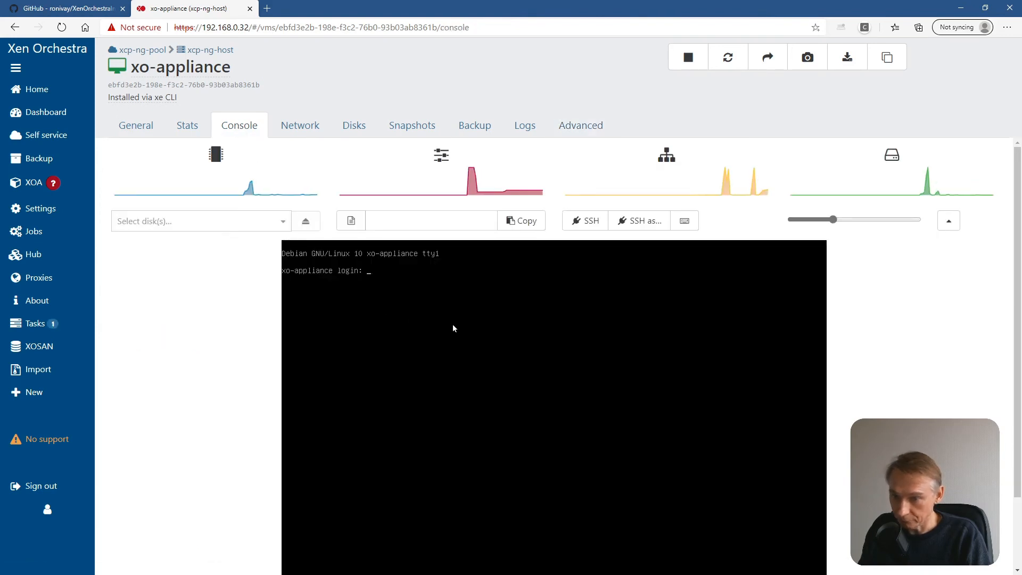
type("root")
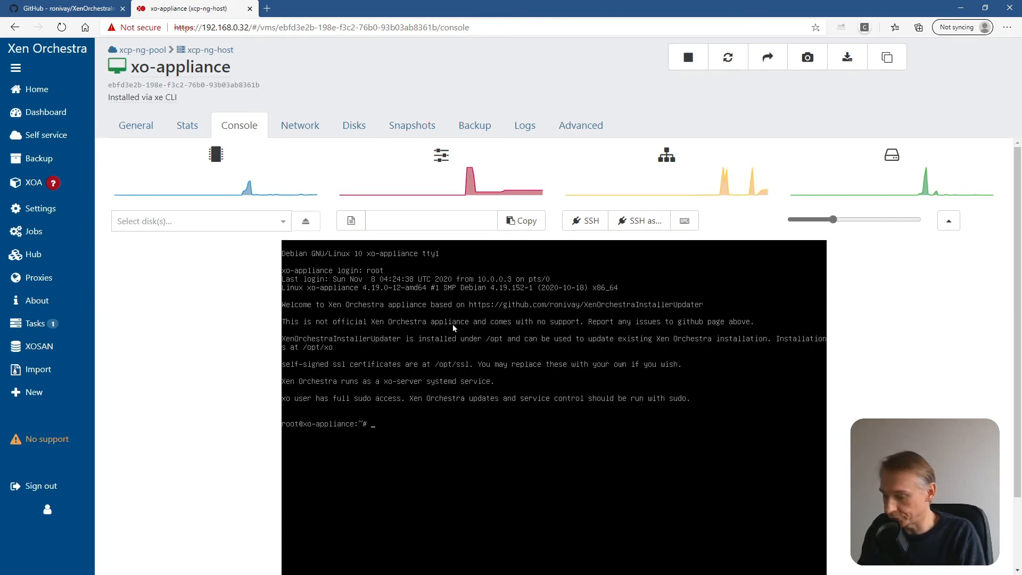
type("pqsszd")
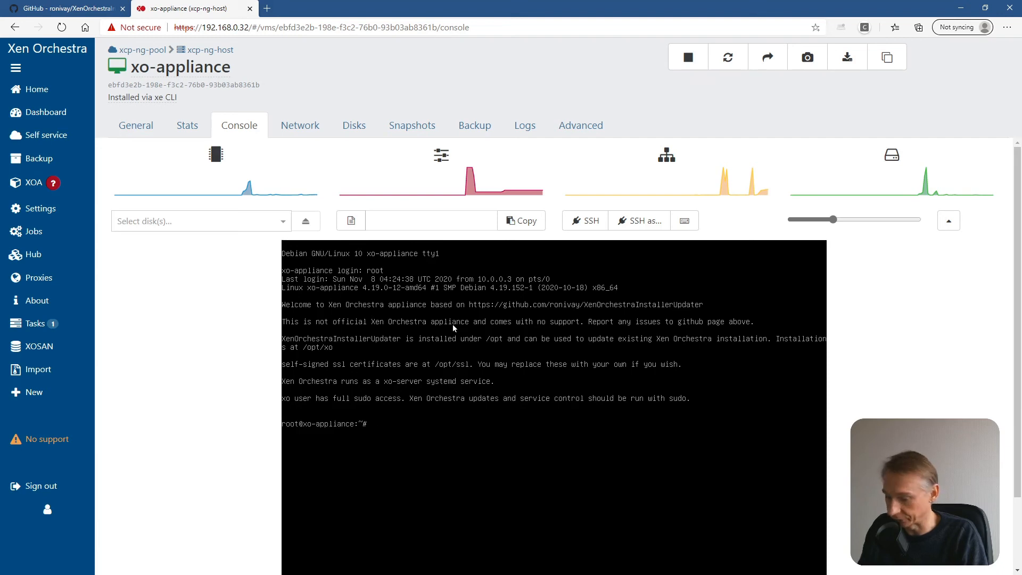
type("passz")
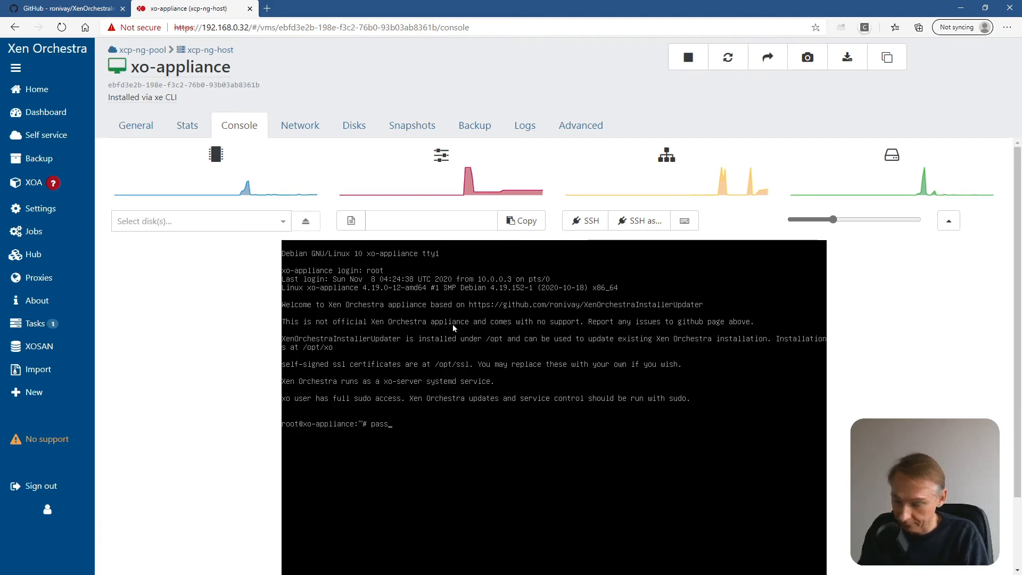
type("wd xo")
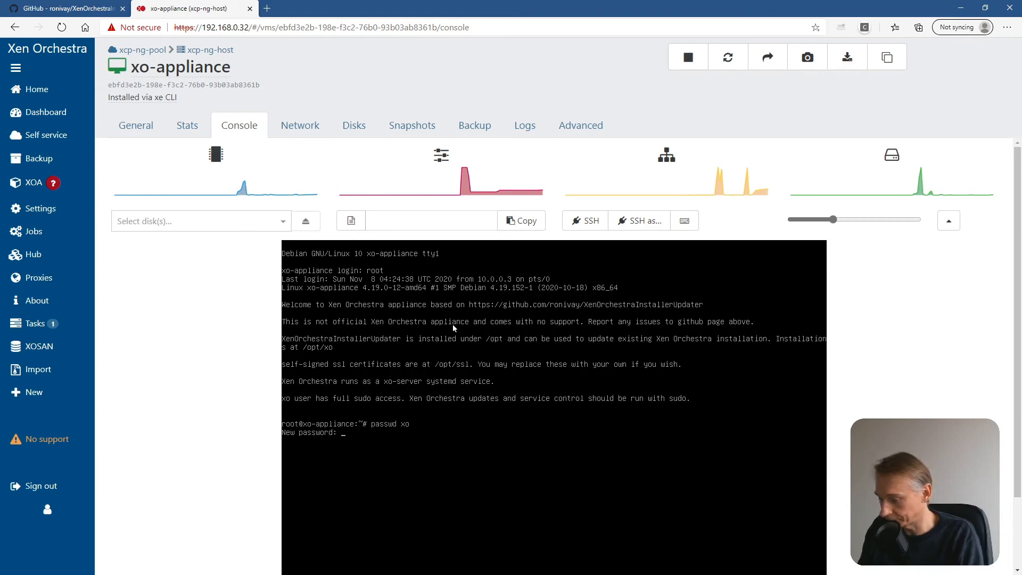
key("Return")
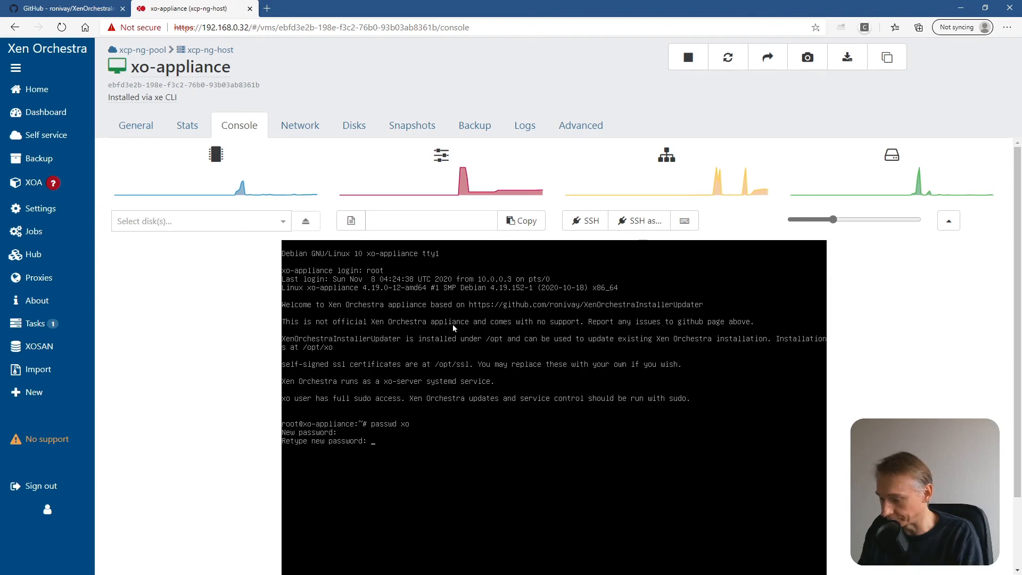
key("Return")
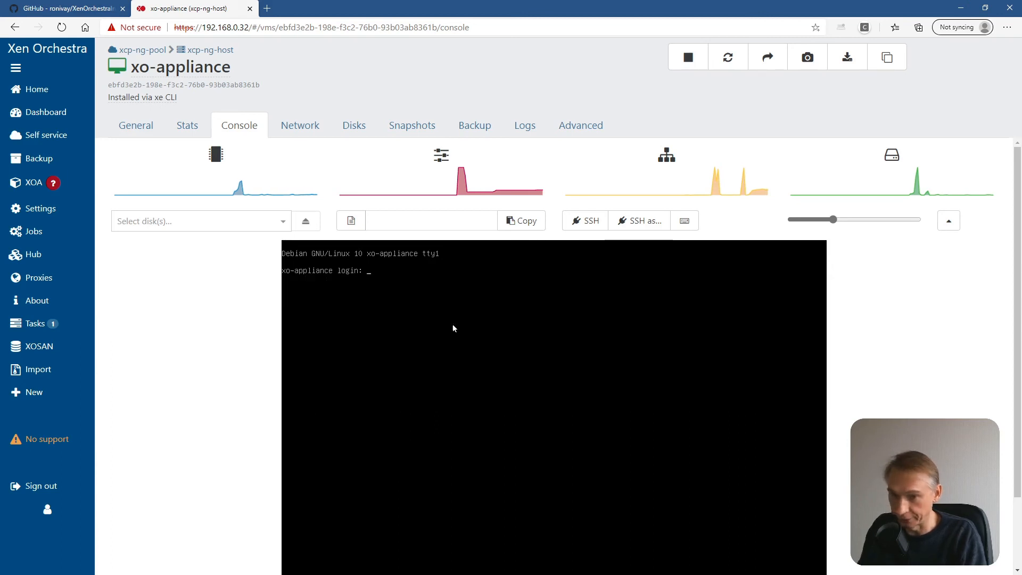
mouse_move(38, 278)
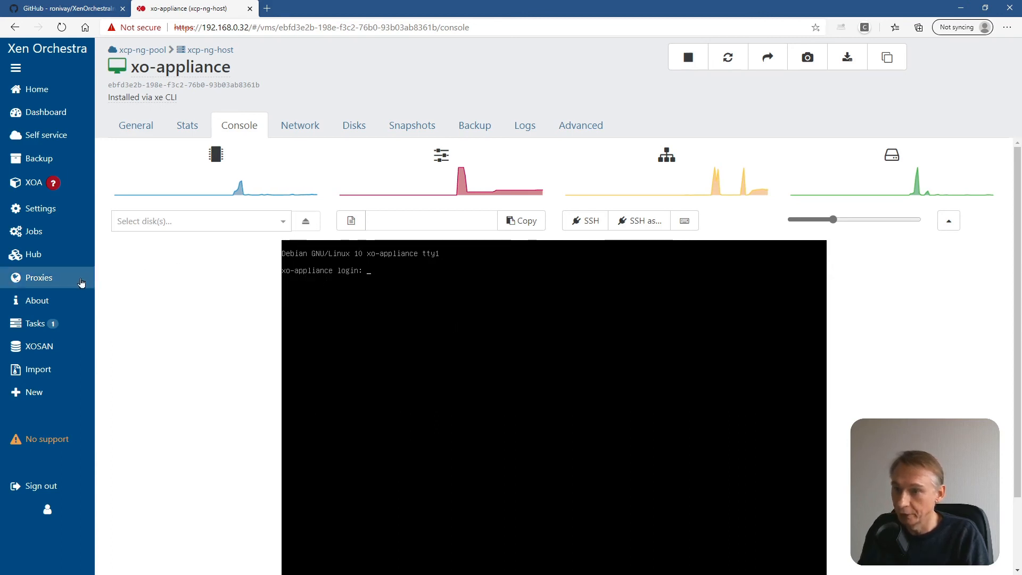
left_click(33, 182)
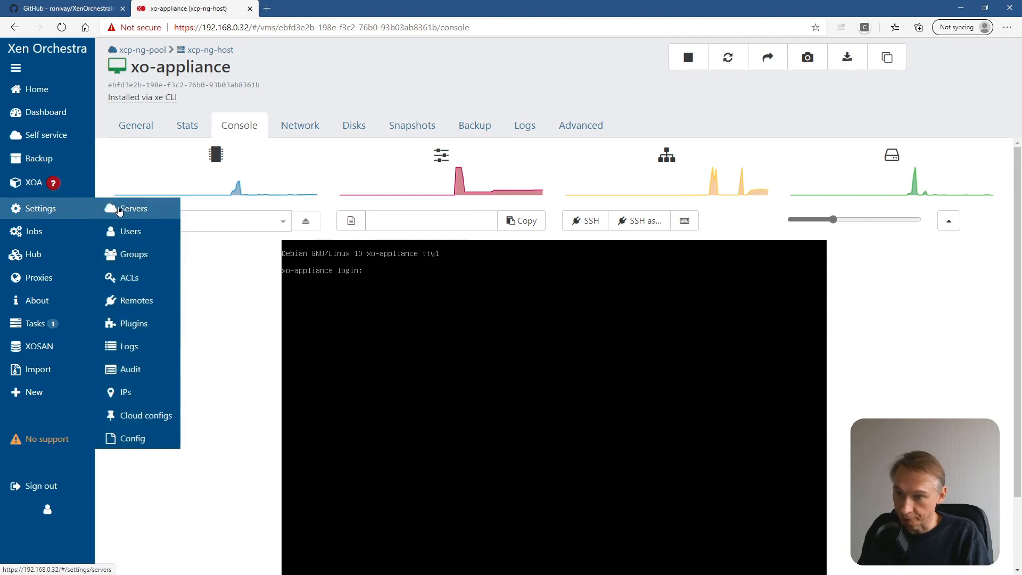
mouse_move(138, 231)
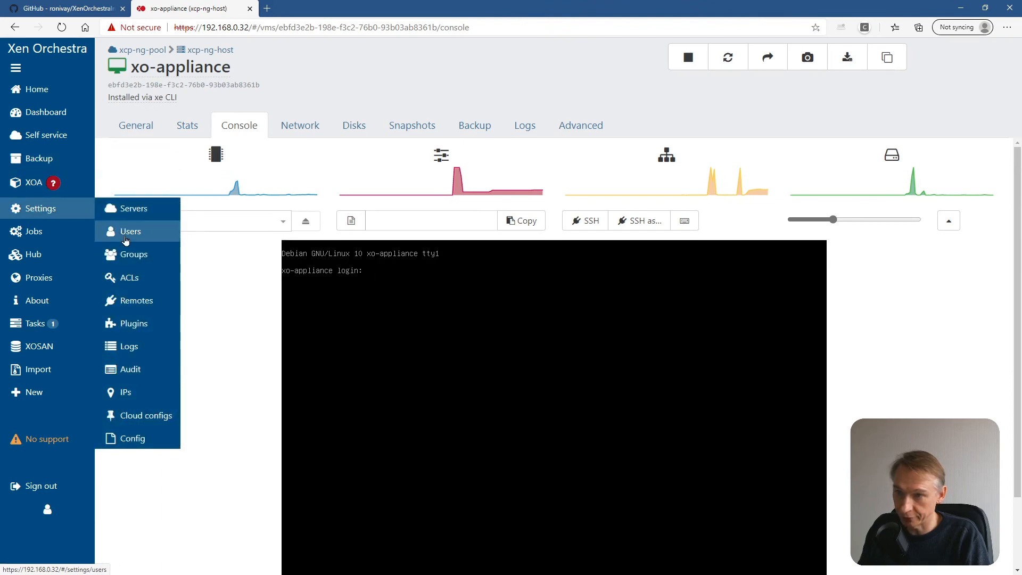
left_click(130, 231)
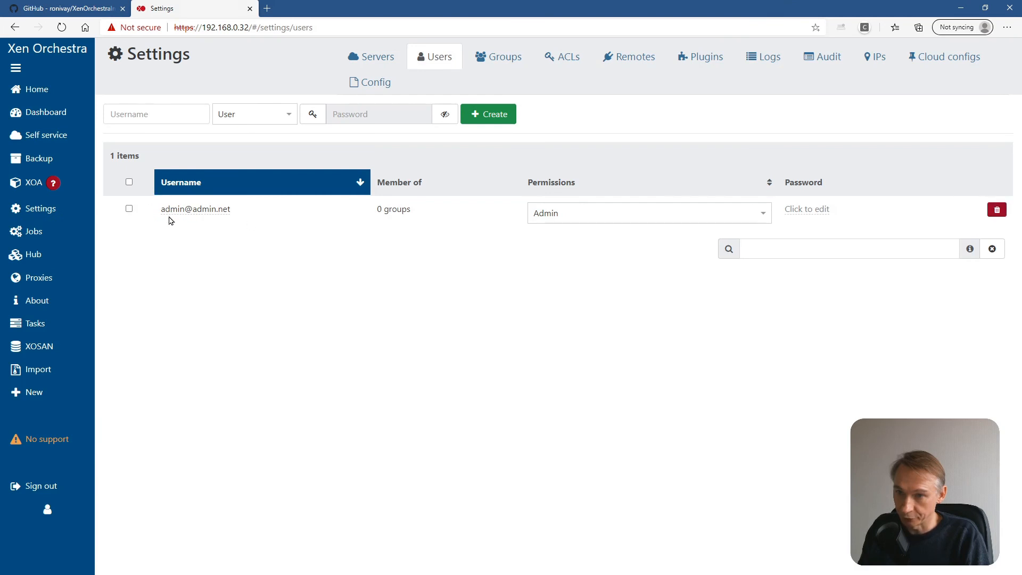
mouse_move(246, 224)
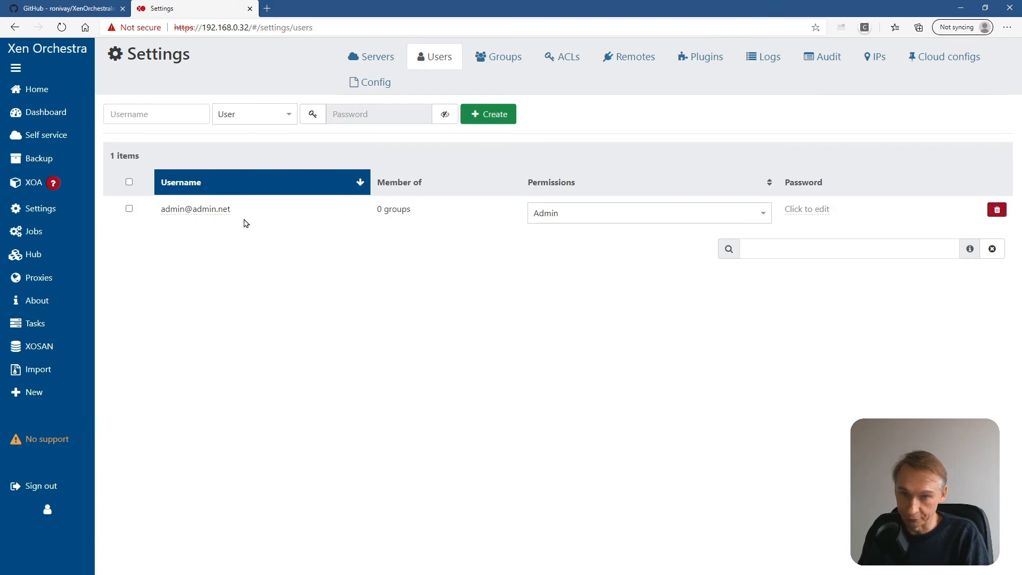
mouse_move(811, 214)
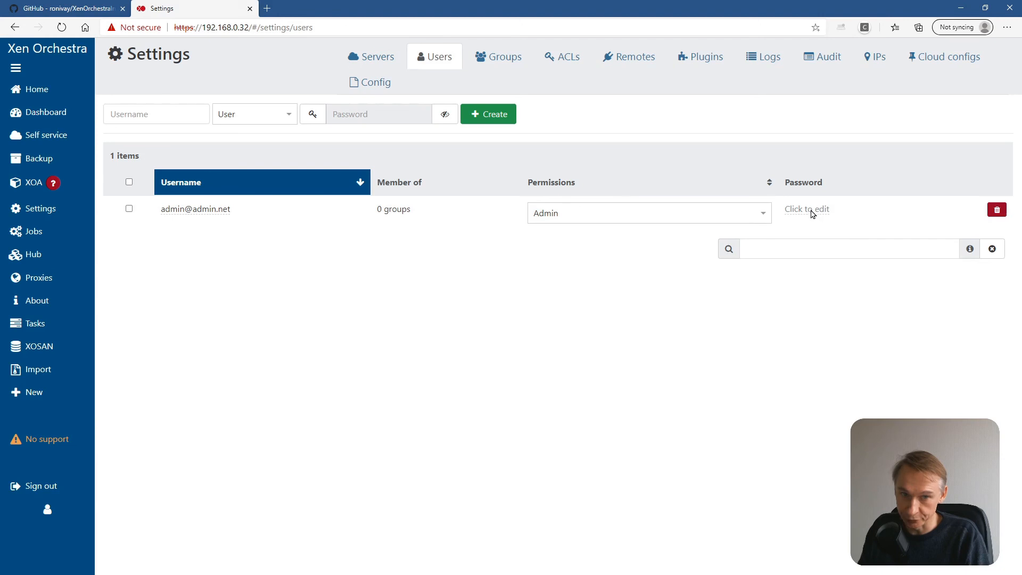
left_click(806, 209)
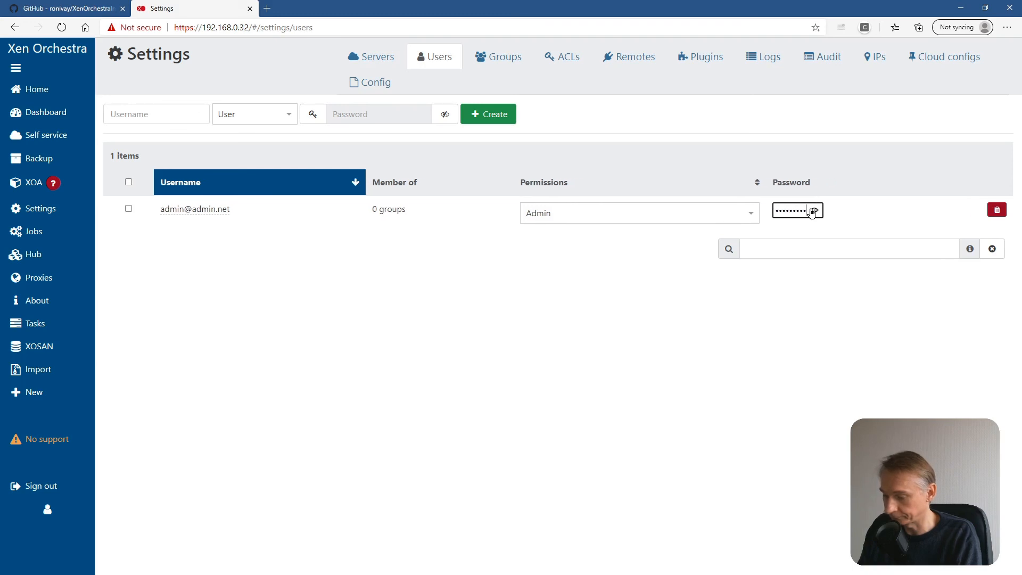
left_click(815, 210)
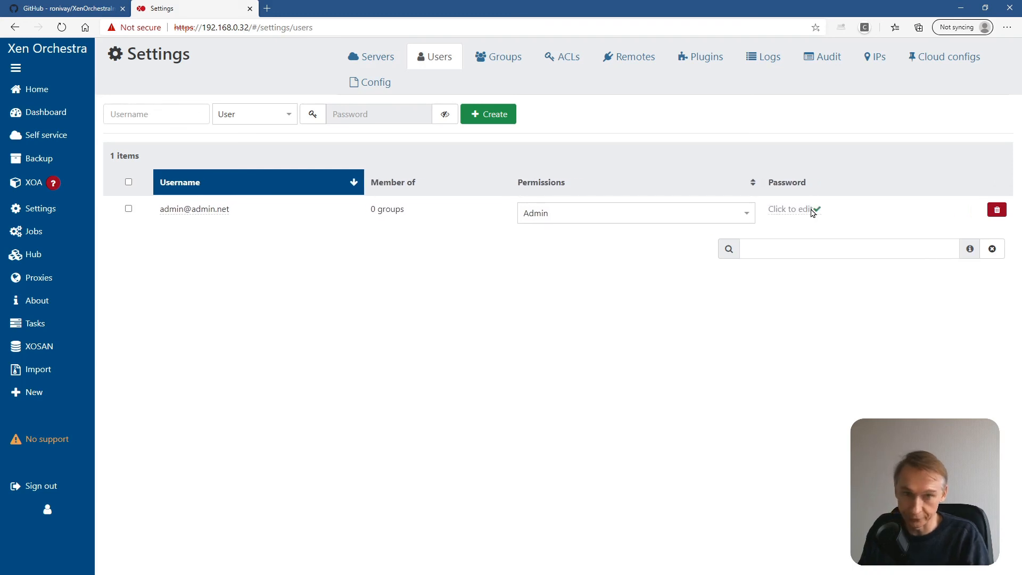
left_click(156, 114)
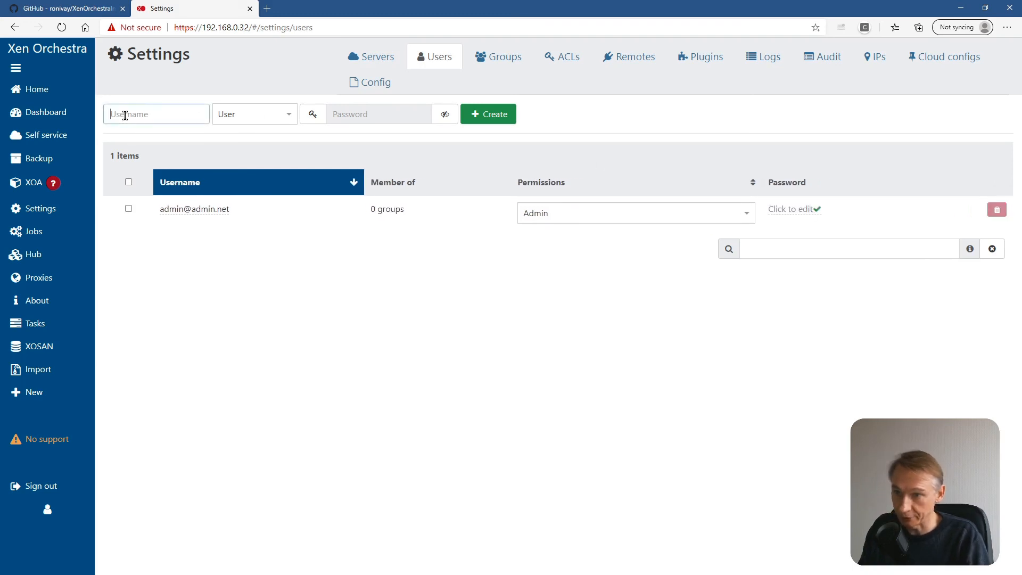
Step: Create user christophe with Admin permissions and its own password
type("ch")
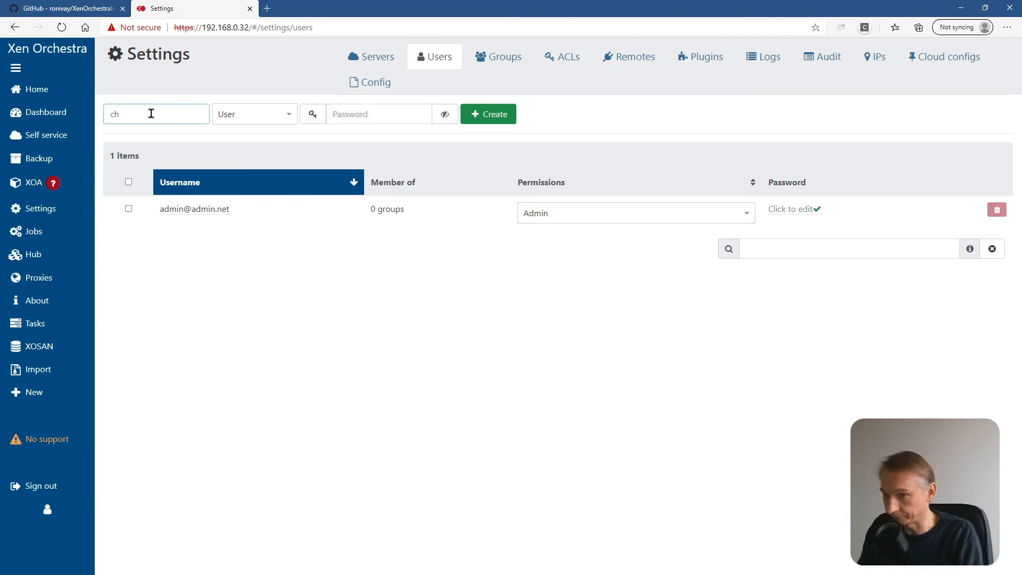
type("ristophe")
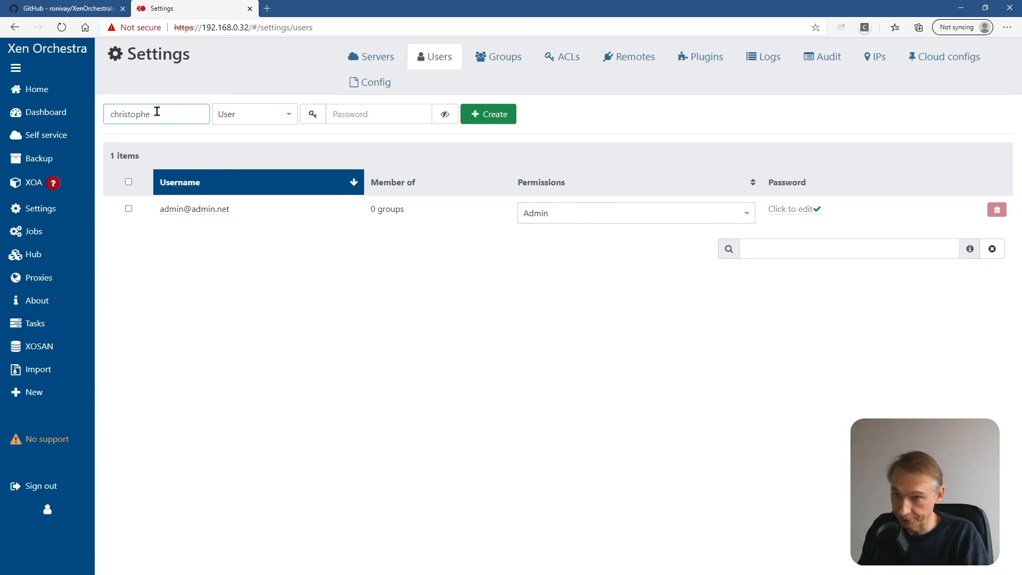
mouse_move(270, 121)
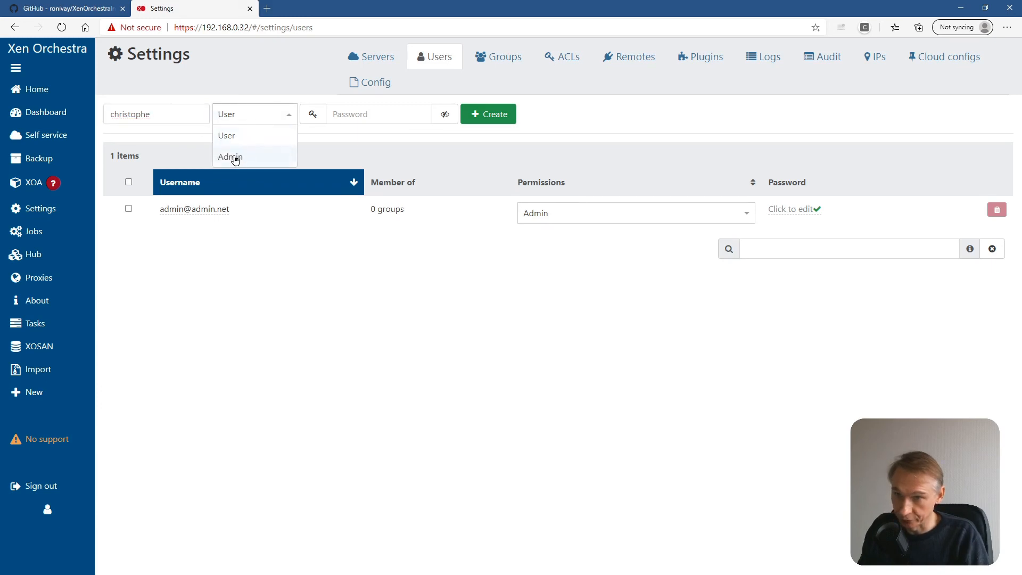
left_click(230, 157)
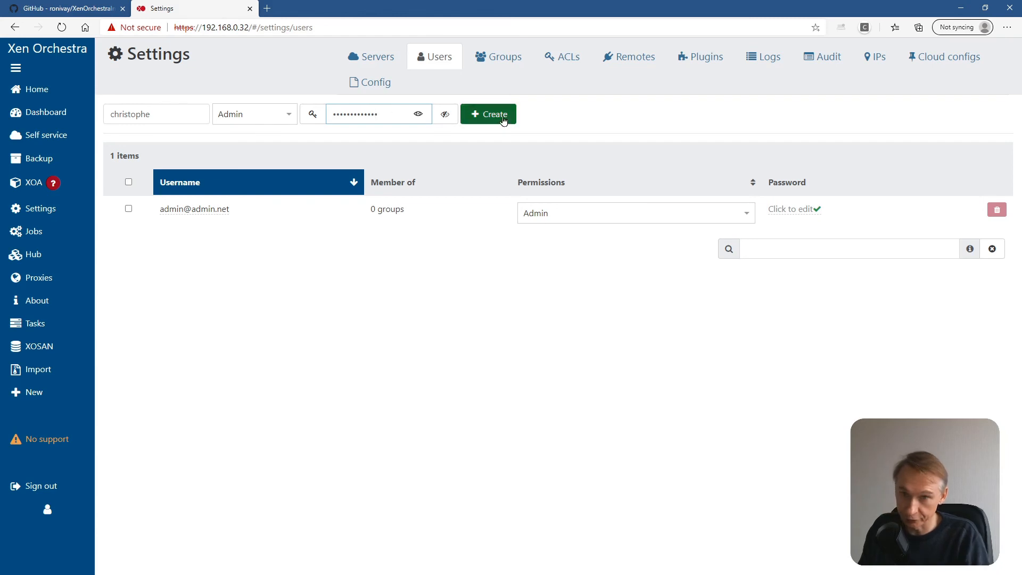
left_click(488, 114)
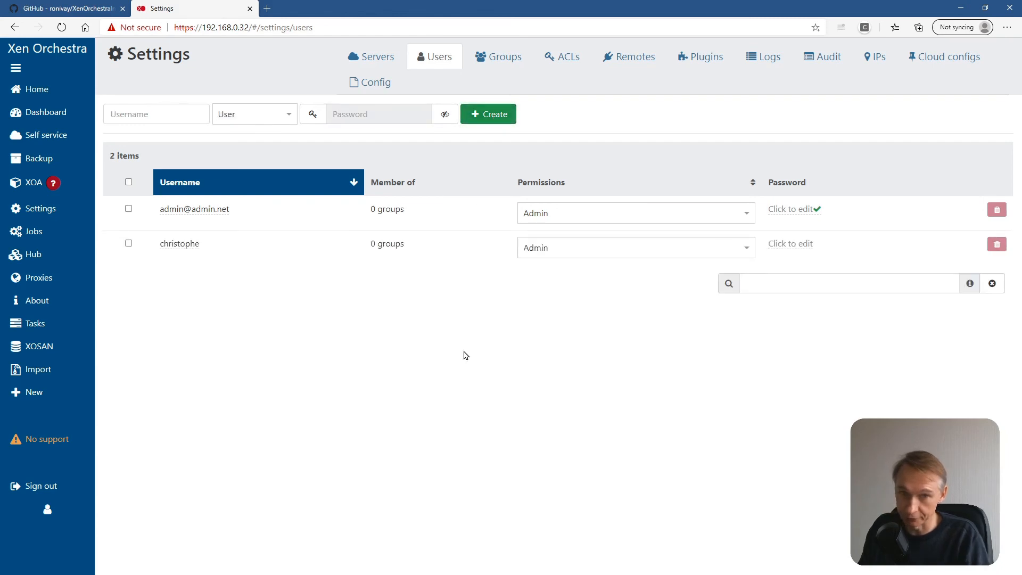
mouse_move(71, 530)
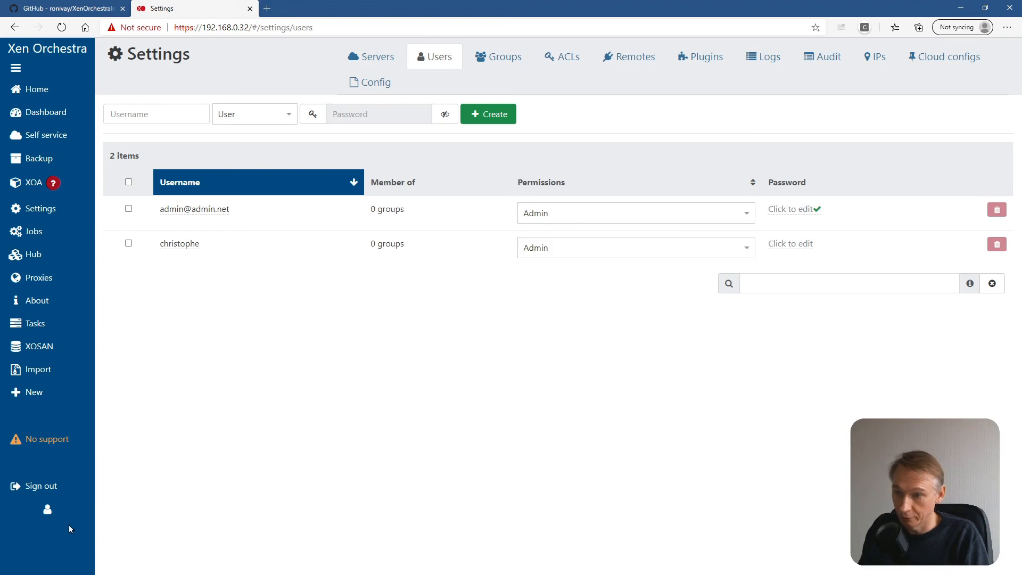
Step: Sign out and sign back in as christophe with the new password
left_click(39, 486)
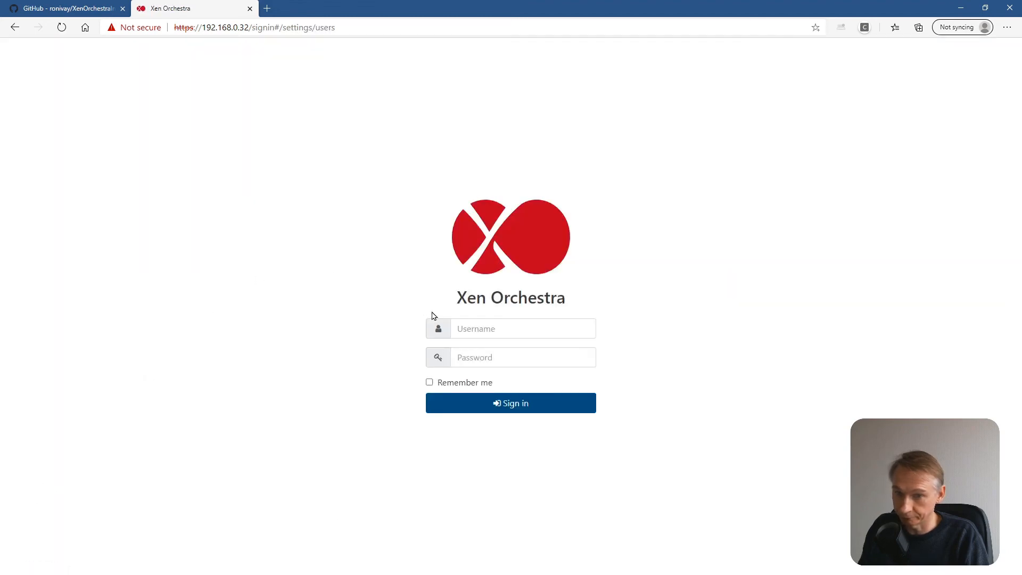
type("christophe")
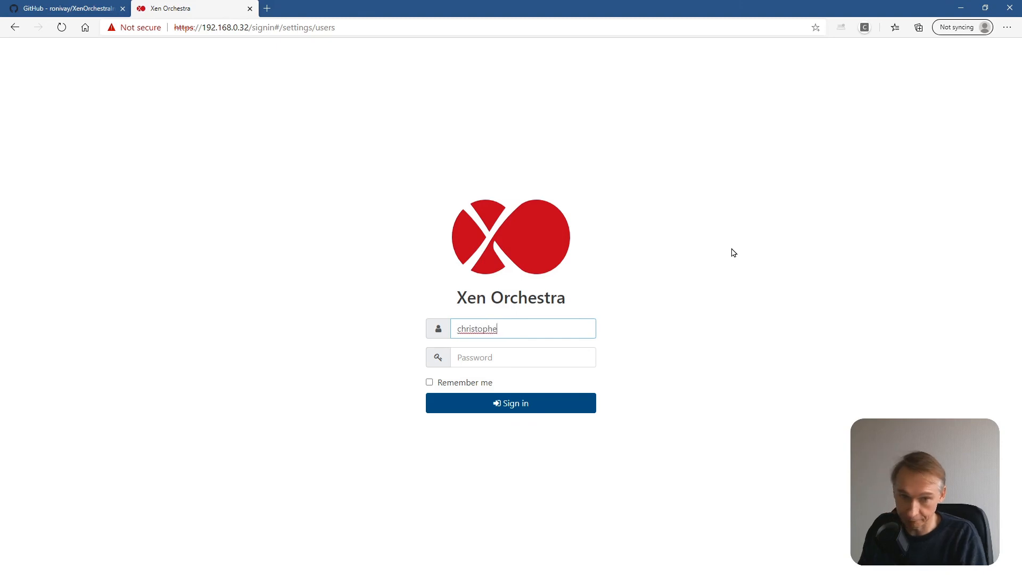
left_click(521, 357)
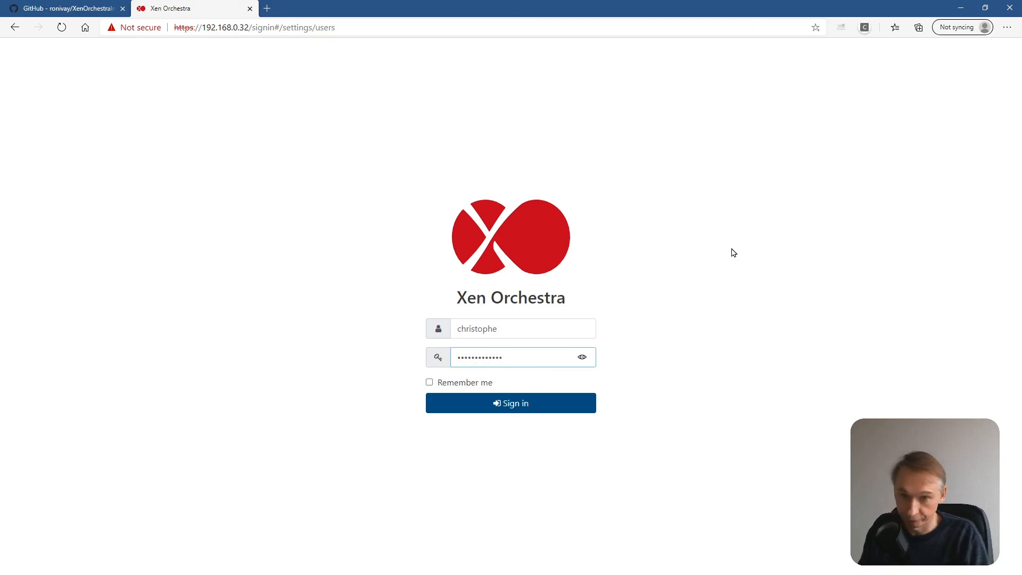
left_click(510, 402)
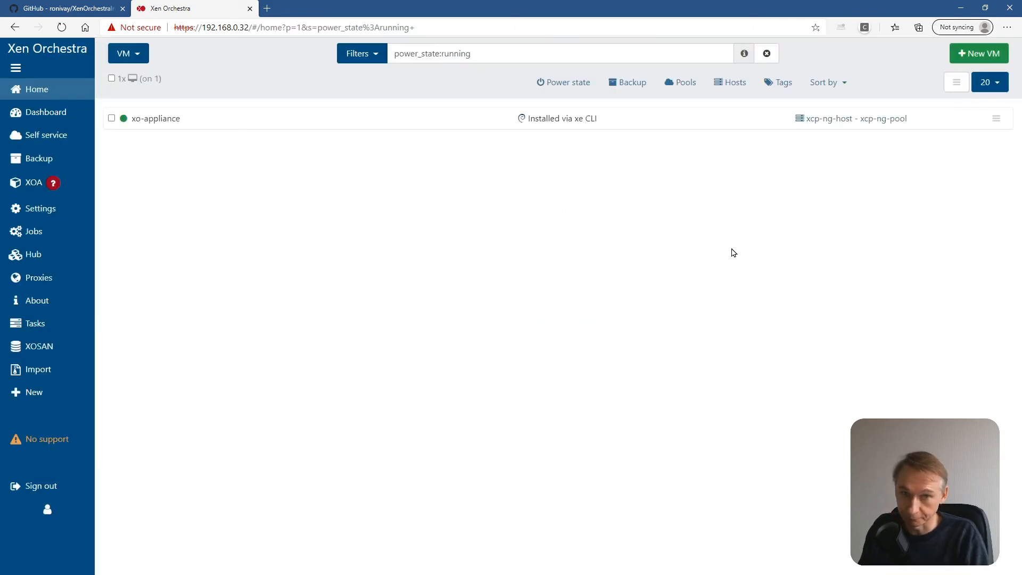
mouse_move(737, 243)
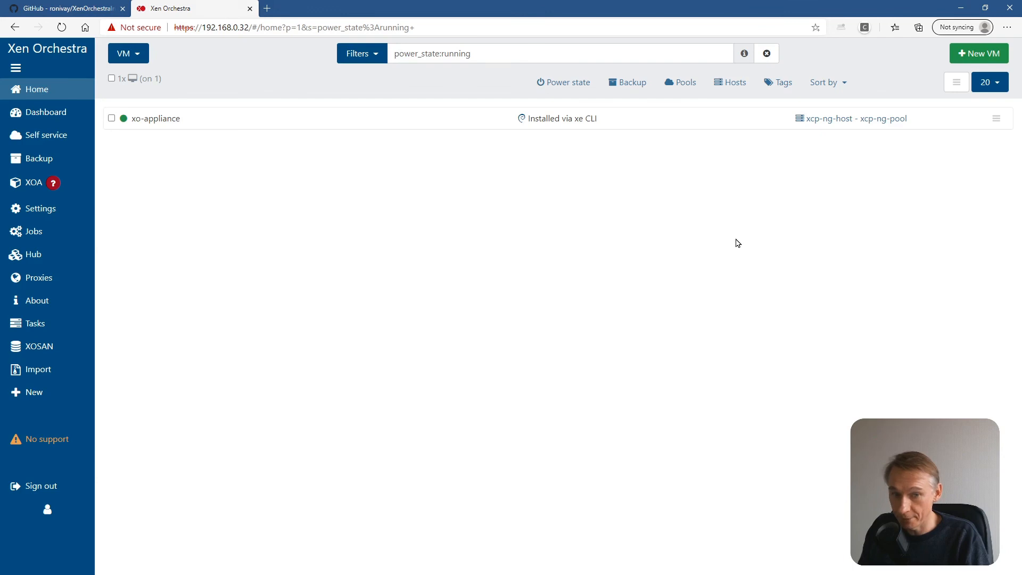
mouse_move(156, 119)
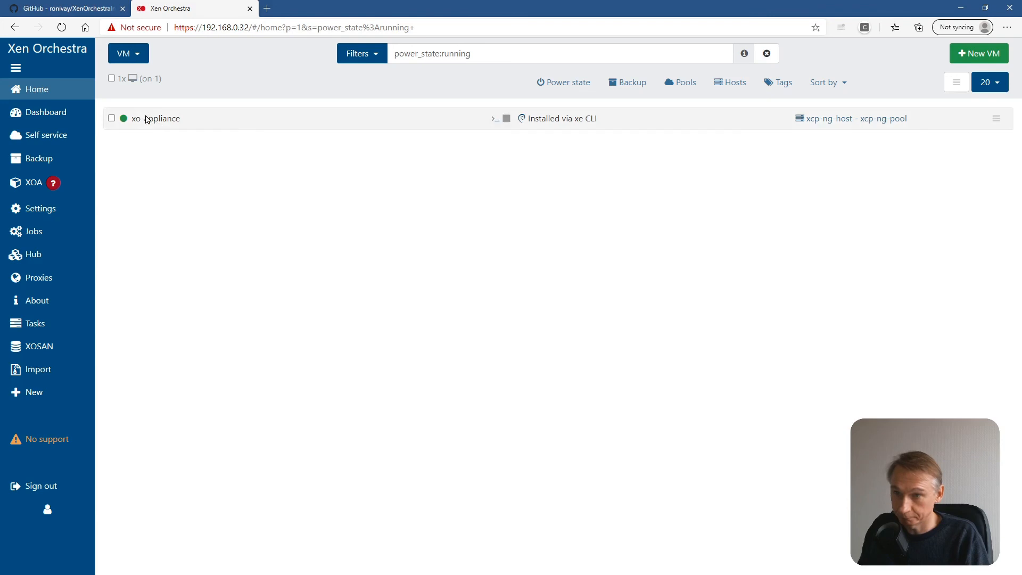
mouse_move(46, 112)
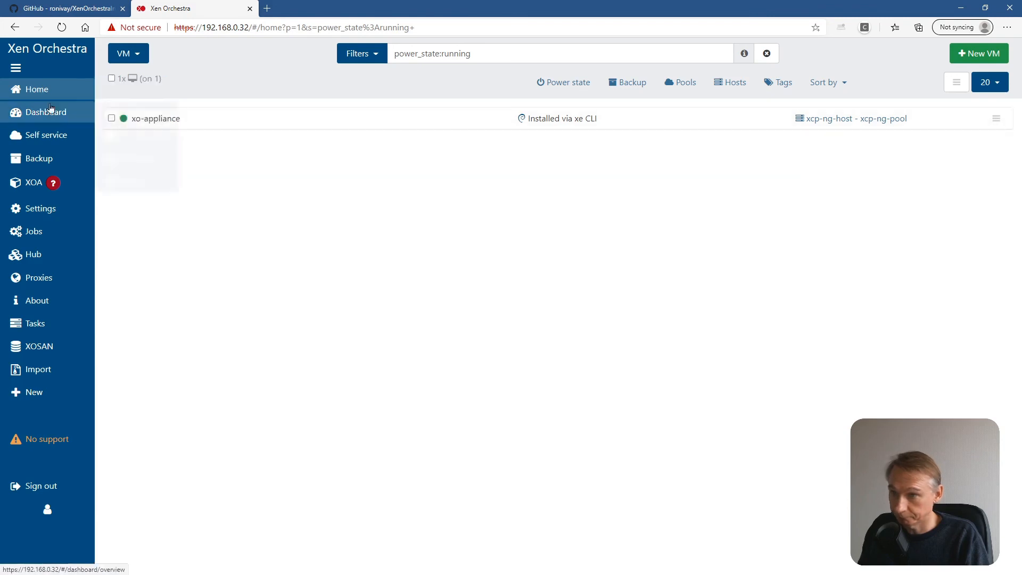
Step: From Home > Pools, show the xcp-ng-pool general overview
left_click(128, 53)
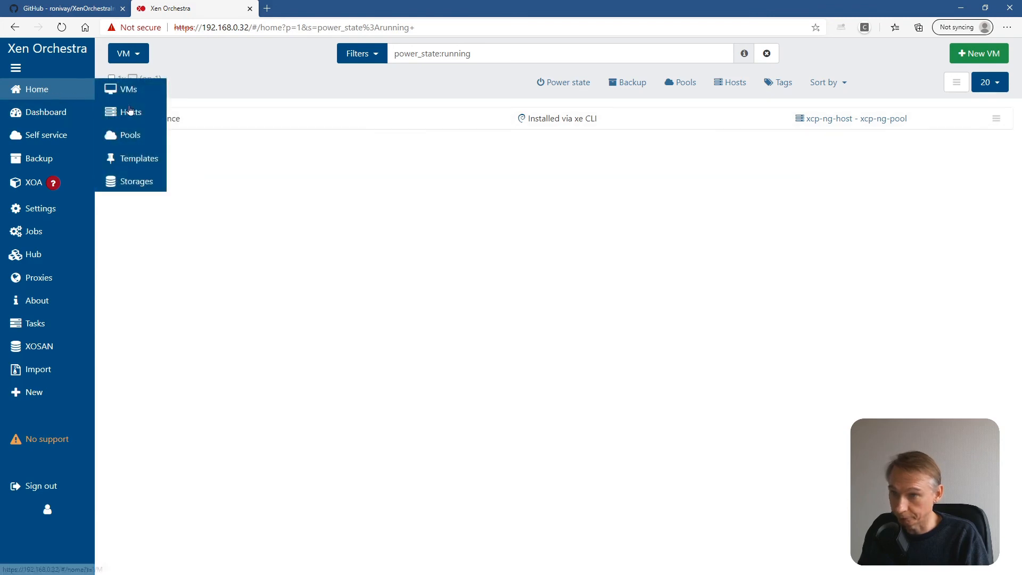
left_click(130, 135)
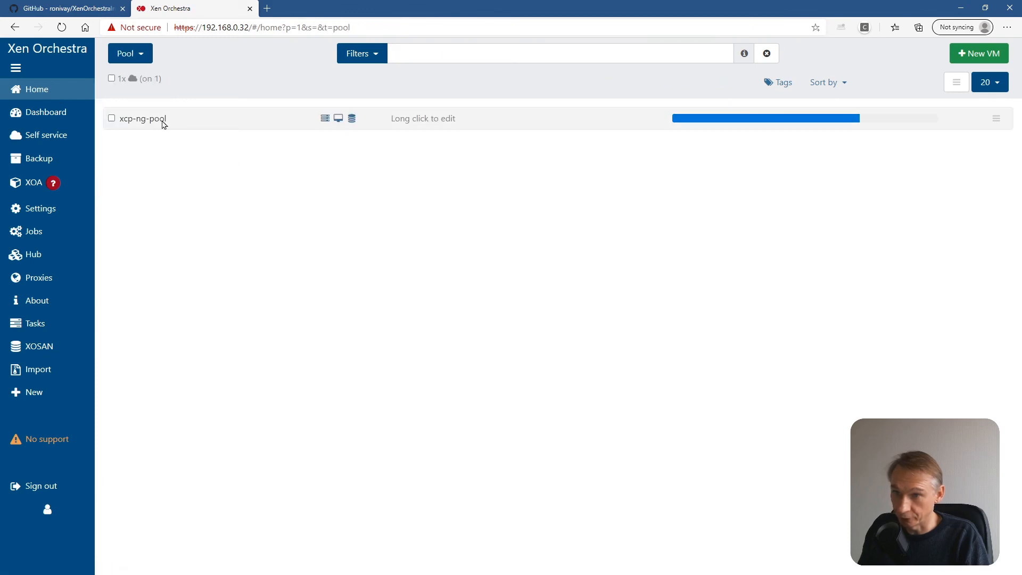
left_click(142, 118)
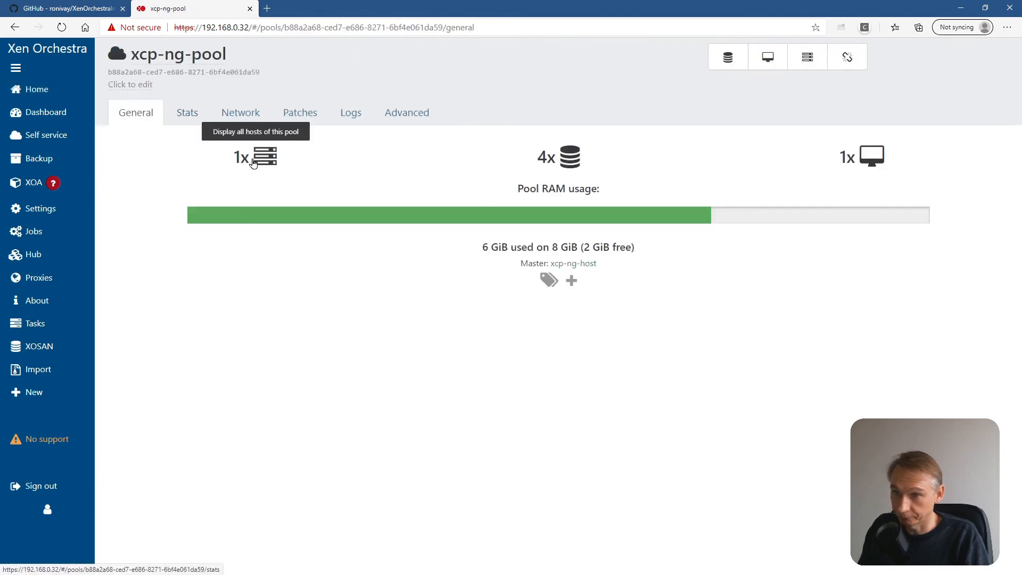
mouse_move(838, 198)
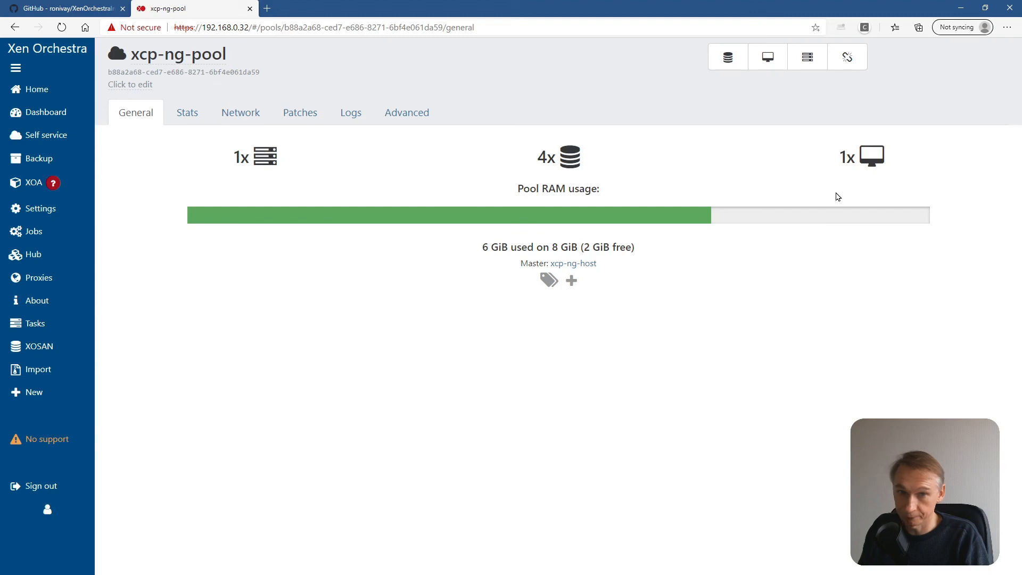
mouse_move(384, 233)
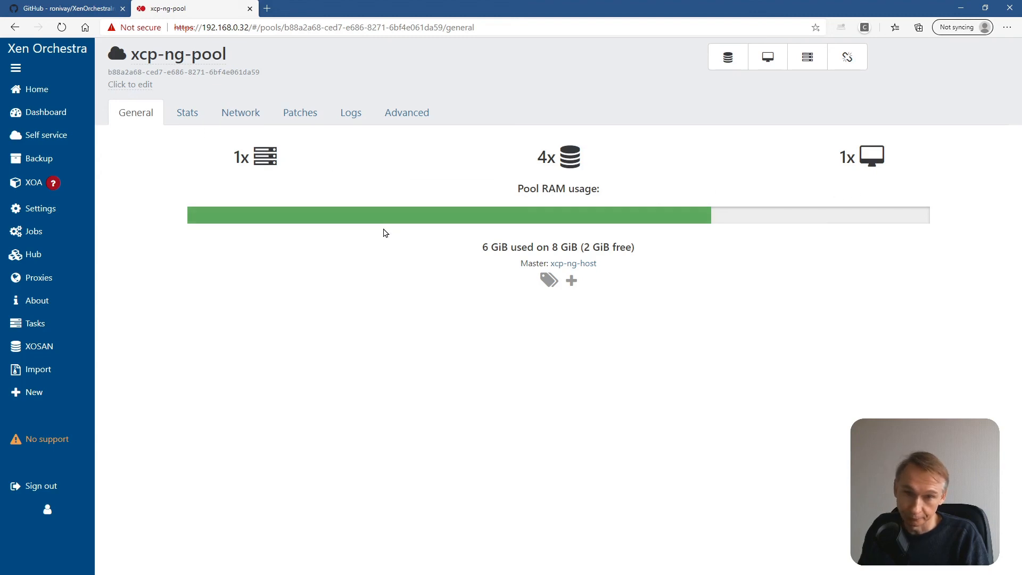
mouse_move(617, 288)
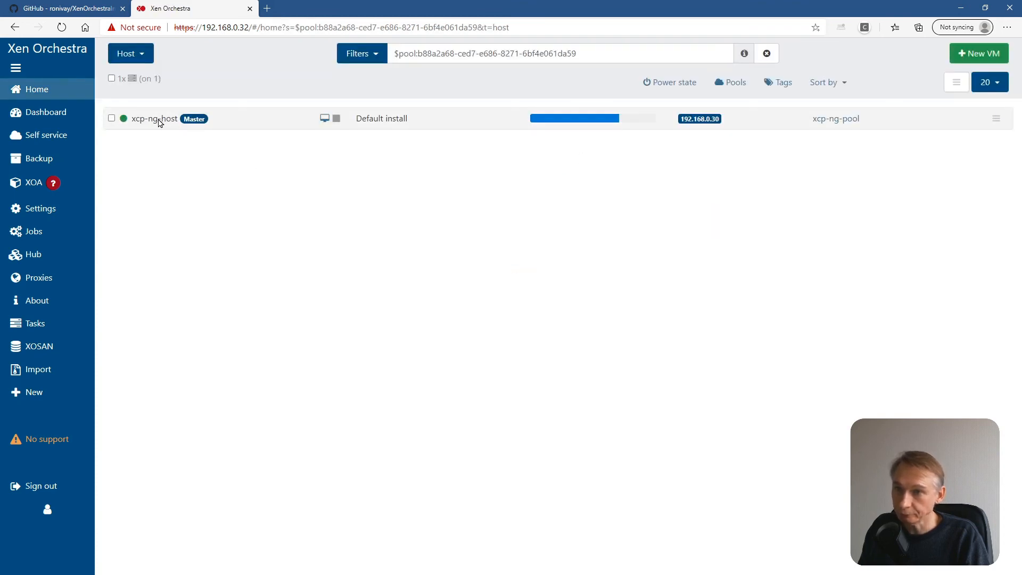
Step: Show the xcp-ng-host General page with CPU, RAM and version details
left_click(155, 119)
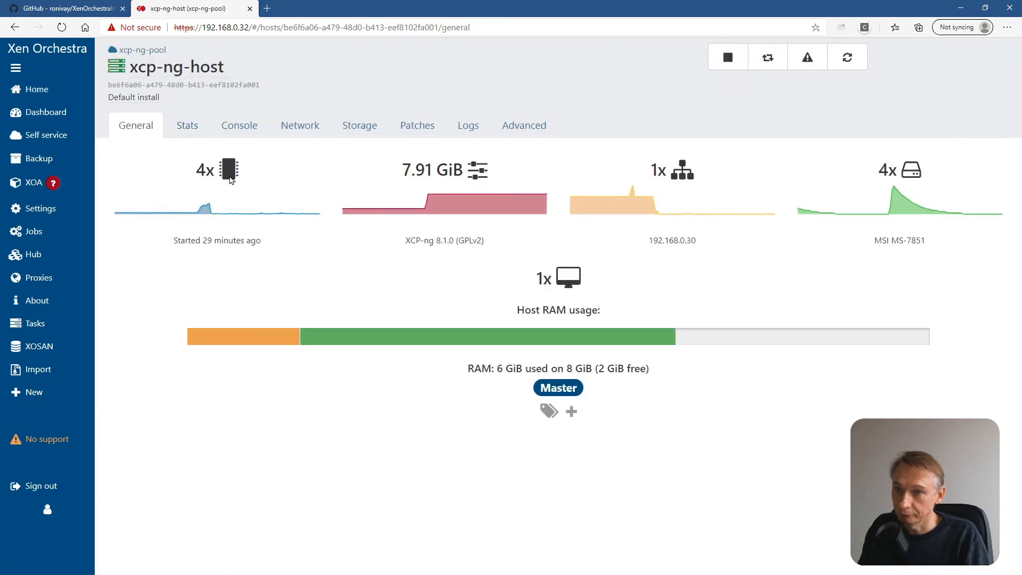
mouse_move(404, 226)
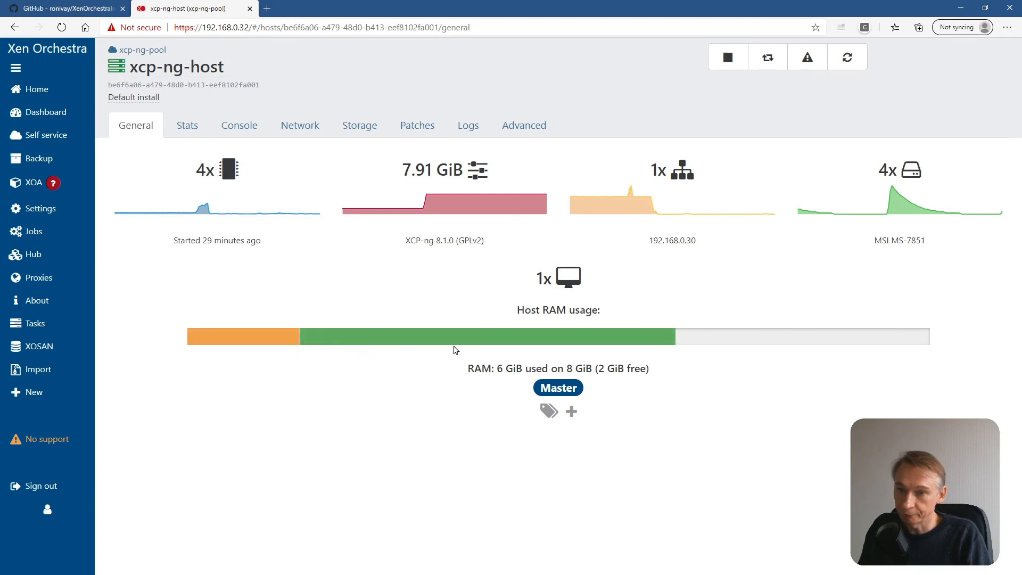
mouse_move(525, 347)
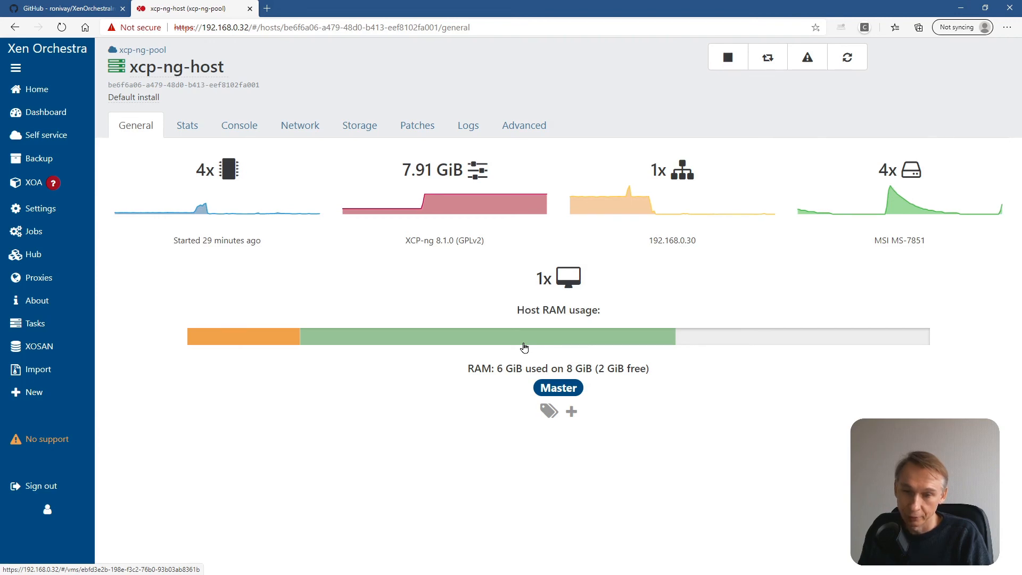
mouse_move(692, 392)
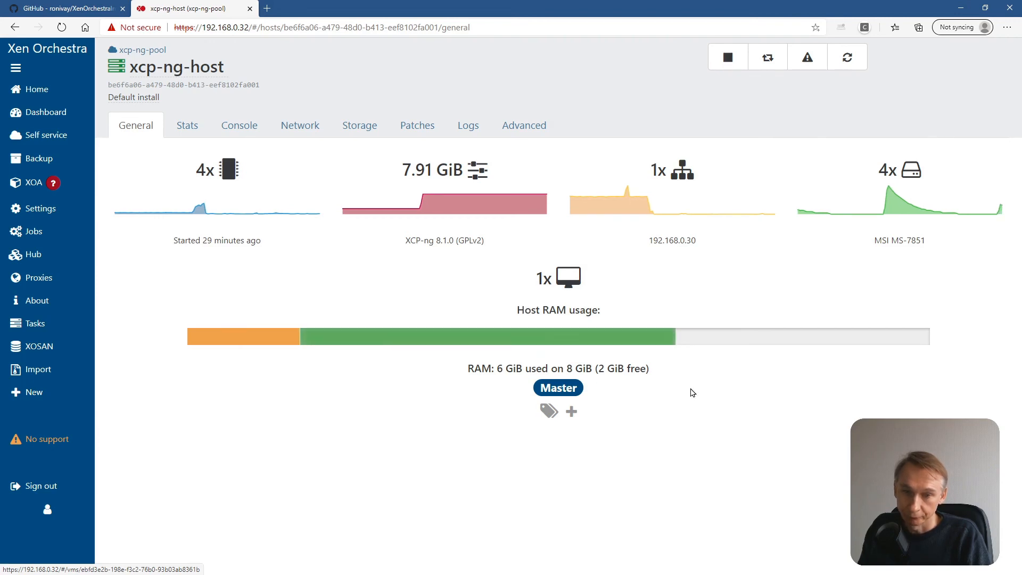
mouse_move(819, 337)
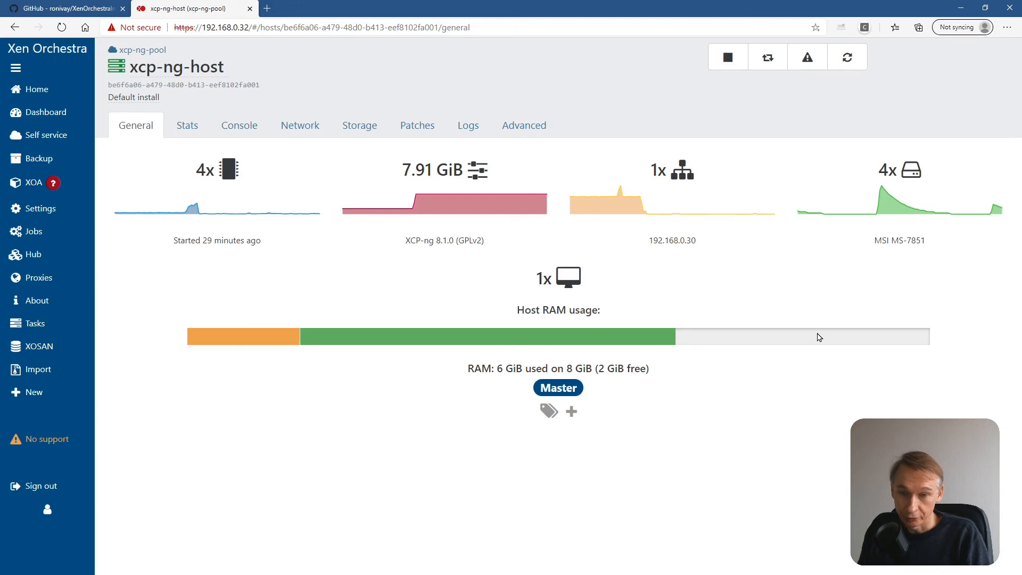
mouse_move(467, 311)
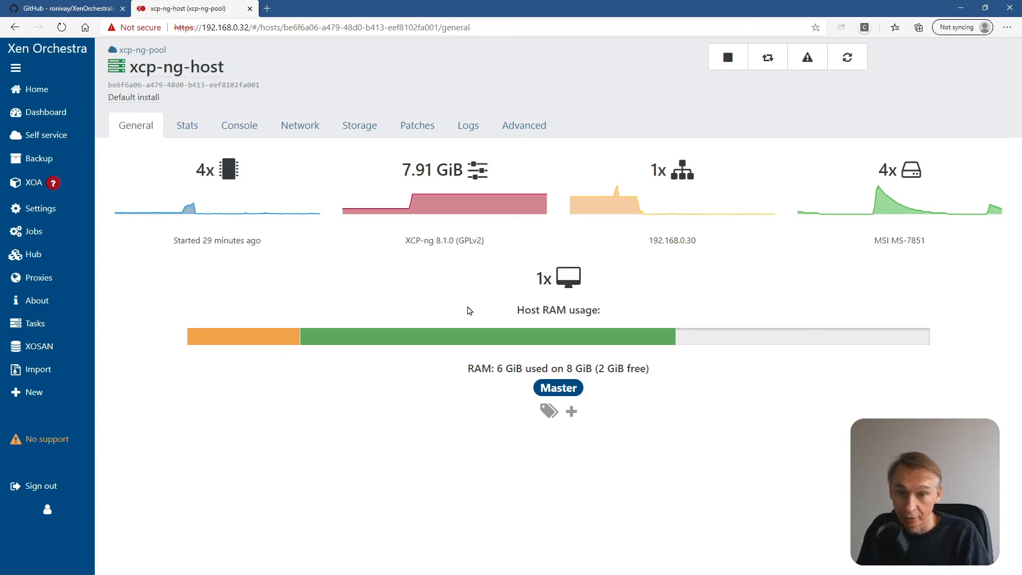